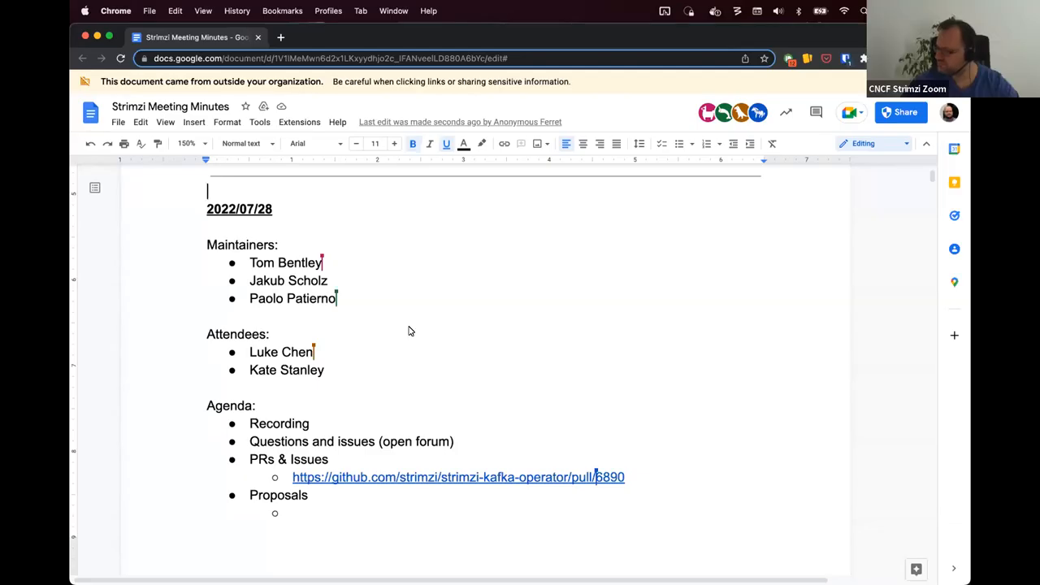
Replace the 'Recording' agenda bullet with a 'KubeCon NA' item in the meeting minutes
{"action": "double_click", "coordinate": [280, 422]}
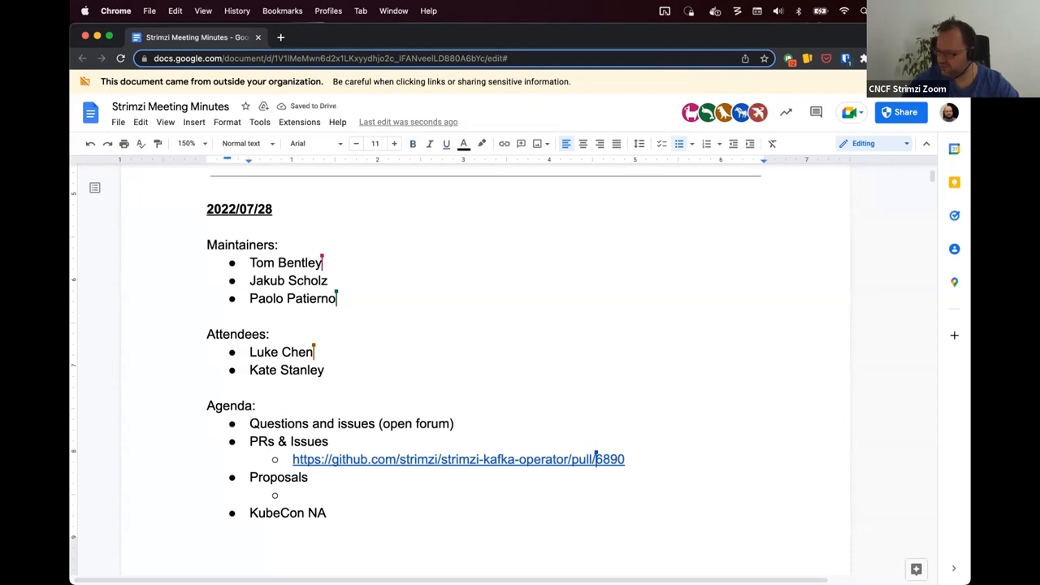
{"action": "type", "text": "ma"}
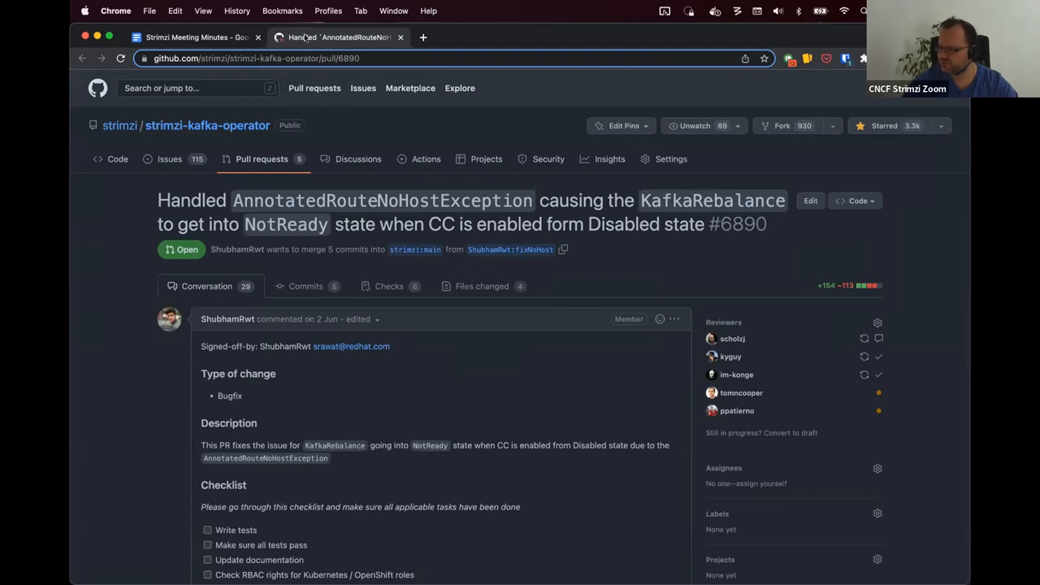
{"action": "left_click", "coordinate": [195, 35]}
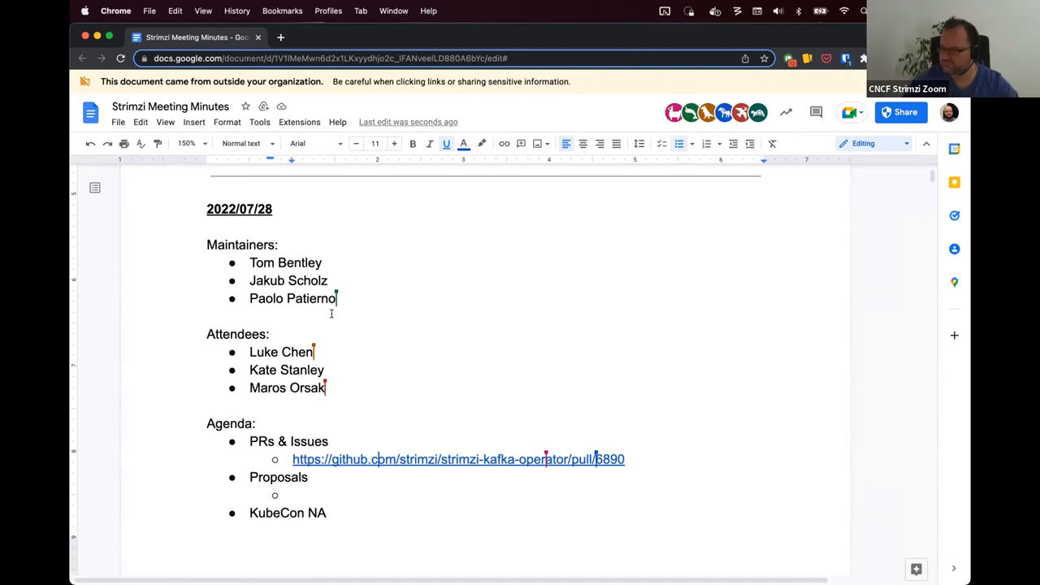
{"action": "mouse_move", "coordinate": [374, 458]}
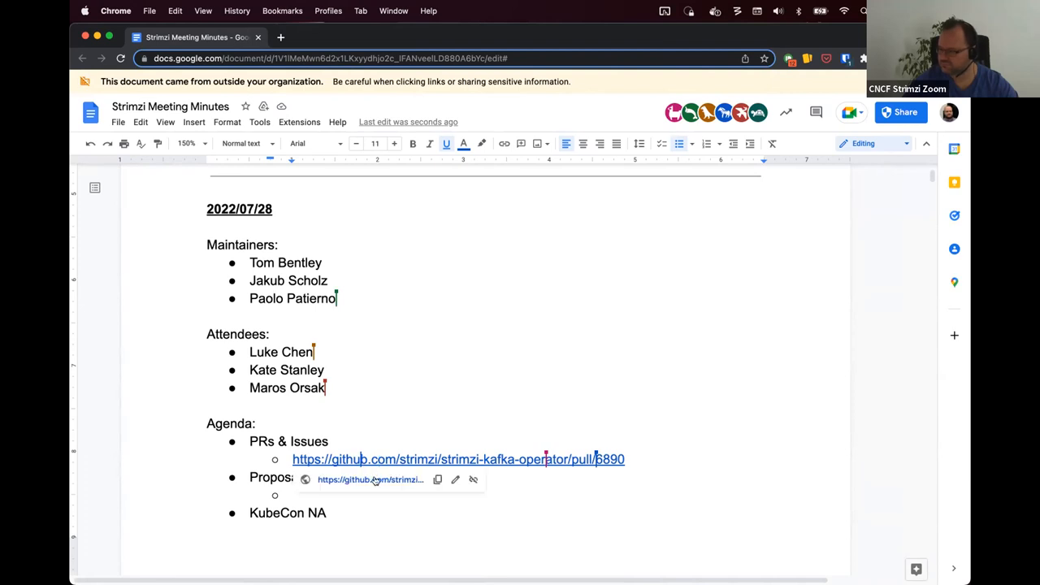
{"action": "left_click", "coordinate": [458, 458]}
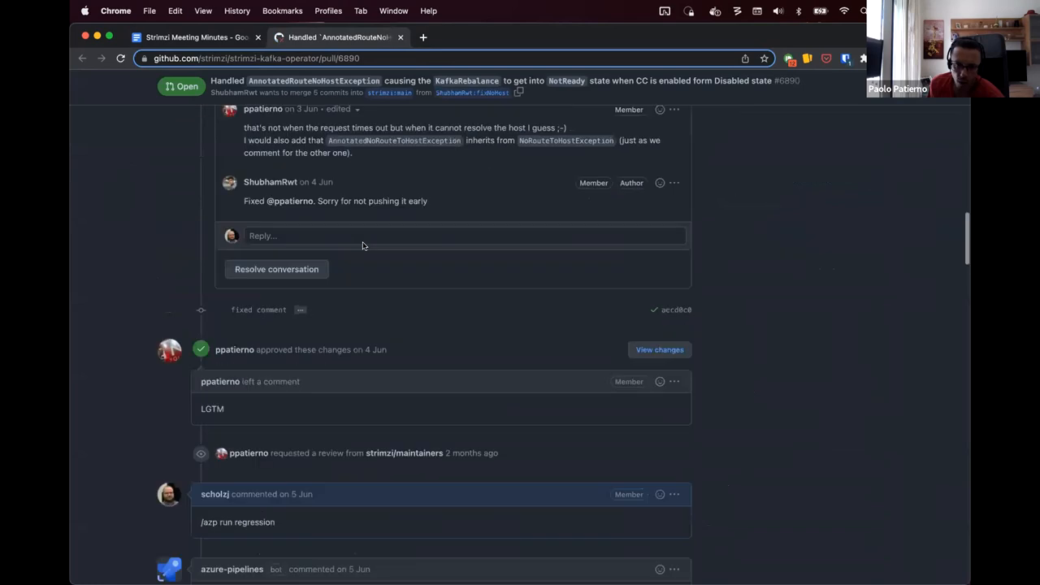
{"action": "scroll", "scroll_direction": "down", "scroll_amount": 3}
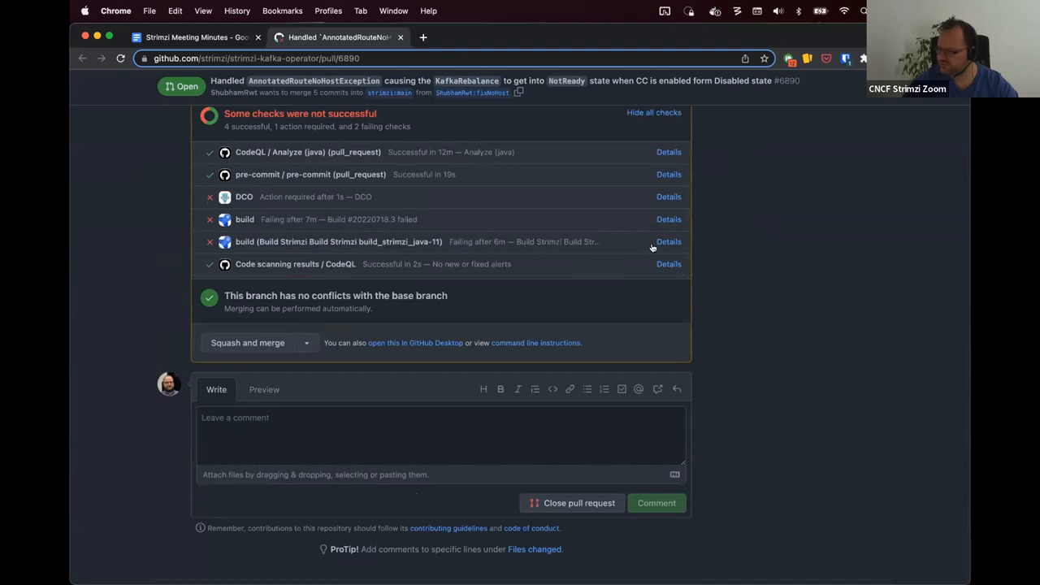
{"action": "left_click", "coordinate": [670, 240]}
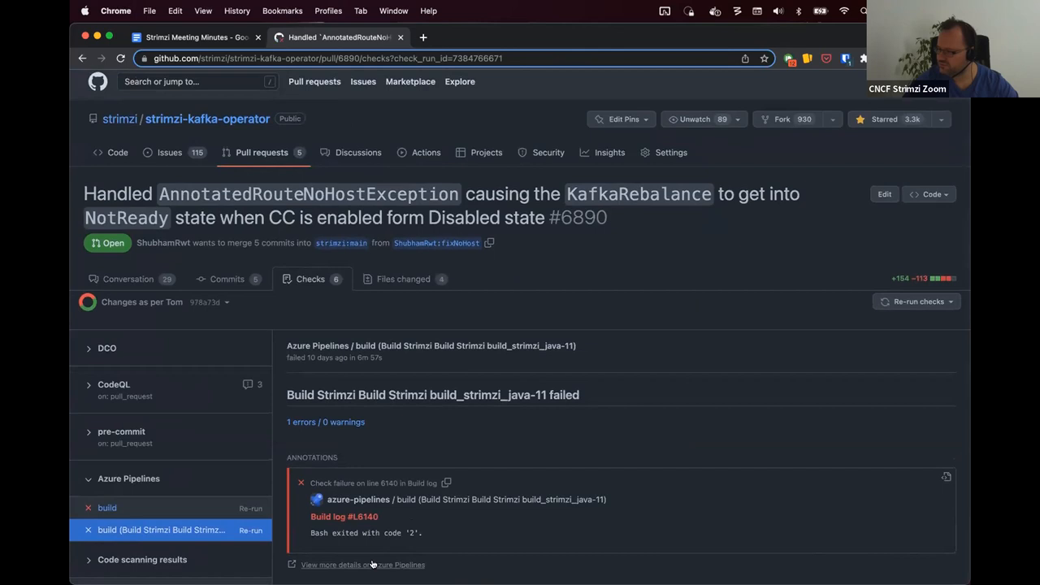
{"action": "left_click", "coordinate": [363, 566]}
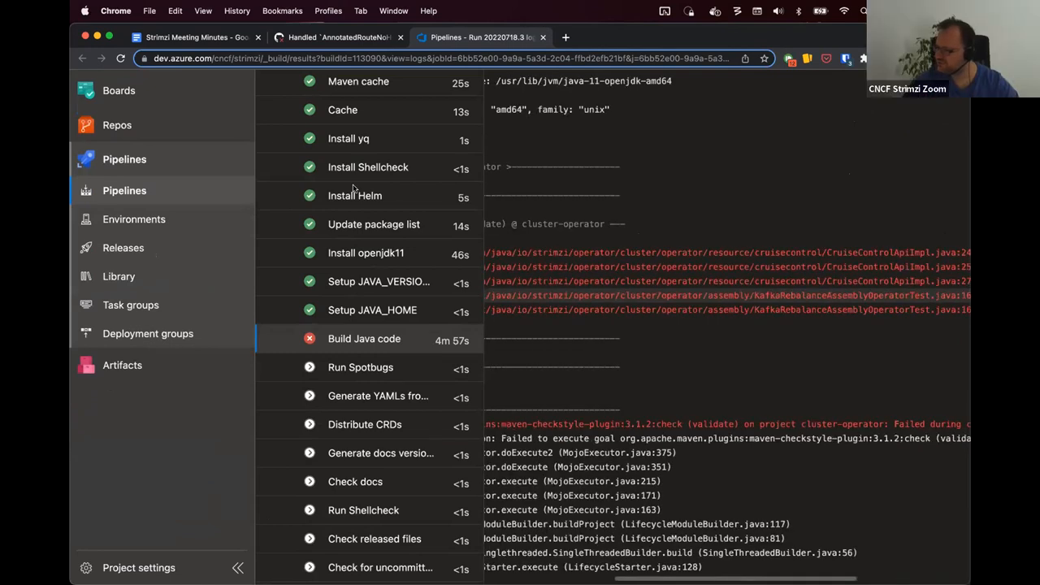
{"action": "left_click", "coordinate": [352, 37]}
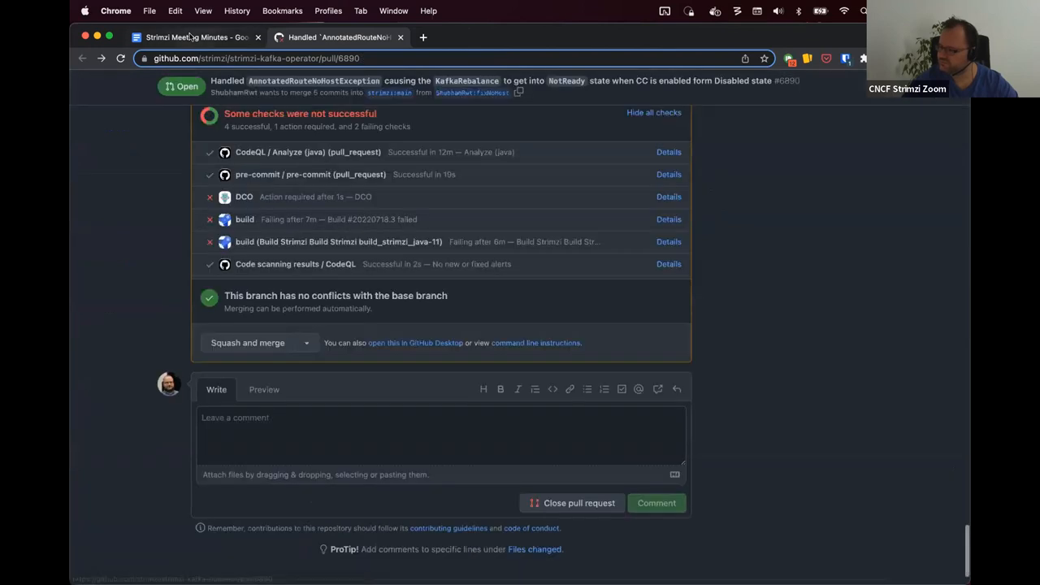
{"action": "left_click", "coordinate": [195, 37]}
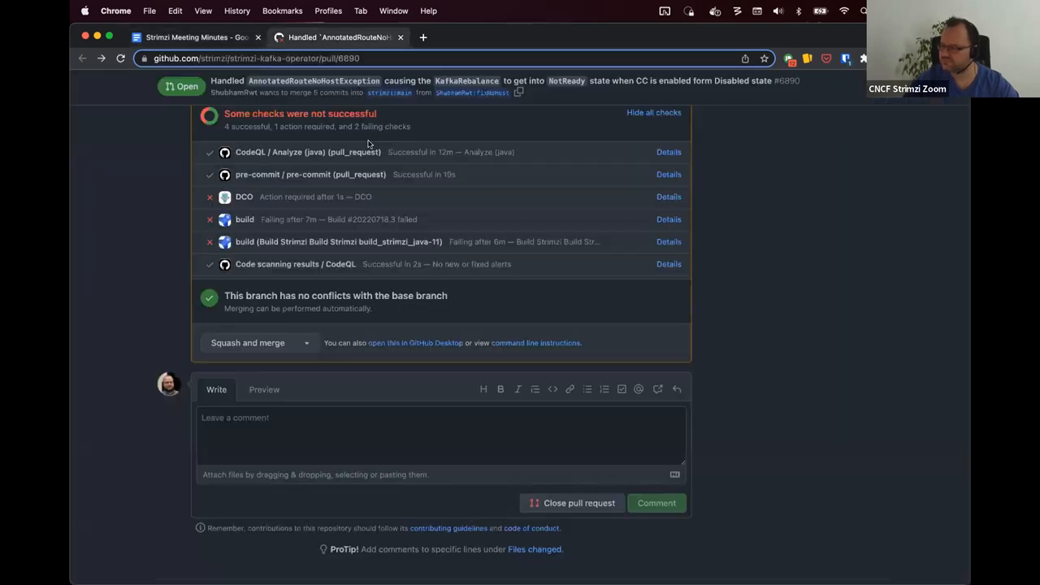
{"action": "left_click", "coordinate": [442, 436]}
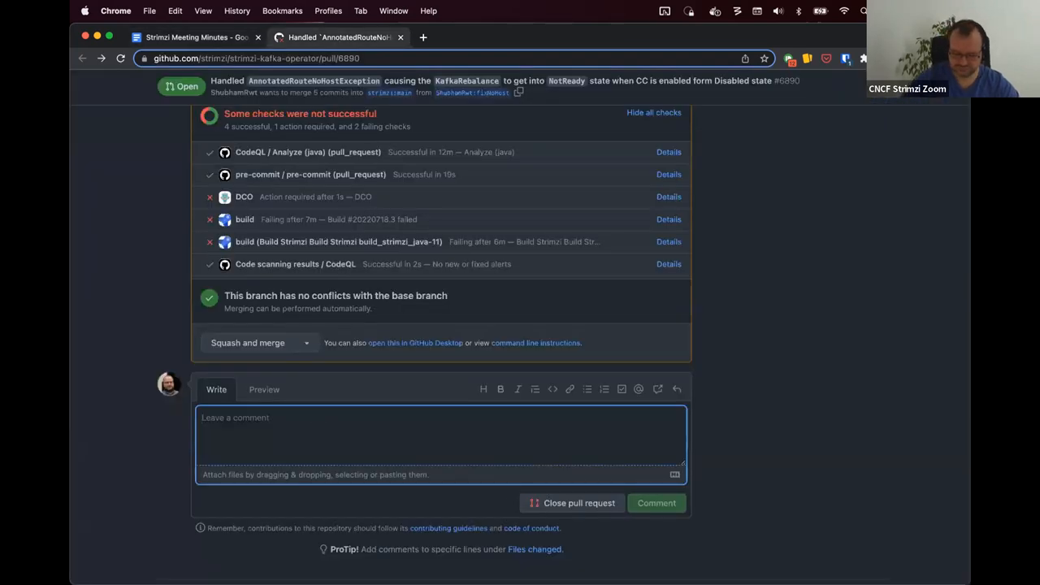
{"action": "type", "text": "@ShubhamRwt"}
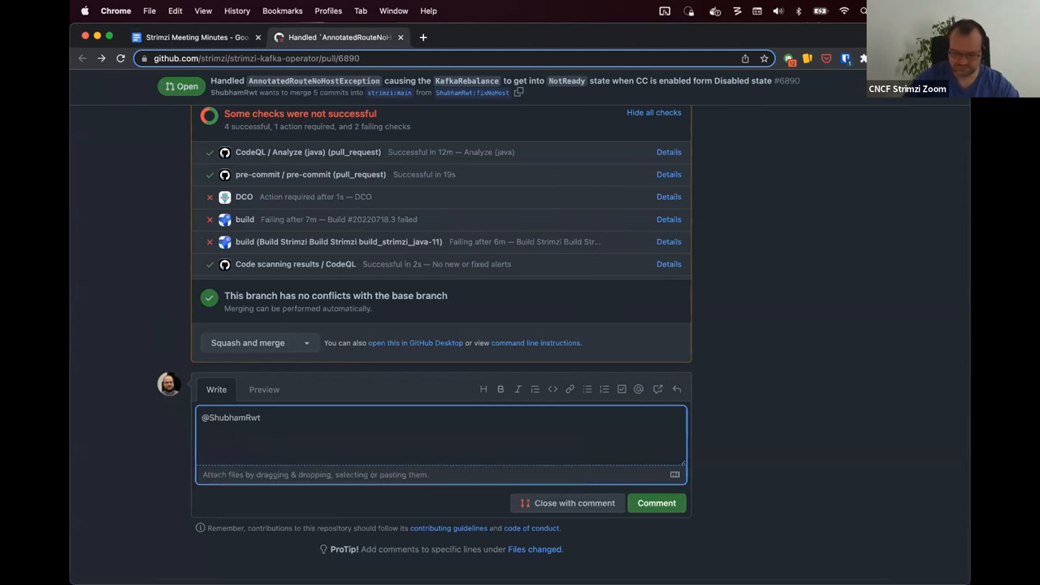
{"action": "type", "text": "Can you please fix the"}
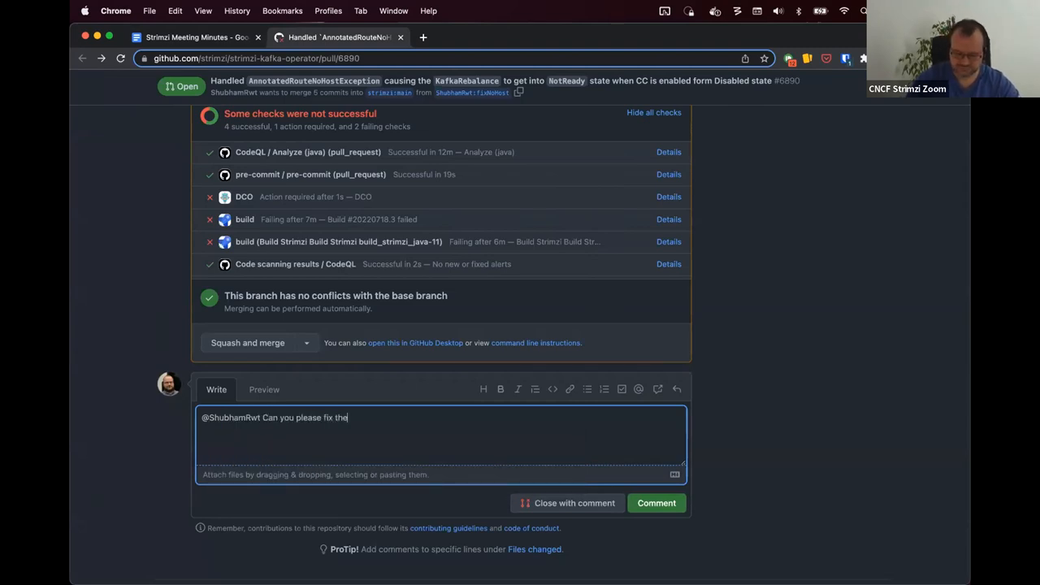
{"action": "type", "text": "build and the"}
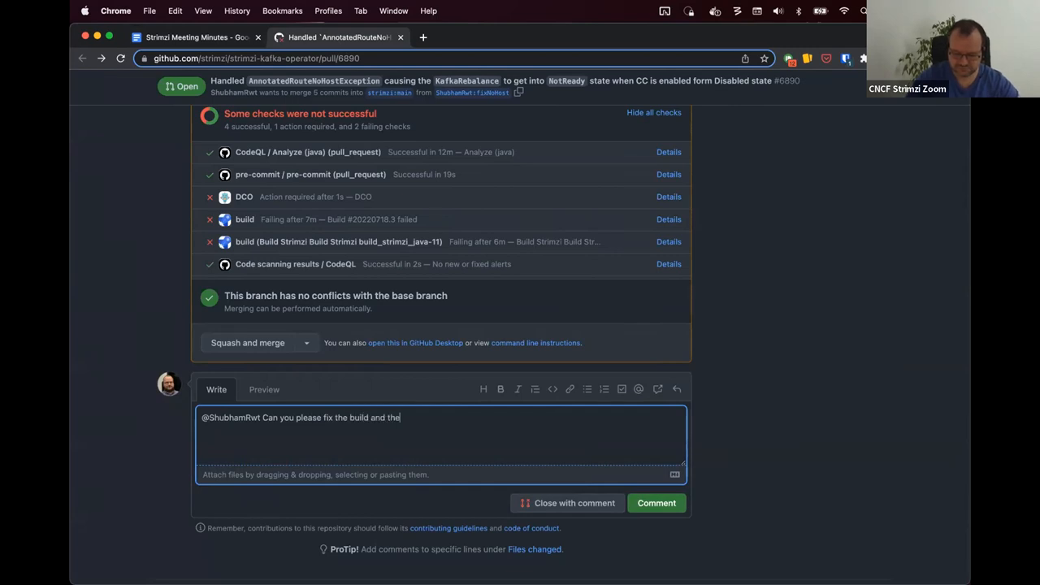
{"action": "type", "text": "DCO signoff?"}
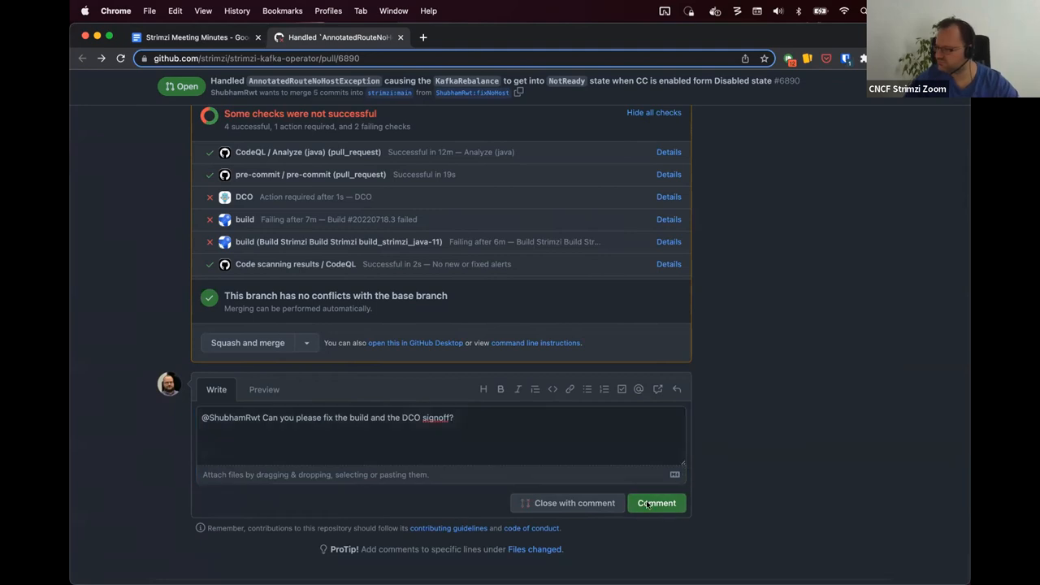
{"action": "left_click", "coordinate": [657, 504]}
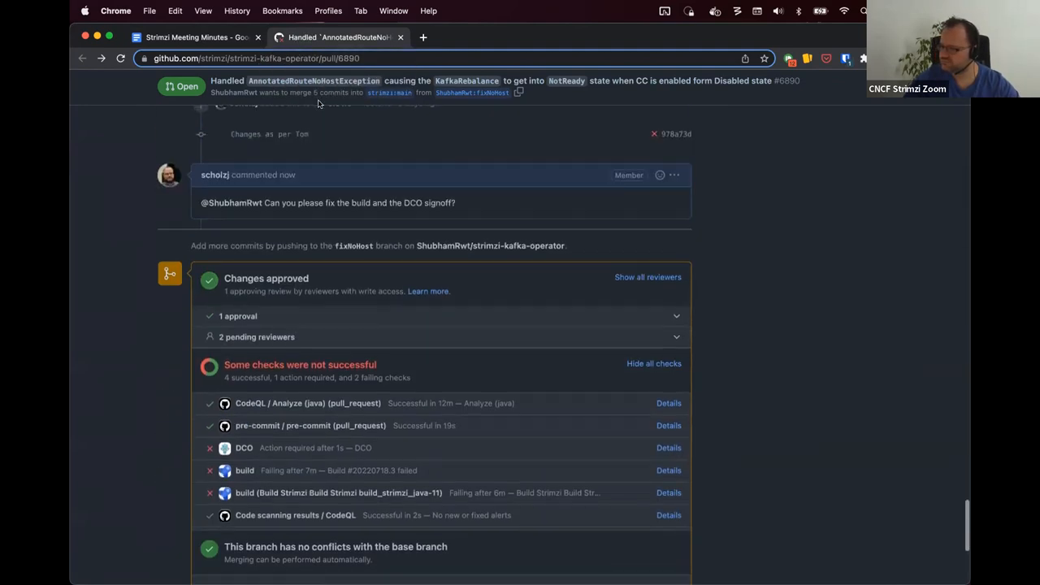
Return to the meeting minutes and move to the agenda items below KubeCon NA
{"action": "left_click", "coordinate": [187, 38]}
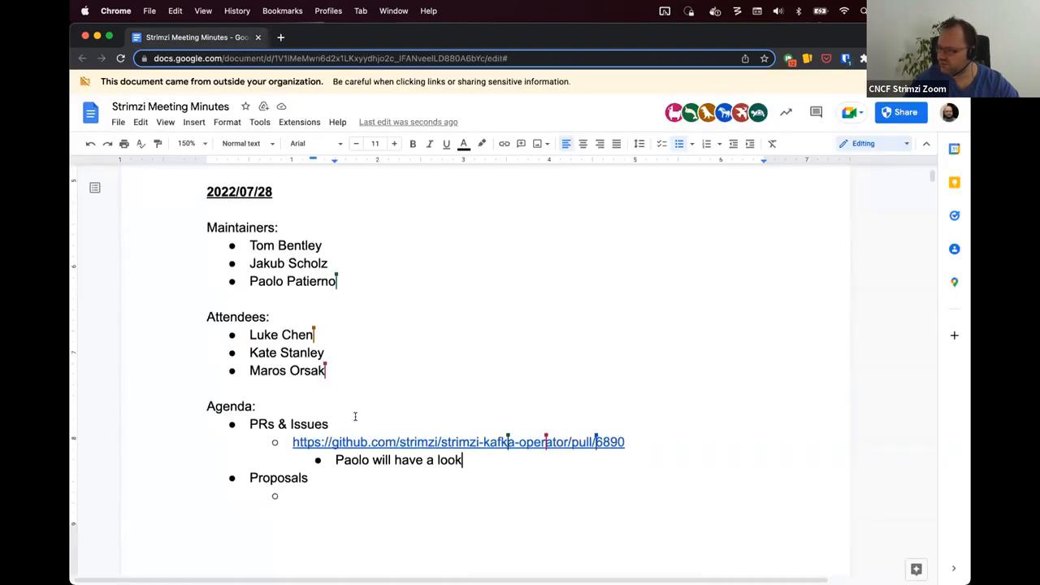
{"action": "scroll", "scroll_direction": "down", "scroll_amount": 3}
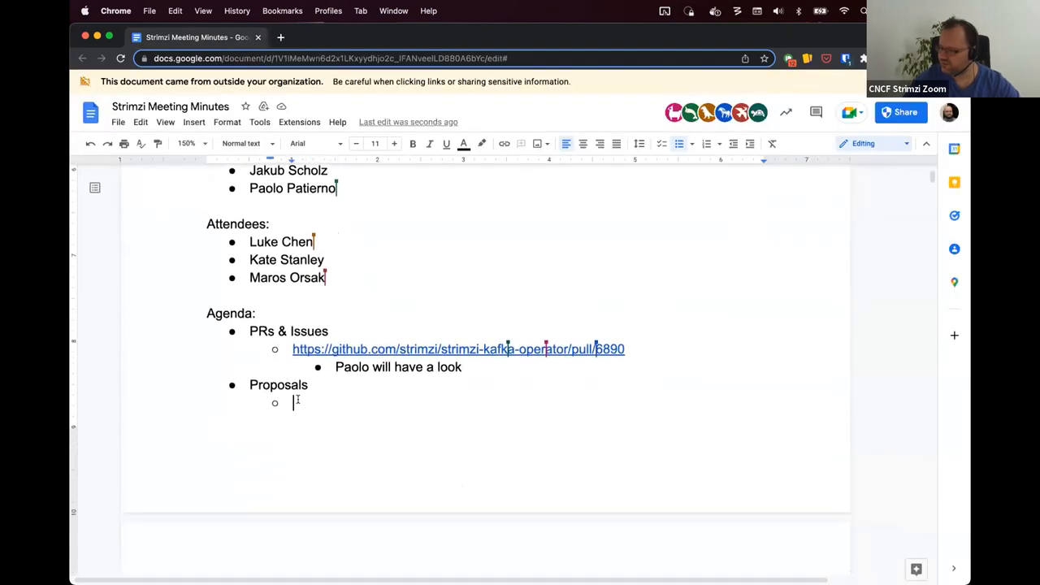
{"action": "left_click", "coordinate": [287, 384]}
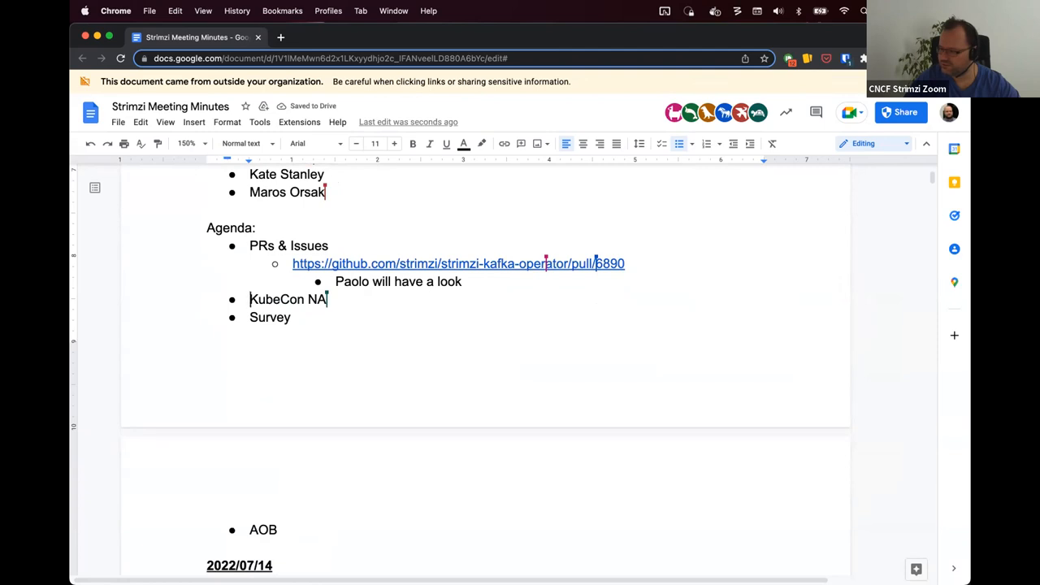
{"action": "double_click", "coordinate": [270, 317]}
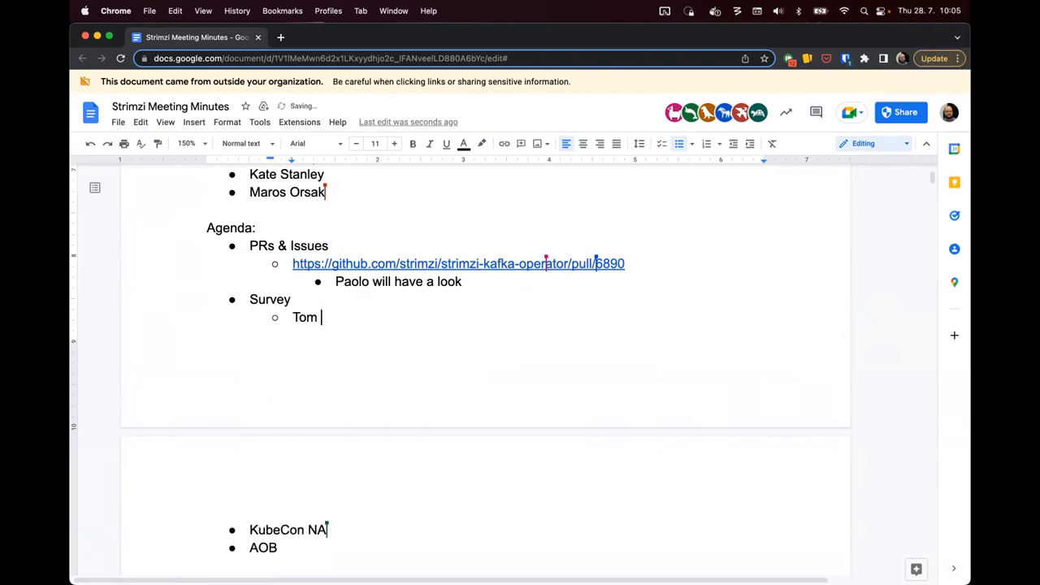
Note that Tom has survey results '=> still waits for free text answers'
{"action": "type", "text": "has results"}
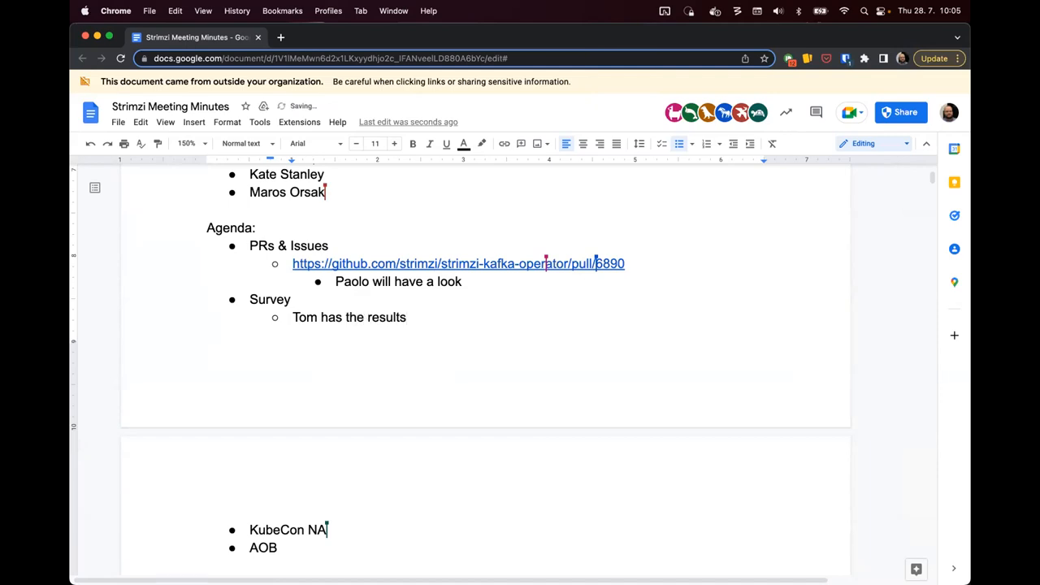
{"action": "type", "text": "=> still waits for free"}
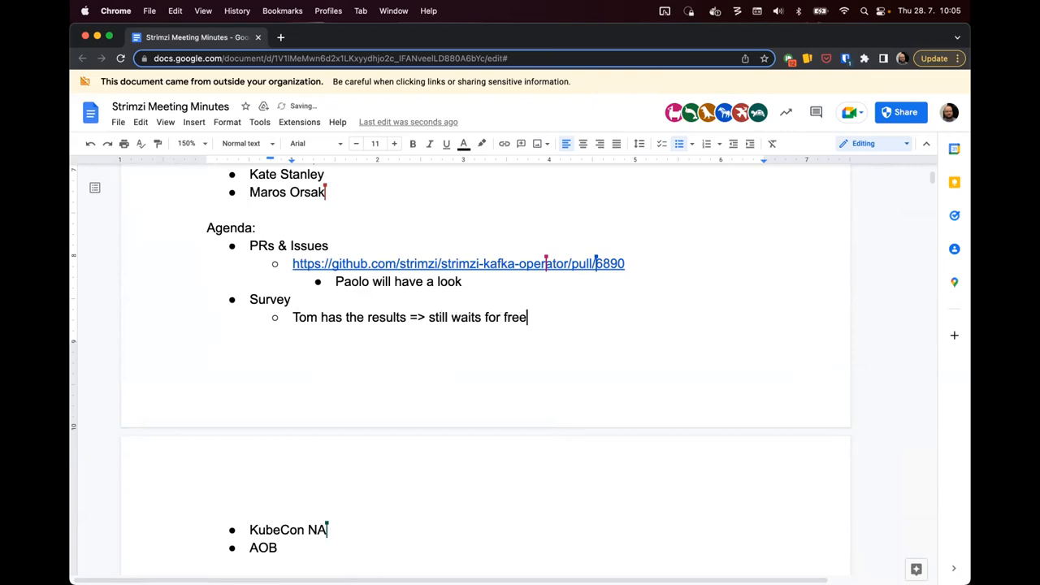
{"action": "type", "text": "text"}
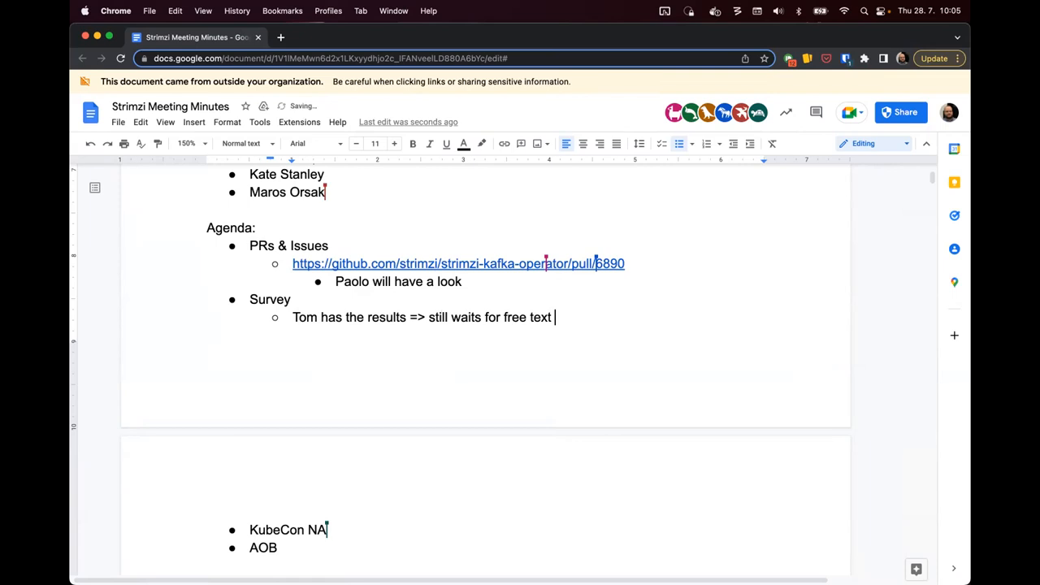
{"action": "type", "text": "answers"}
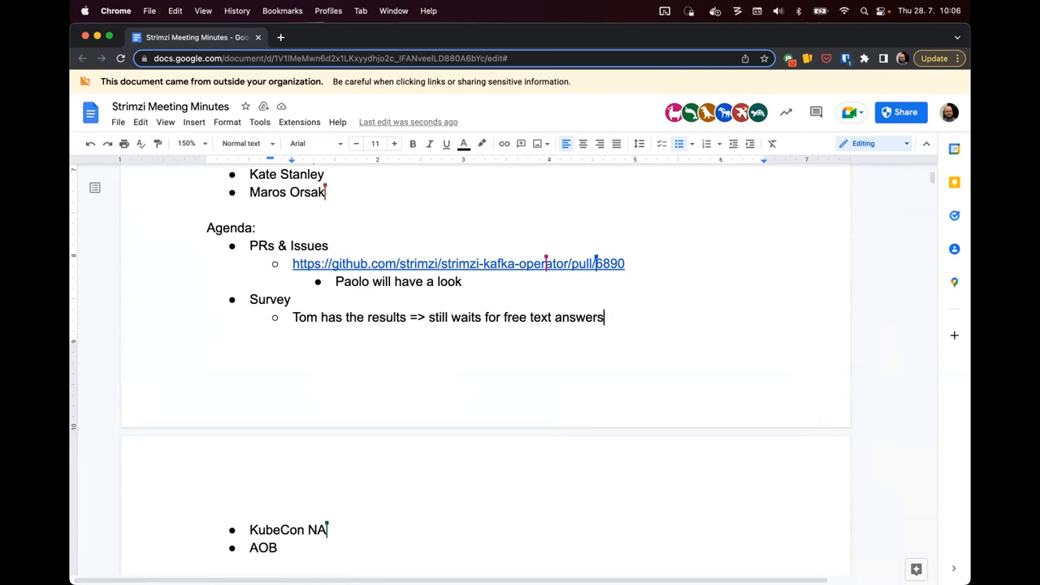
{"action": "mouse_move", "coordinate": [139, 231]}
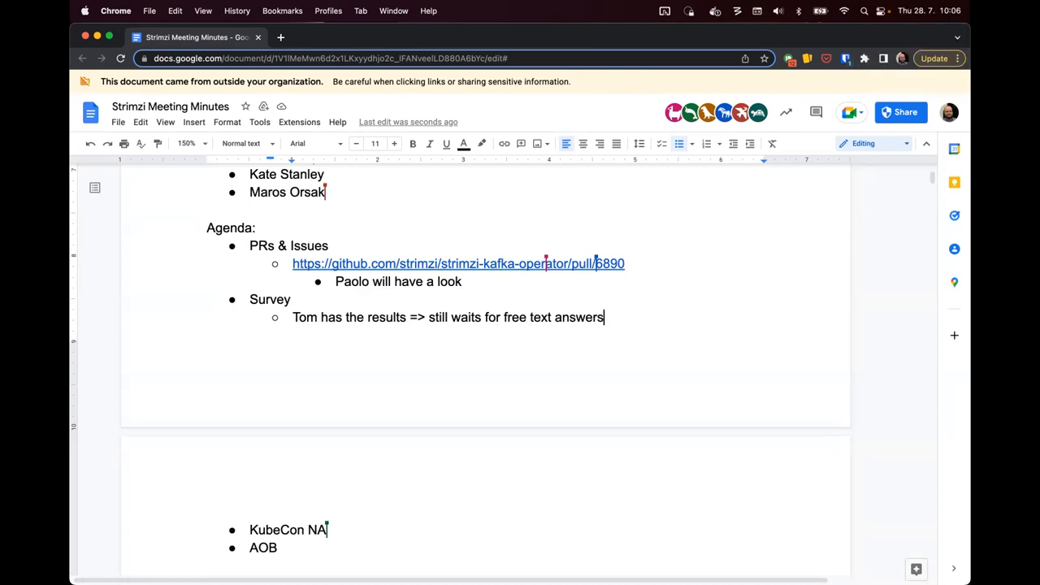
{"action": "mouse_move", "coordinate": [192, 296]}
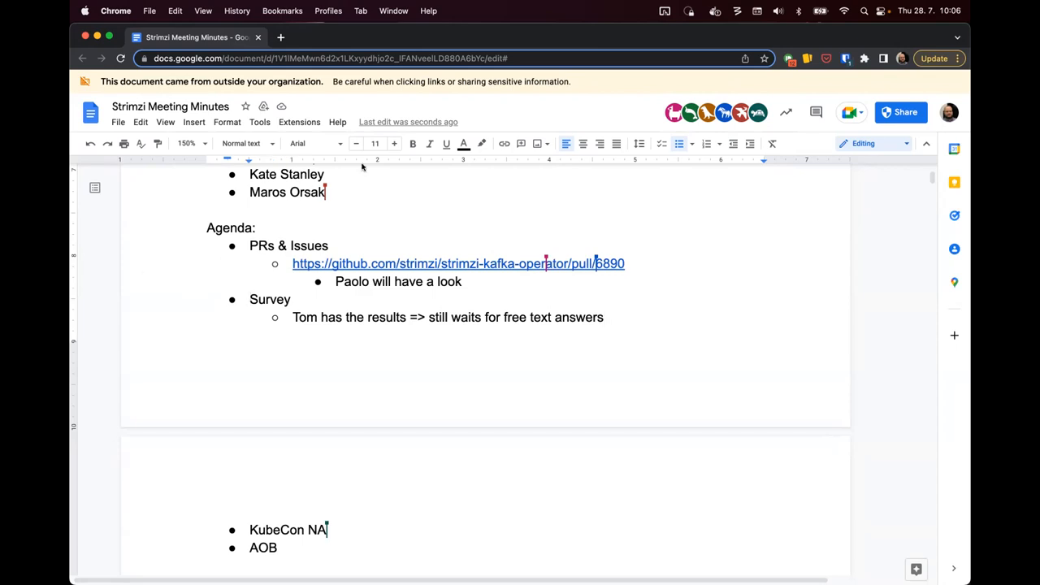
{"action": "mouse_move", "coordinate": [322, 296]}
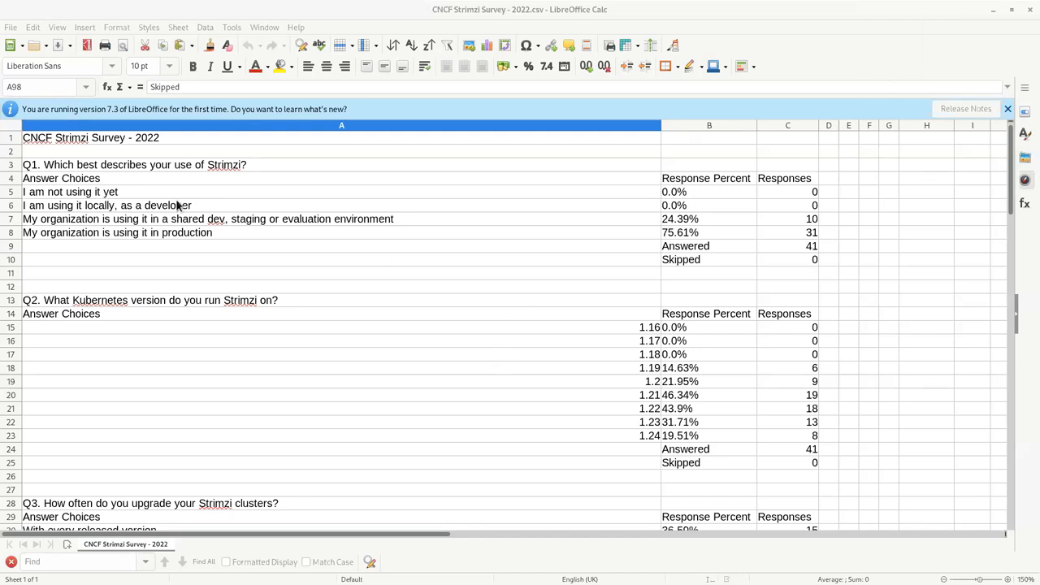
{"action": "mouse_move", "coordinate": [166, 202]}
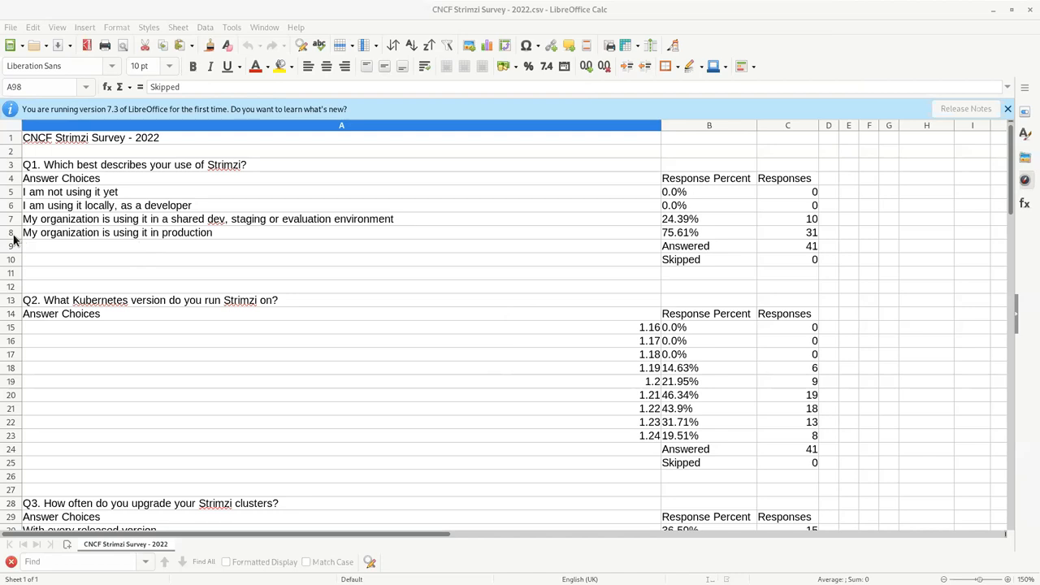
Review the Q1 production-use and local-developer-use answer rows, then move to the next questions
{"action": "left_click", "coordinate": [10, 233]}
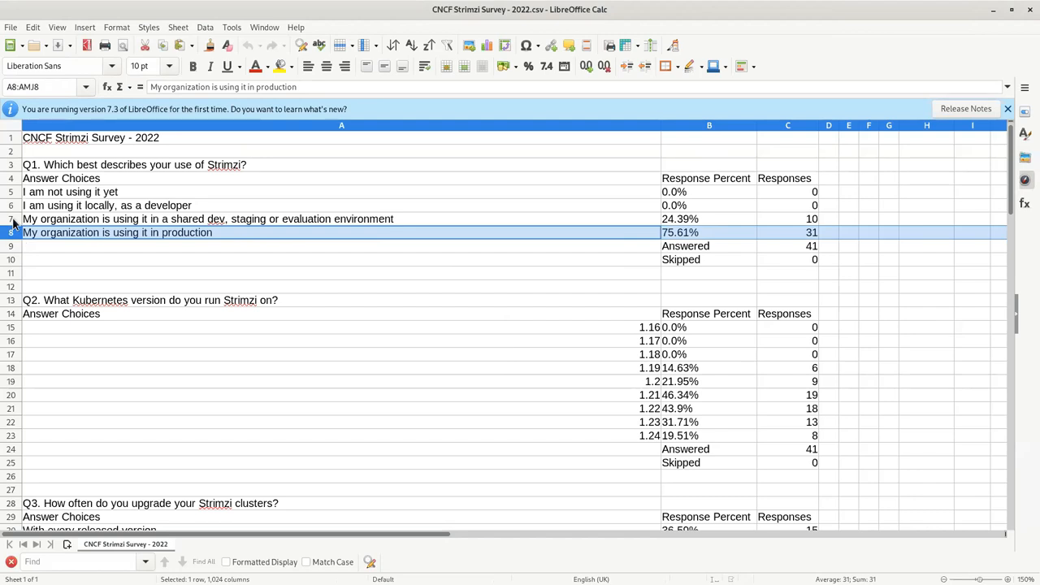
{"action": "mouse_move", "coordinate": [9, 208]}
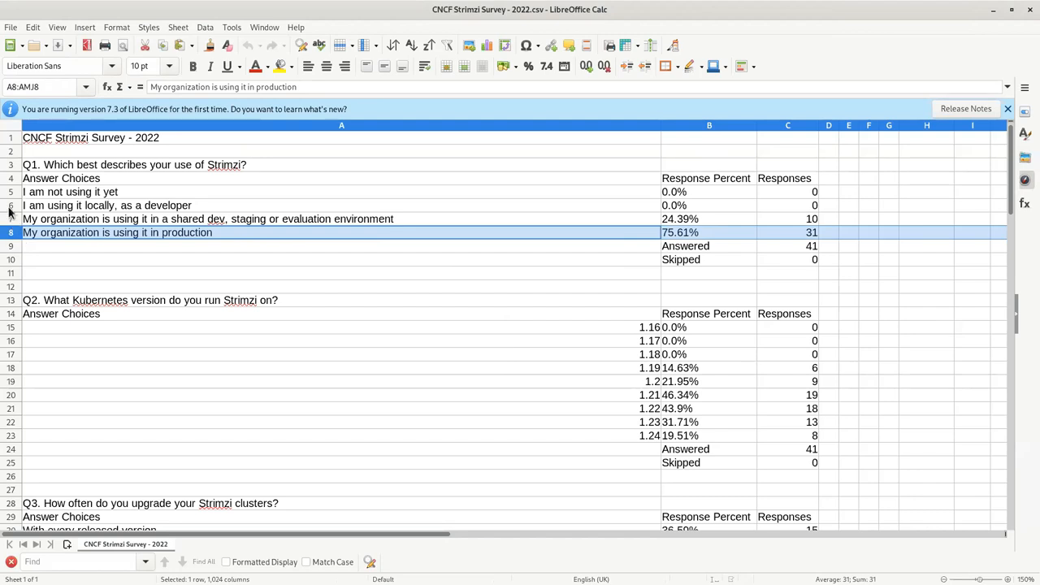
{"action": "left_click", "coordinate": [10, 204]}
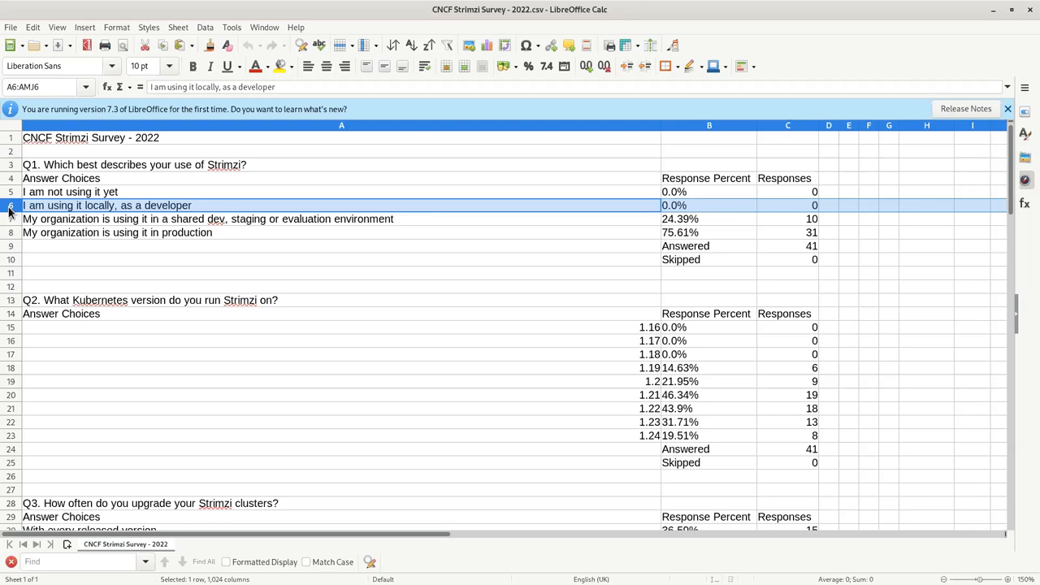
{"action": "scroll", "scroll_direction": "down", "scroll_amount": 3}
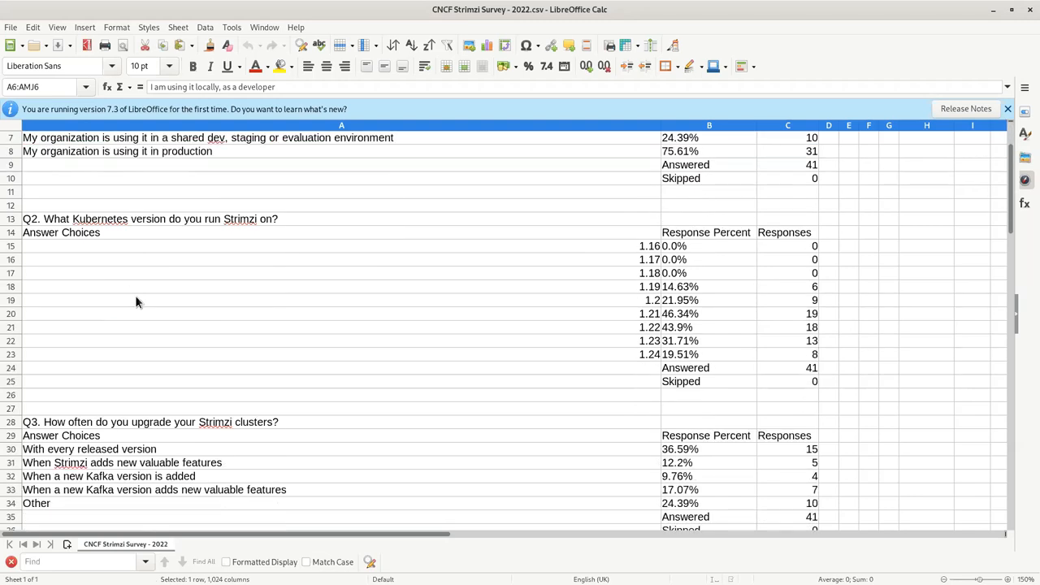
{"action": "scroll", "scroll_direction": "down", "scroll_amount": 3}
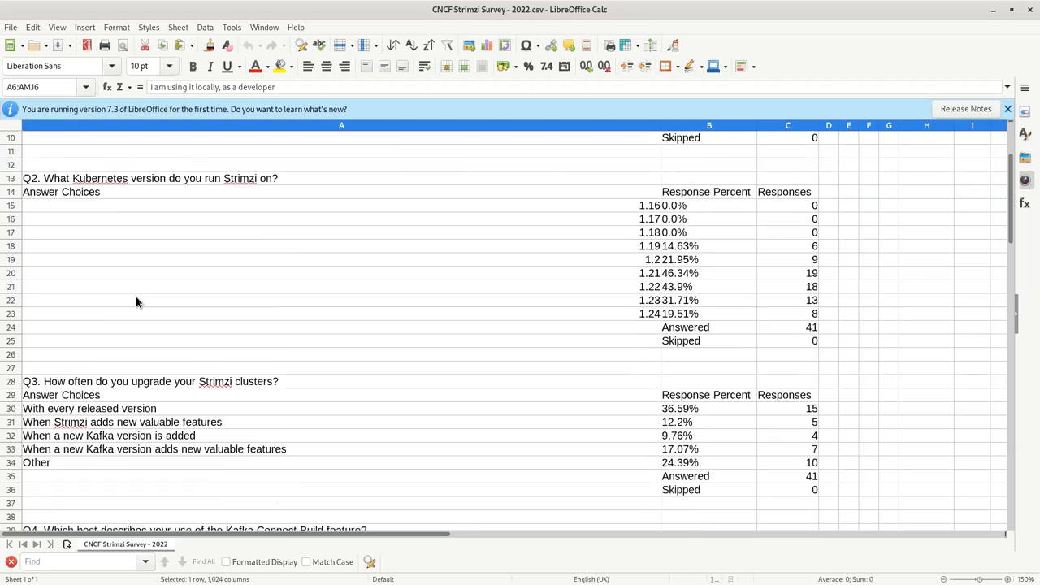
{"action": "mouse_move", "coordinate": [488, 268]}
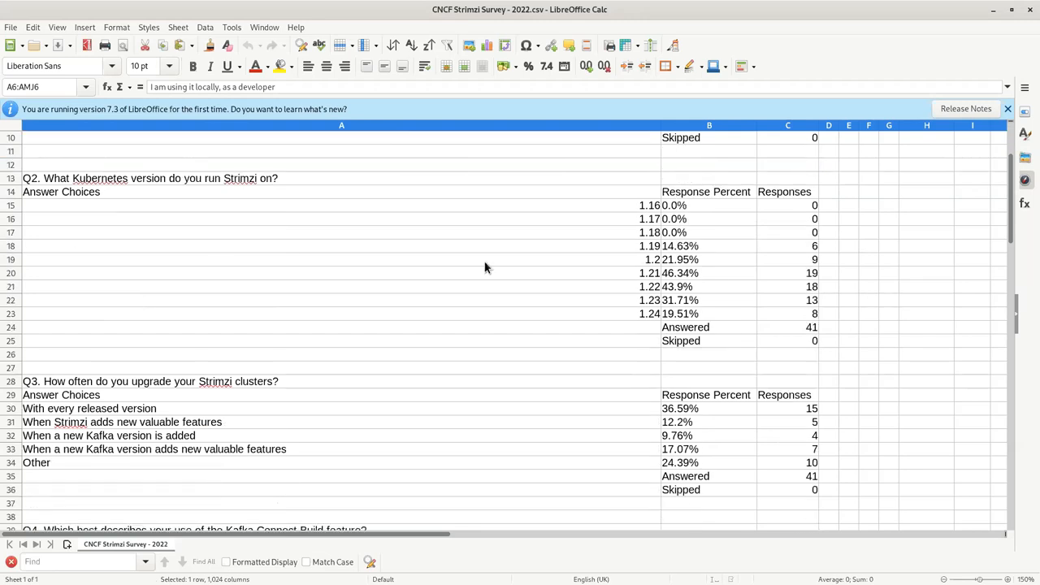
{"action": "mouse_move", "coordinate": [13, 280]}
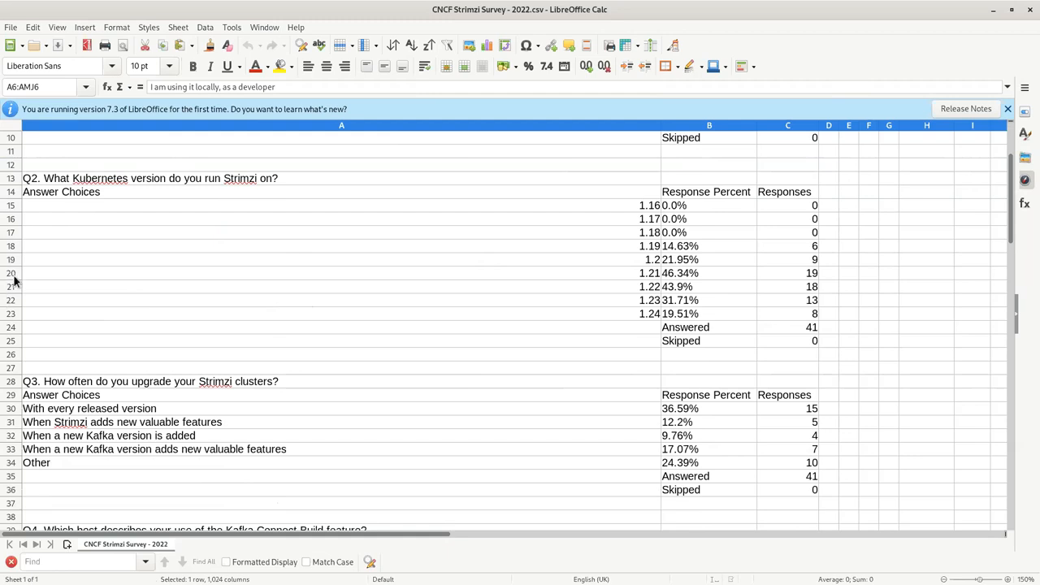
{"action": "left_click", "coordinate": [10, 274]}
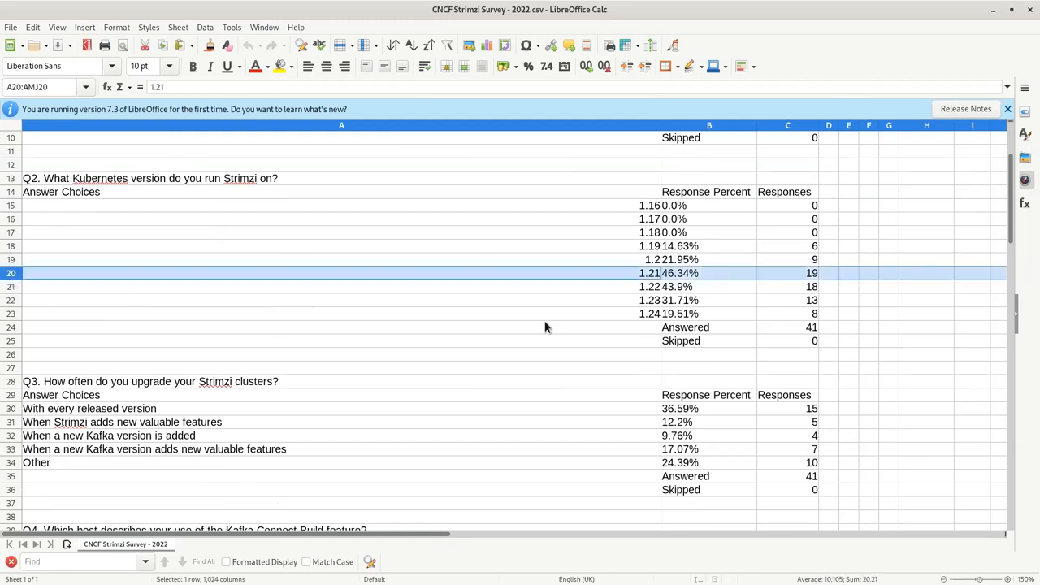
{"action": "mouse_move", "coordinate": [662, 299]}
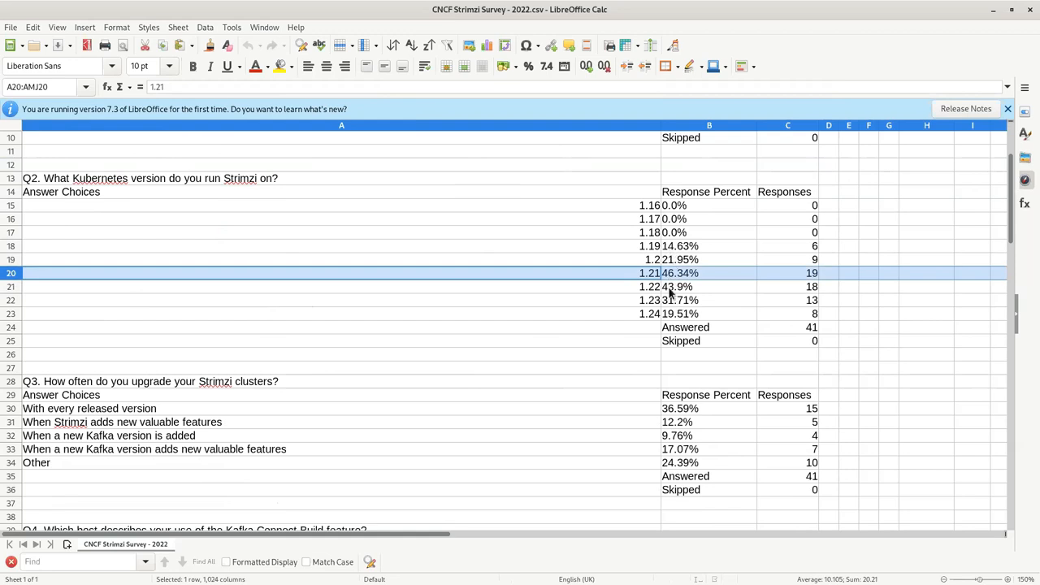
{"action": "mouse_move", "coordinate": [676, 286]}
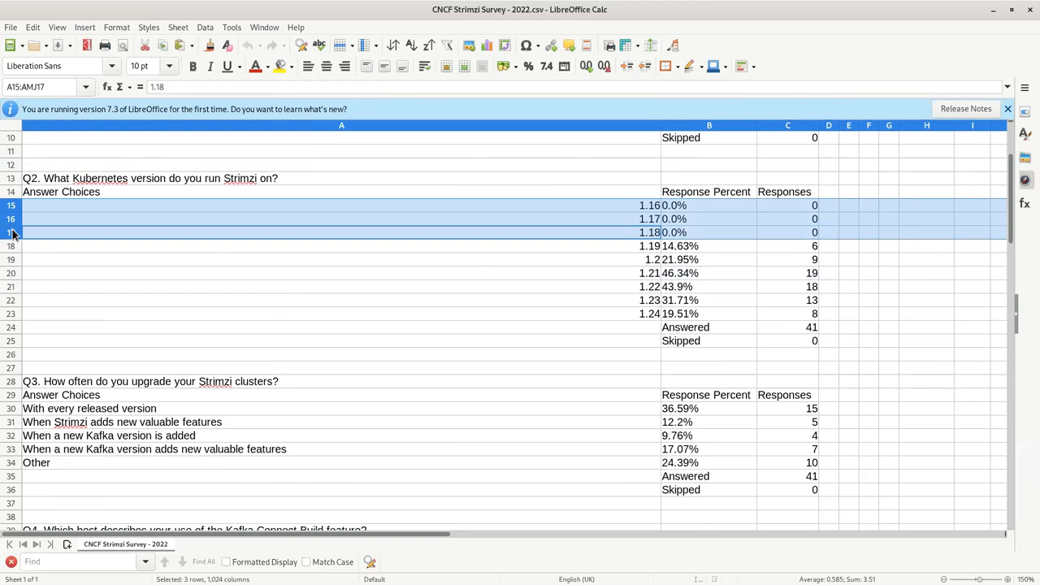
{"action": "mouse_move", "coordinate": [134, 285]}
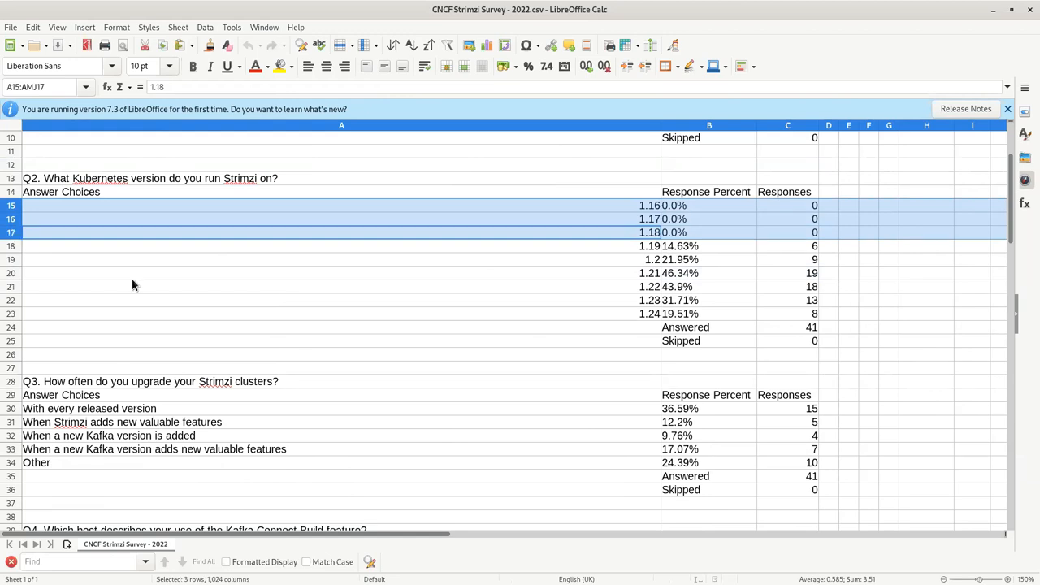
{"action": "mouse_move", "coordinate": [159, 289]}
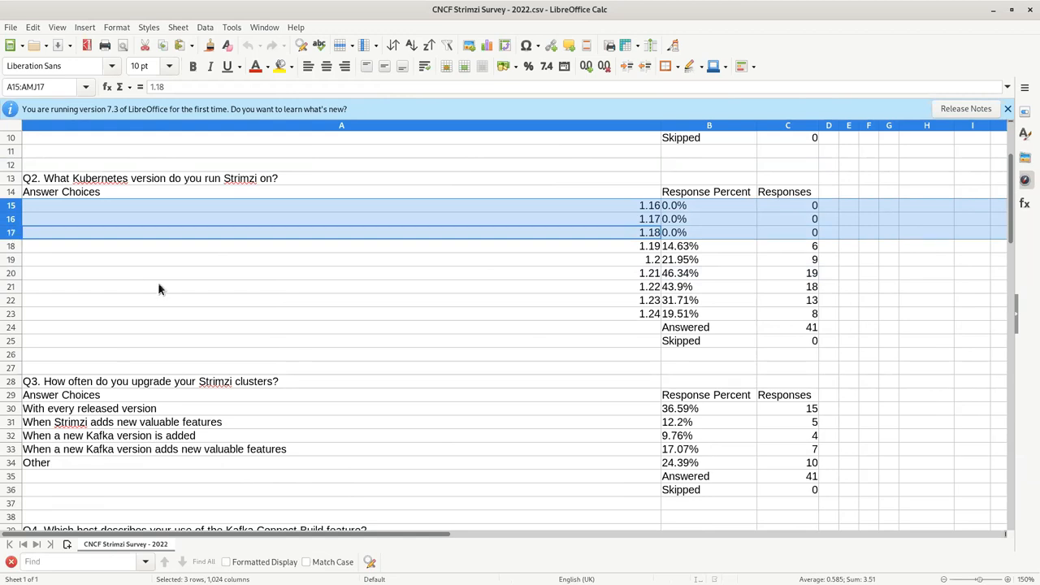
{"action": "mouse_move", "coordinate": [185, 291]}
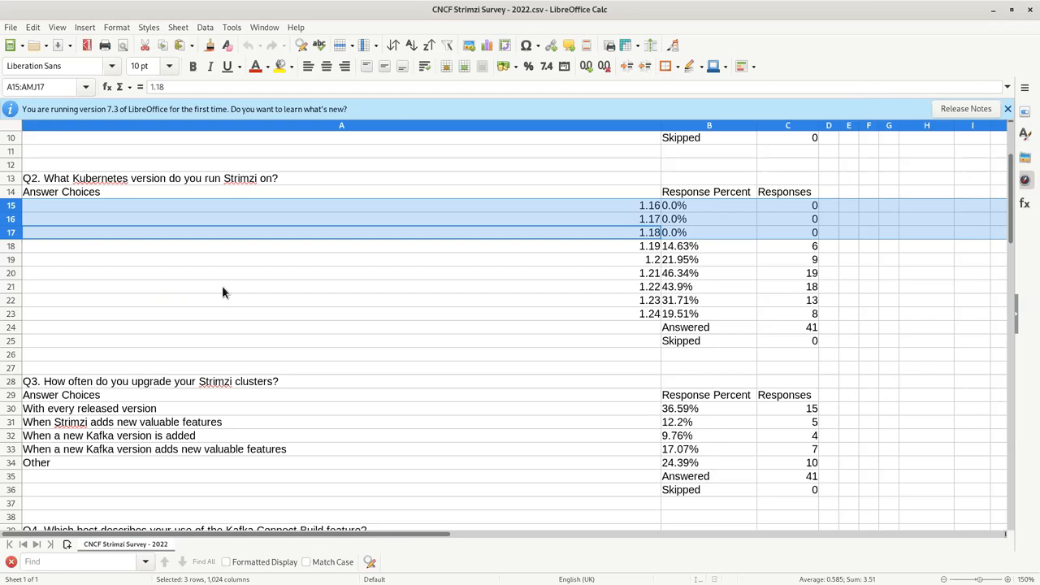
{"action": "scroll", "scroll_direction": "down", "scroll_amount": 3}
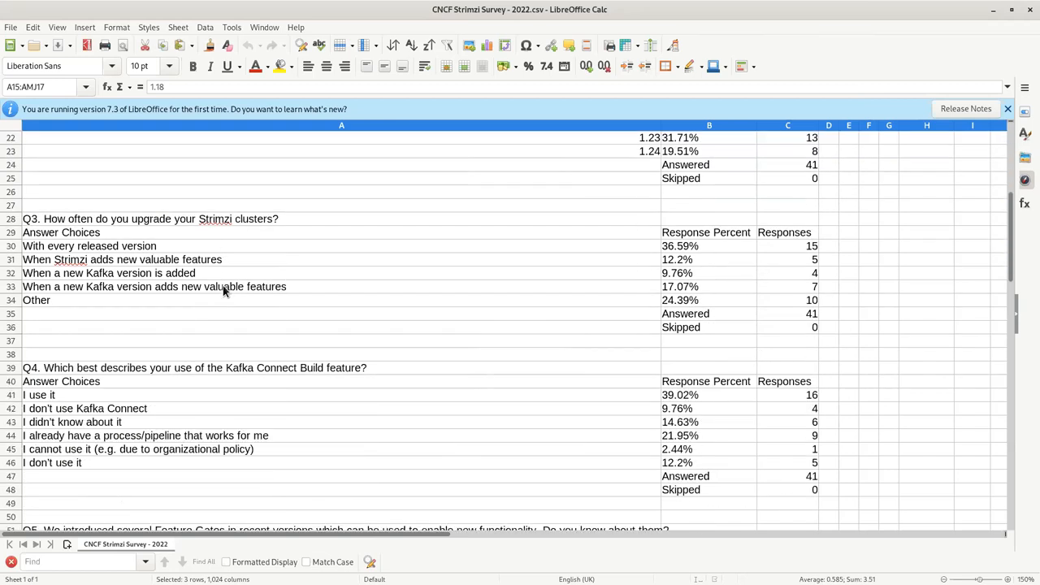
{"action": "scroll", "scroll_direction": "down", "scroll_amount": 3}
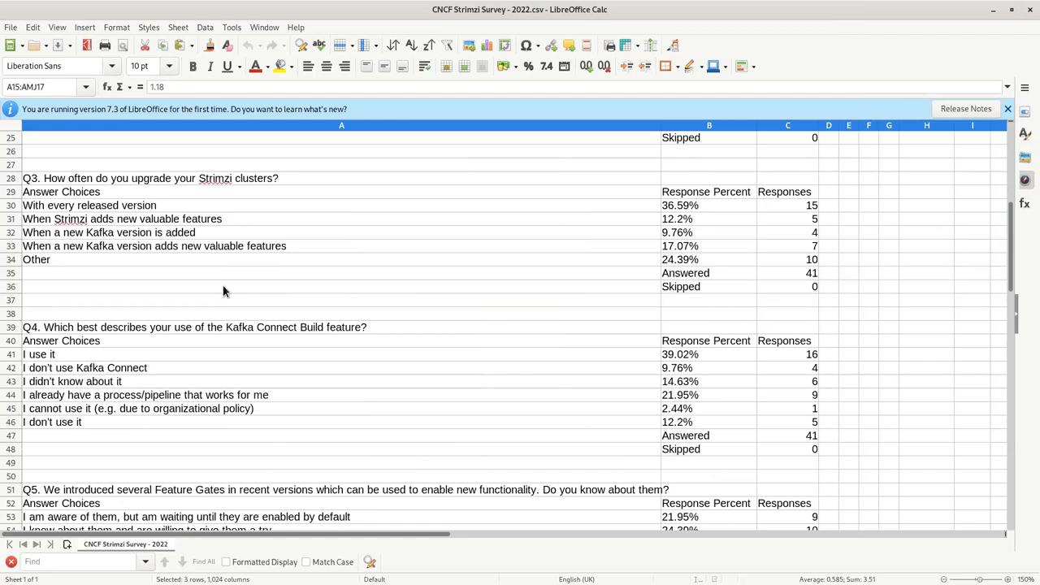
{"action": "mouse_move", "coordinate": [68, 259]}
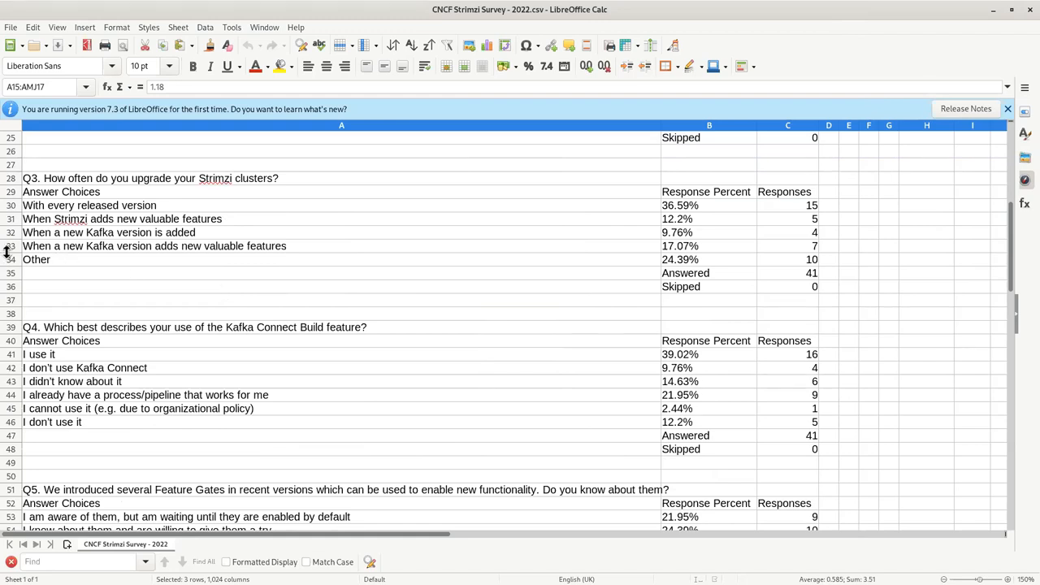
{"action": "left_click", "coordinate": [11, 245]}
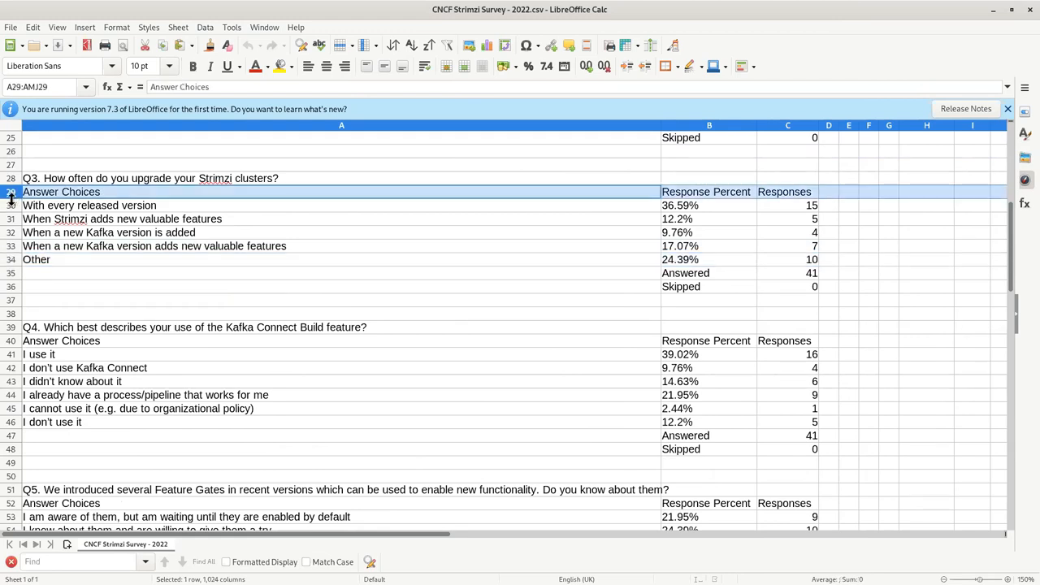
{"action": "left_click", "coordinate": [11, 205]}
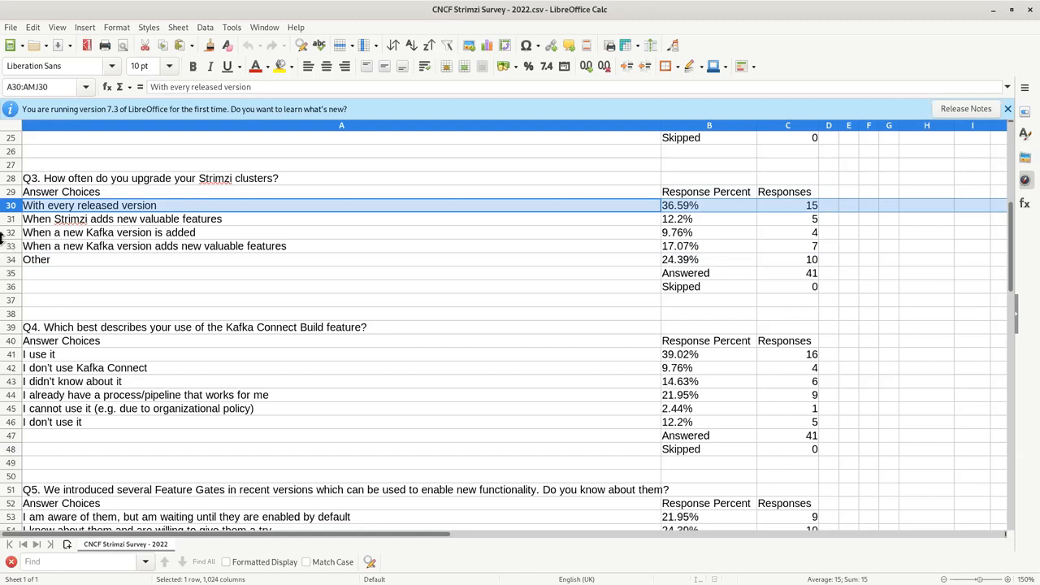
{"action": "left_click", "coordinate": [12, 245]}
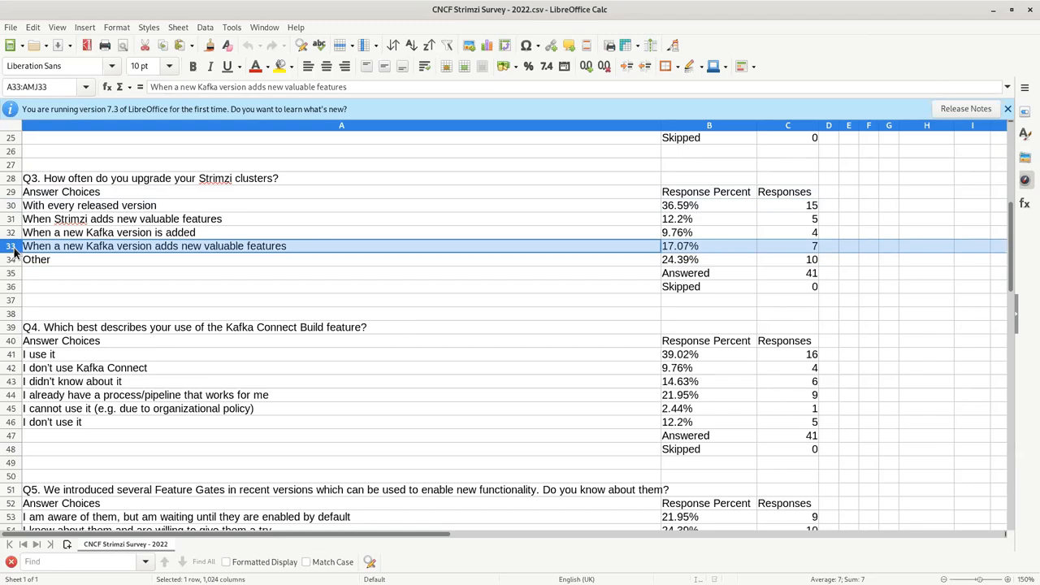
{"action": "mouse_move", "coordinate": [11, 217]}
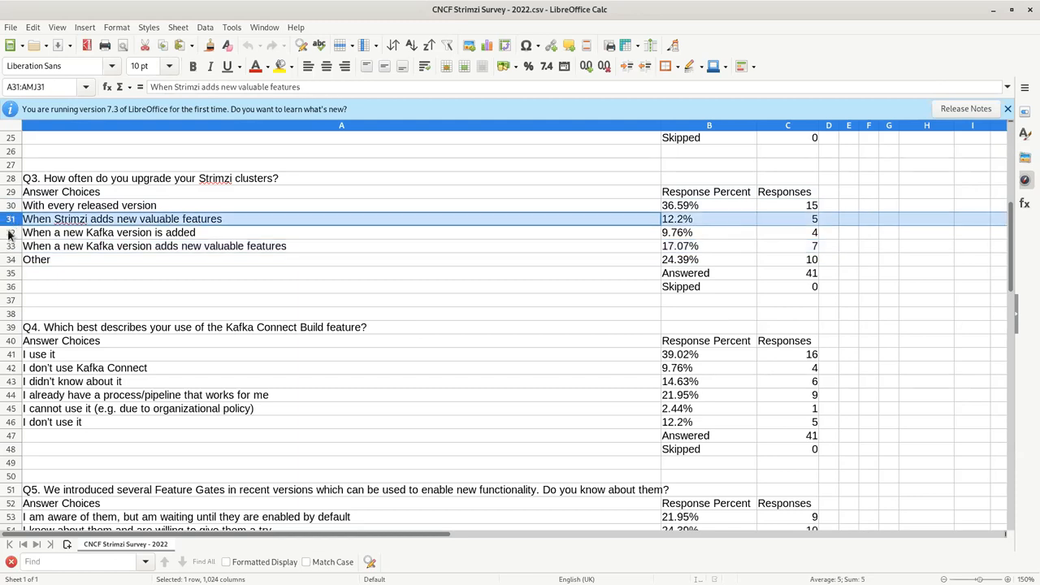
{"action": "left_click", "coordinate": [10, 232]}
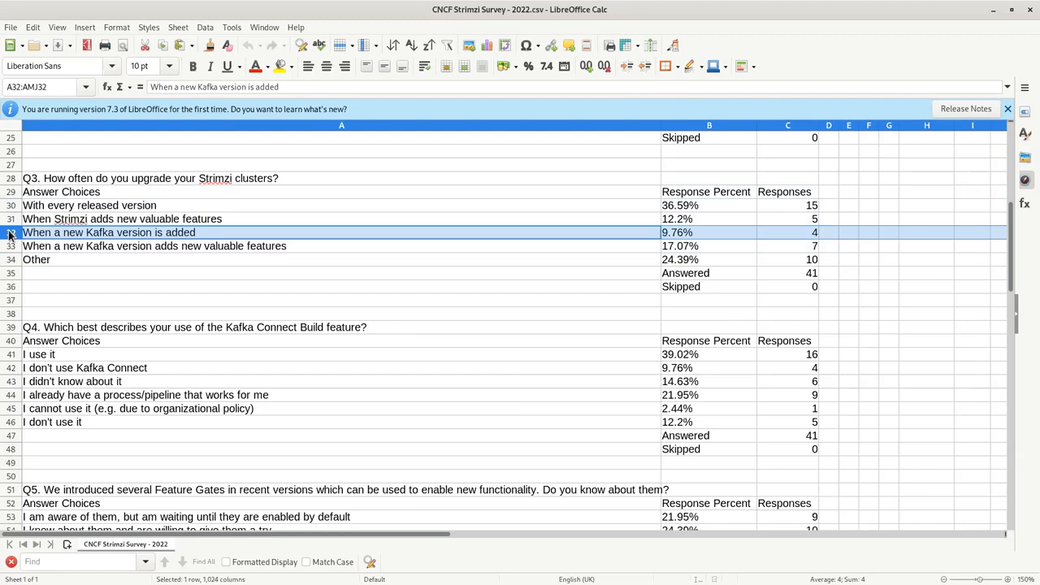
{"action": "mouse_move", "coordinate": [273, 235]}
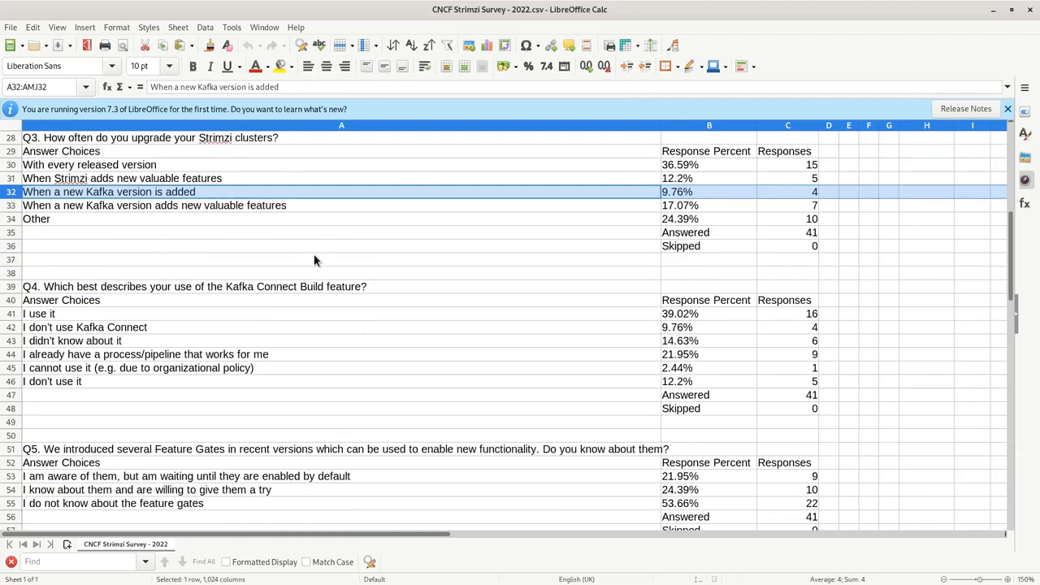
{"action": "scroll", "scroll_direction": "down", "scroll_amount": 3}
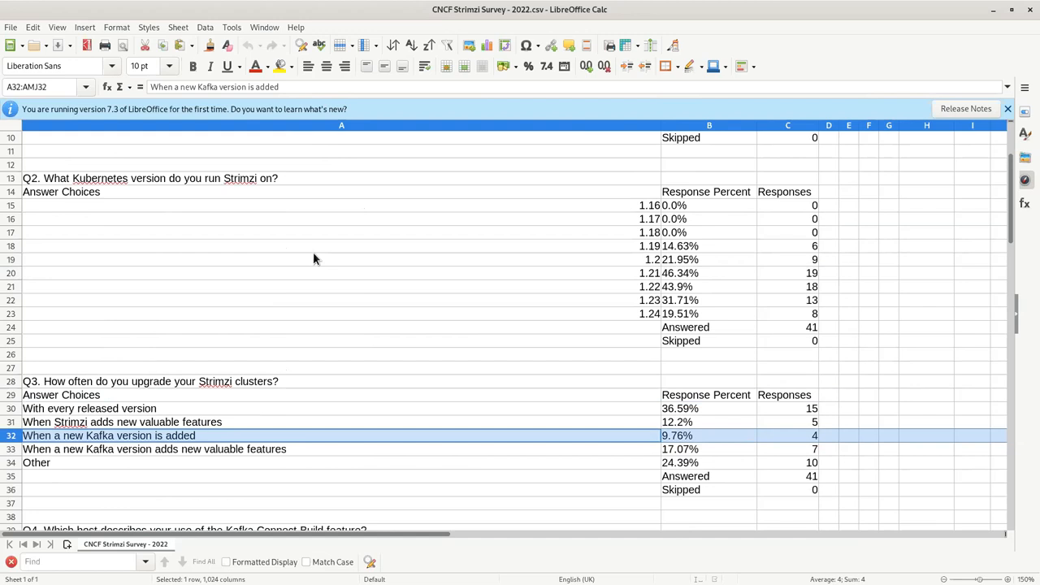
{"action": "mouse_move", "coordinate": [253, 315]}
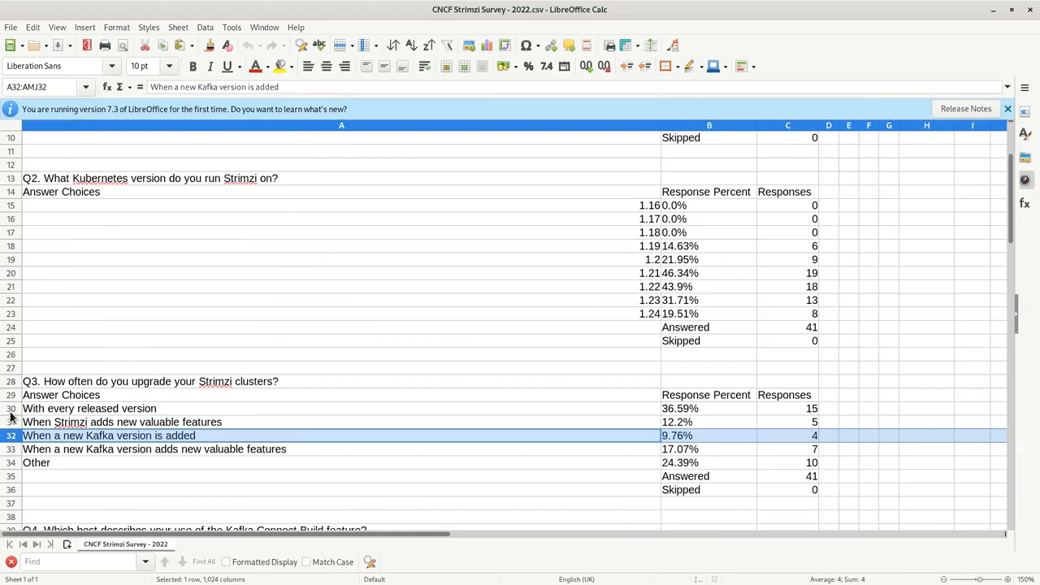
{"action": "left_click", "coordinate": [10, 409]}
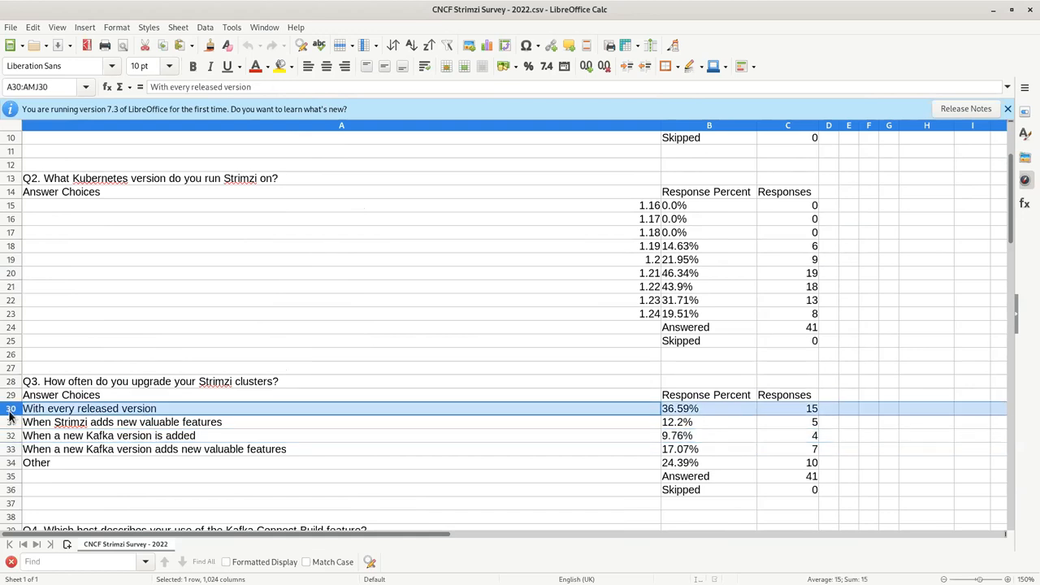
{"action": "mouse_move", "coordinate": [220, 224]}
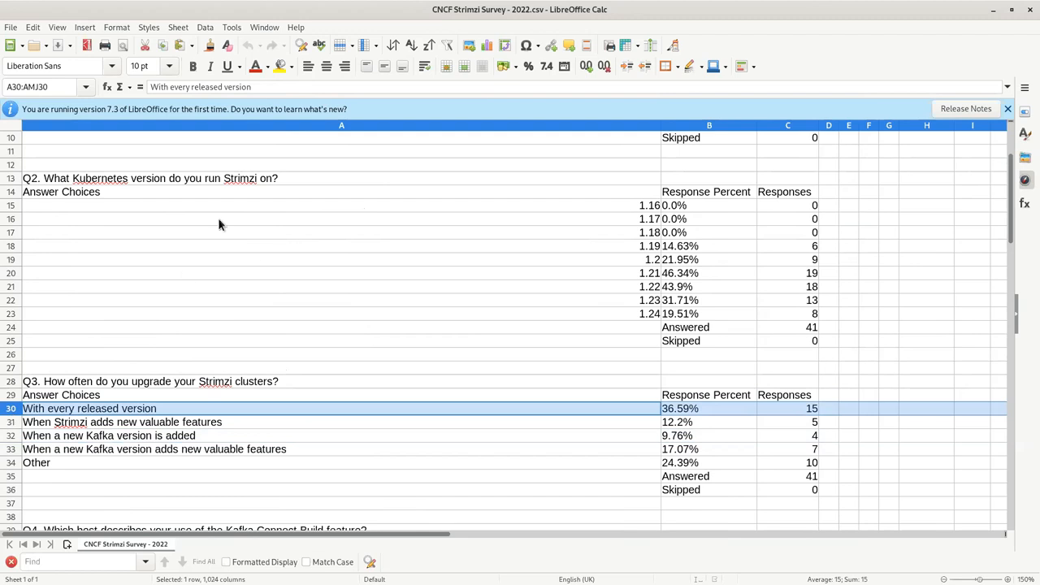
{"action": "mouse_move", "coordinate": [328, 261]}
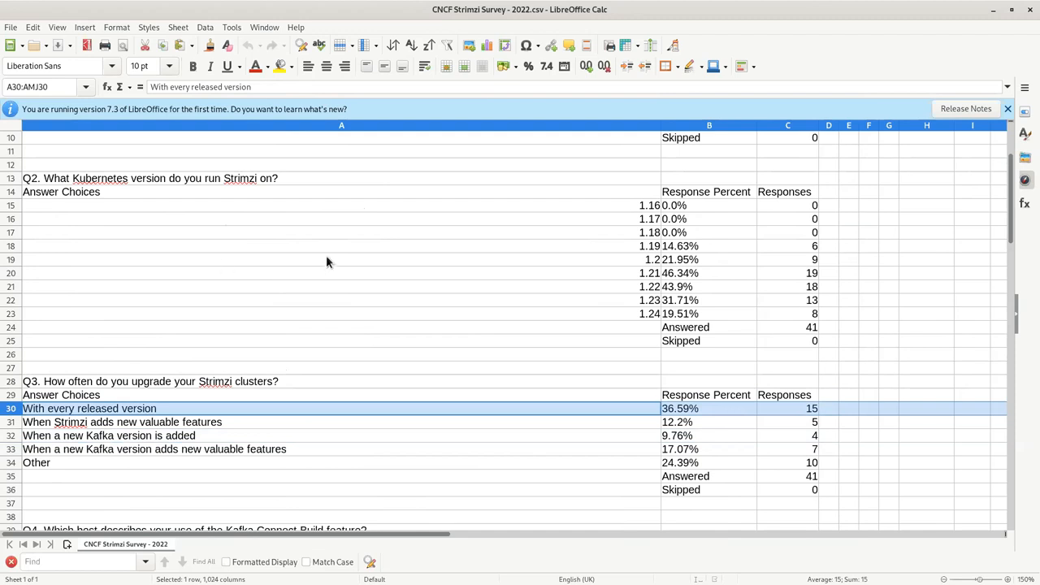
{"action": "mouse_move", "coordinate": [339, 256]}
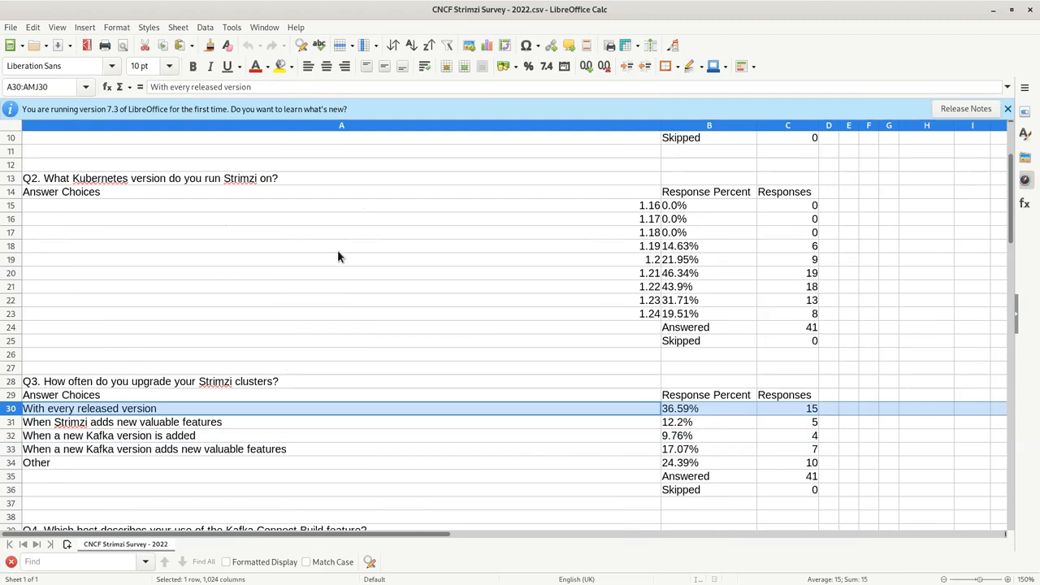
{"action": "scroll", "scroll_direction": "down", "scroll_amount": 3}
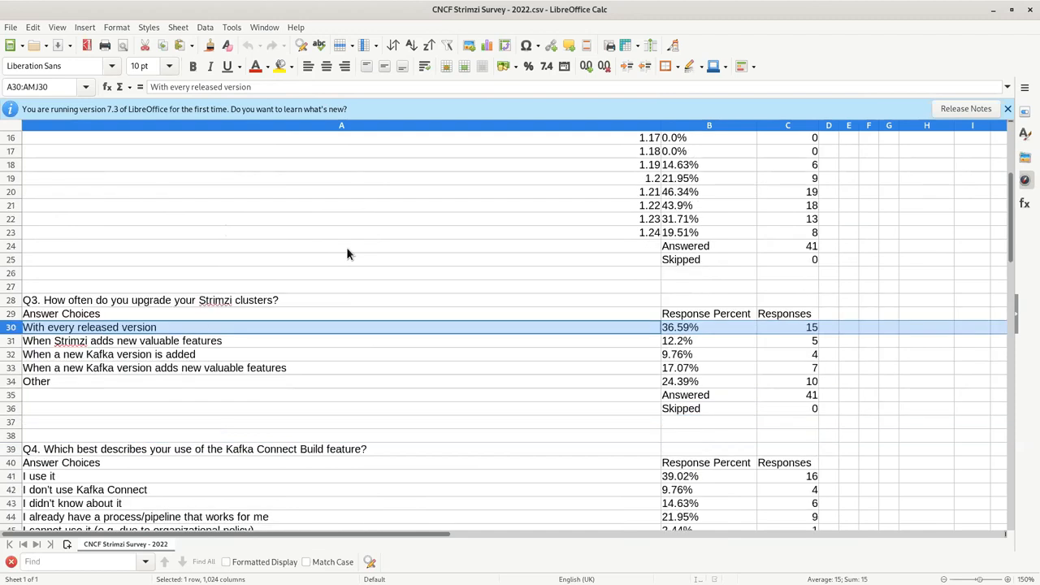
{"action": "scroll", "scroll_direction": "down", "scroll_amount": 3}
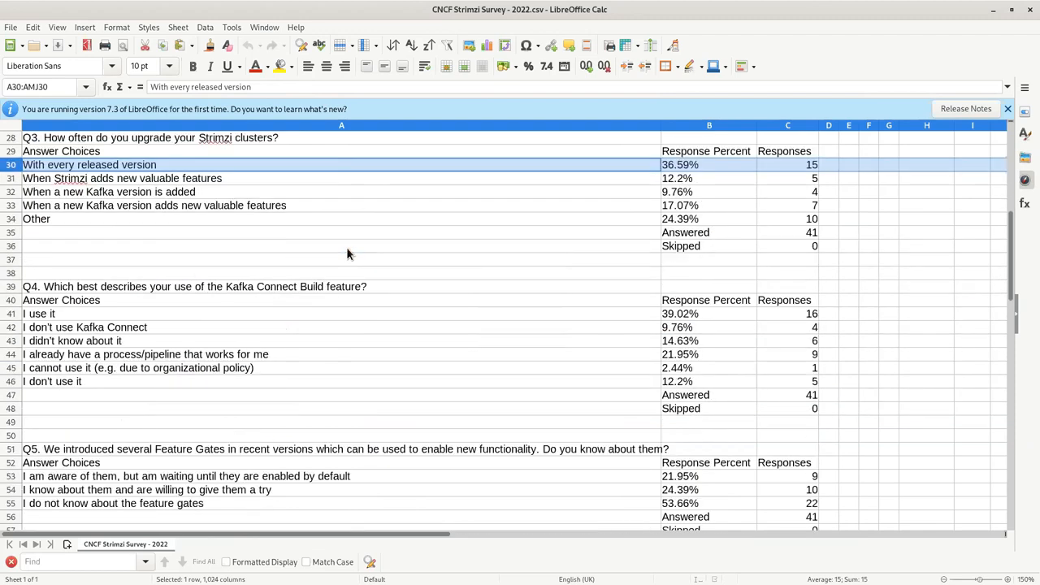
{"action": "scroll", "scroll_direction": "down", "scroll_amount": 3}
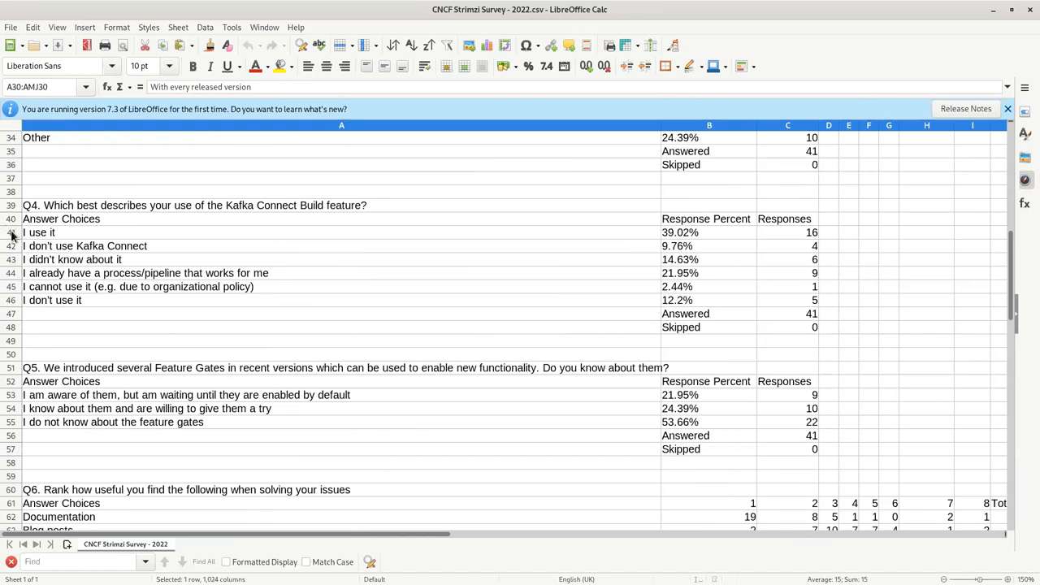
{"action": "left_click", "coordinate": [9, 232]}
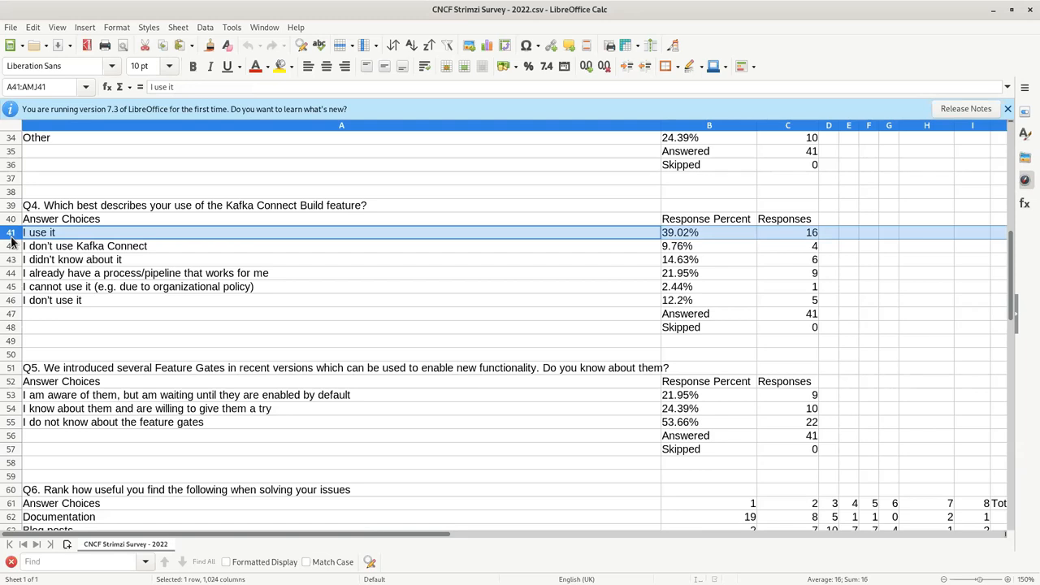
{"action": "left_click", "coordinate": [10, 260]}
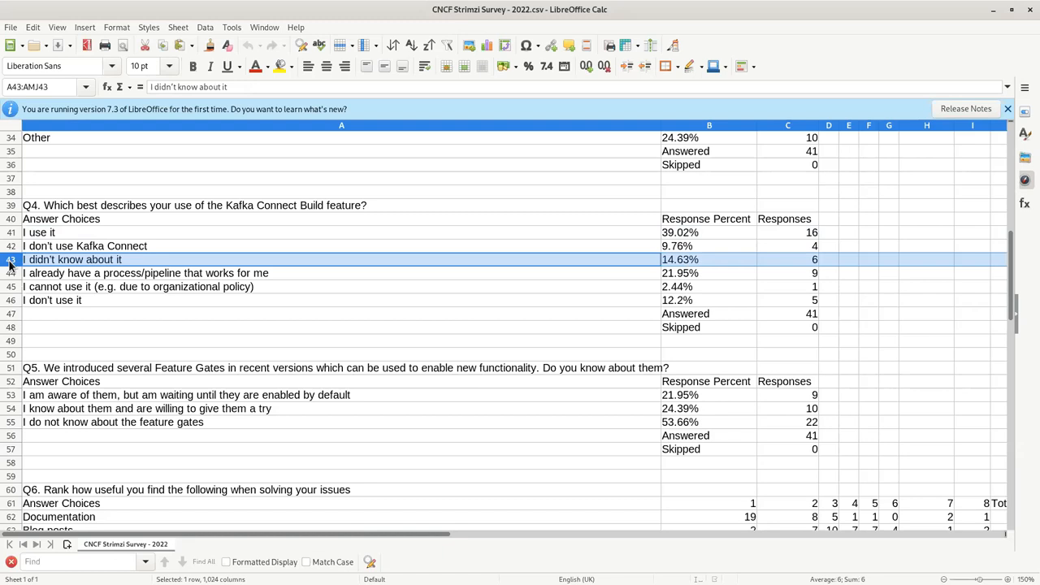
{"action": "mouse_move", "coordinate": [10, 276]}
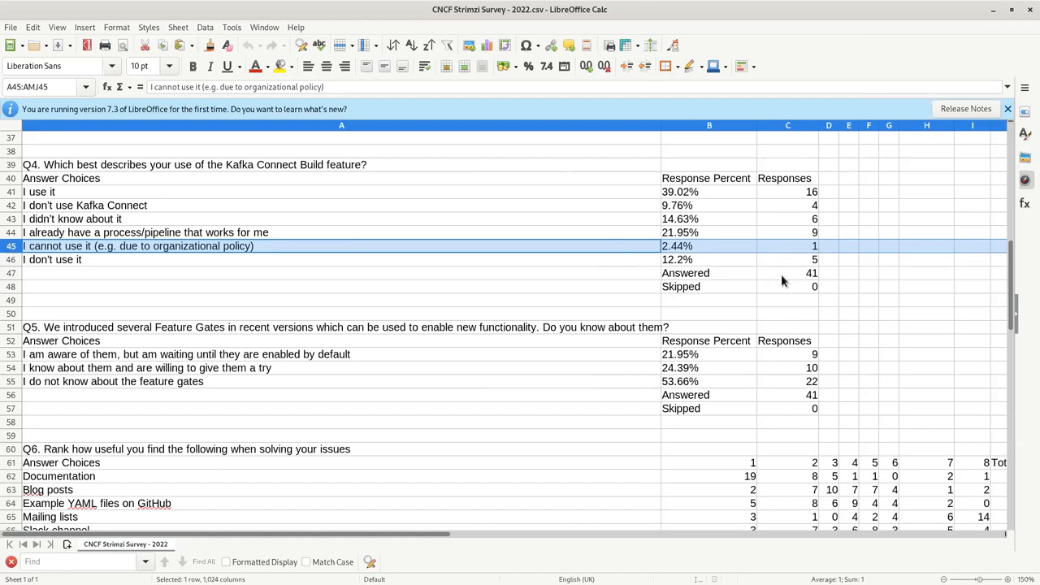
{"action": "left_click", "coordinate": [789, 273]}
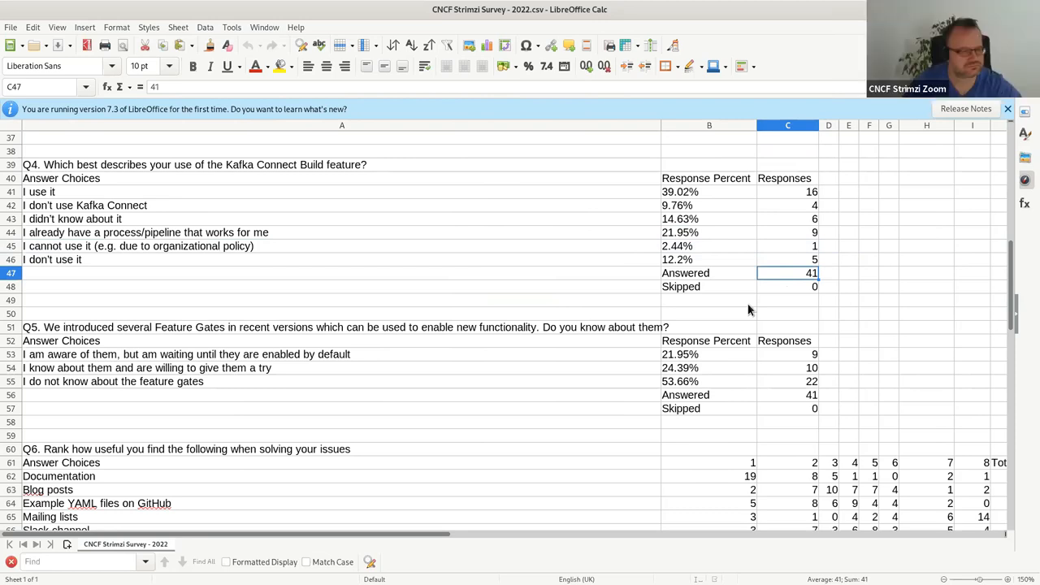
{"action": "mouse_move", "coordinate": [443, 341]}
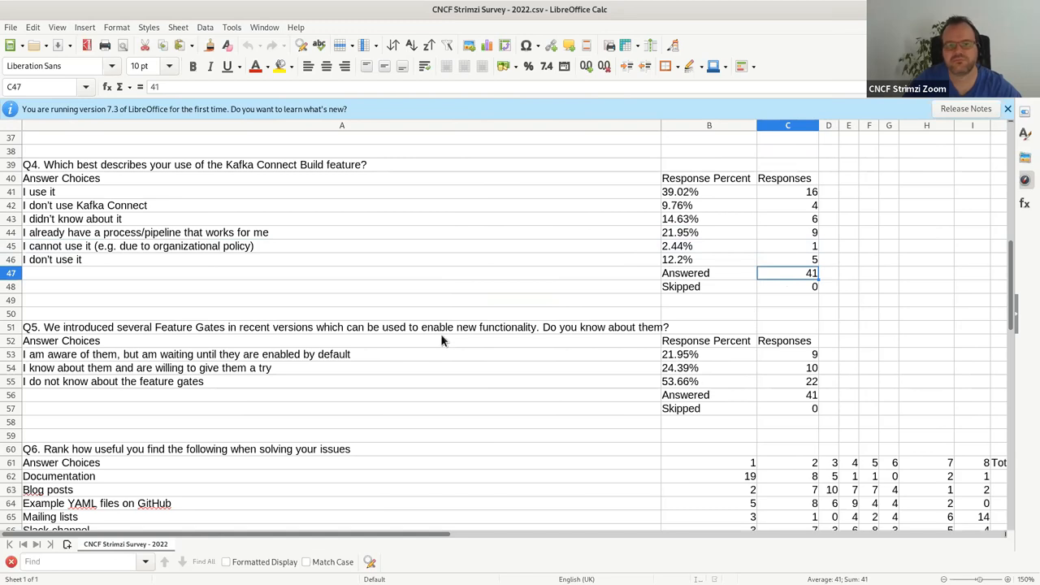
{"action": "mouse_move", "coordinate": [22, 407]}
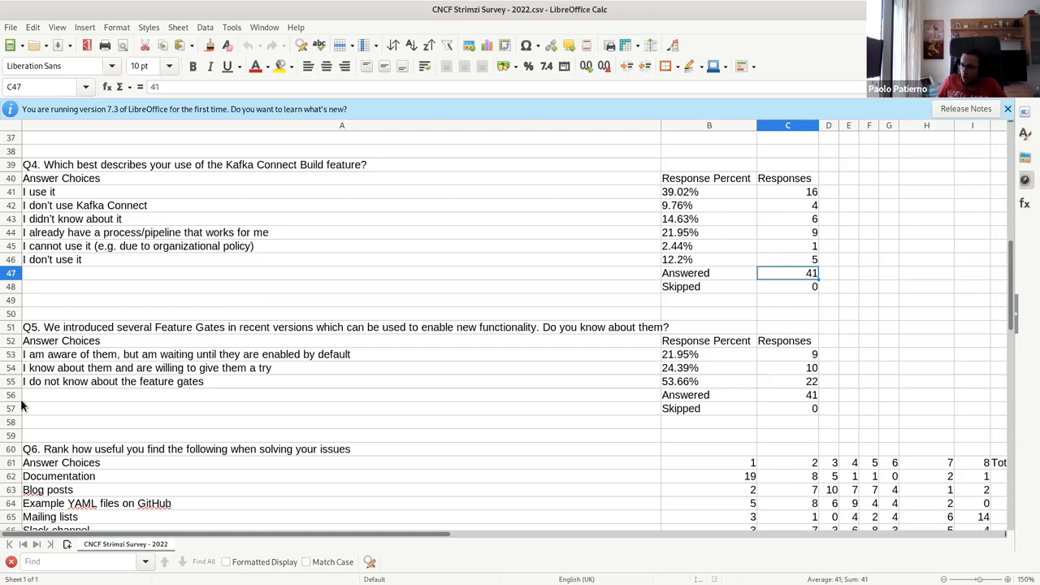
{"action": "mouse_move", "coordinate": [49, 292]}
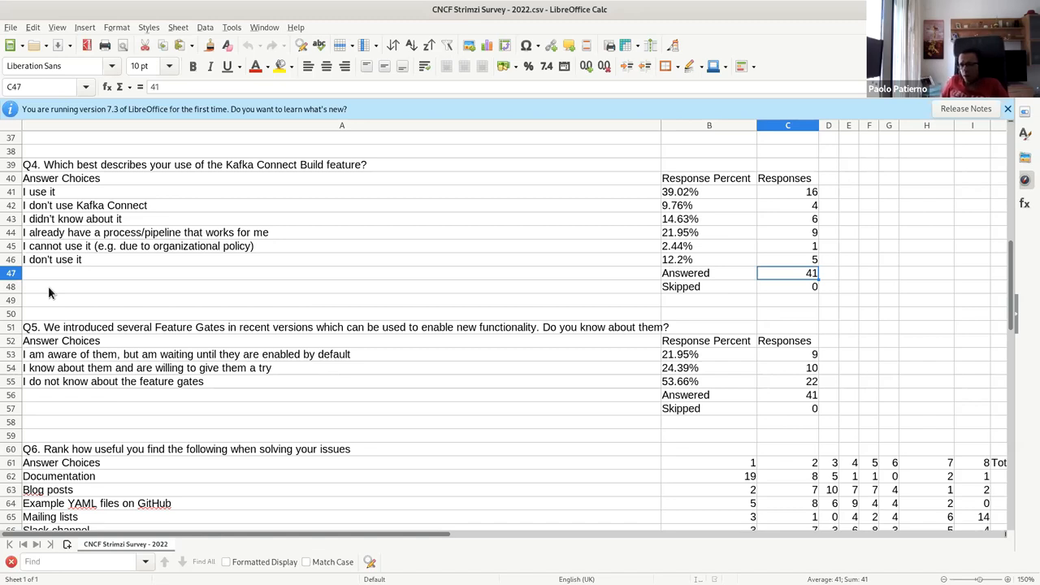
{"action": "mouse_move", "coordinate": [140, 325]}
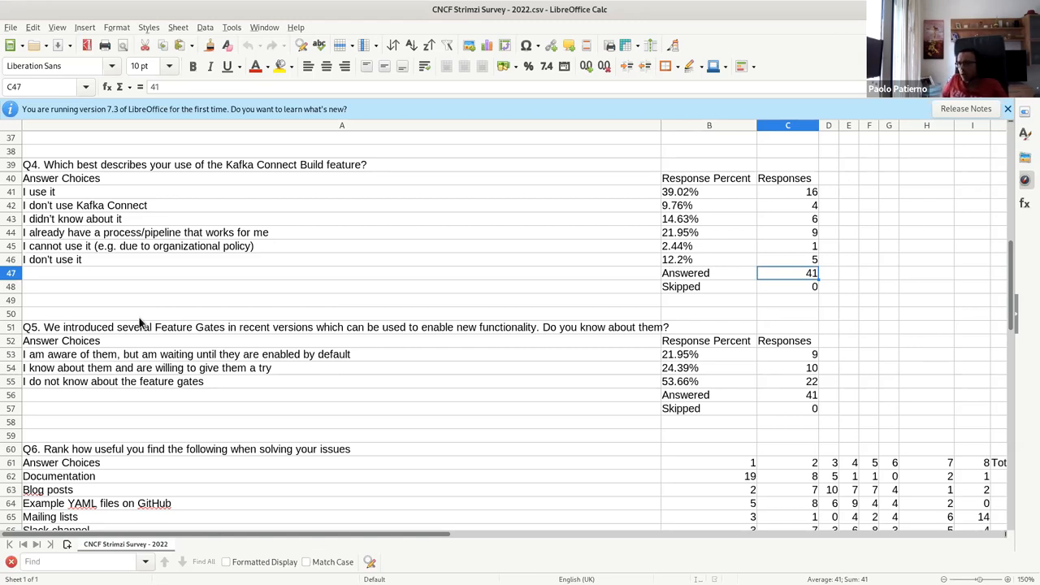
{"action": "mouse_move", "coordinate": [77, 507]}
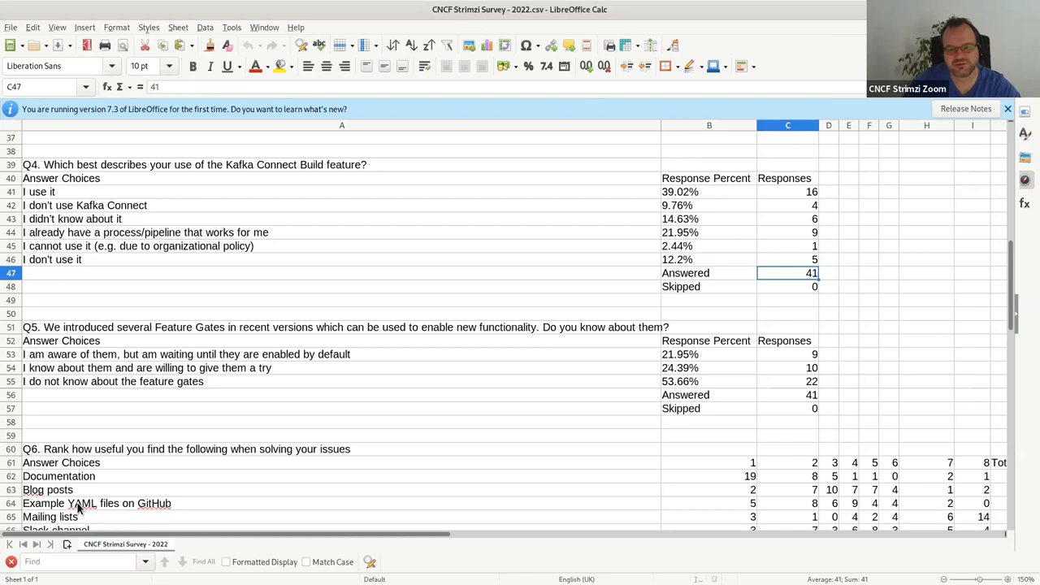
{"action": "mouse_move", "coordinate": [105, 286]}
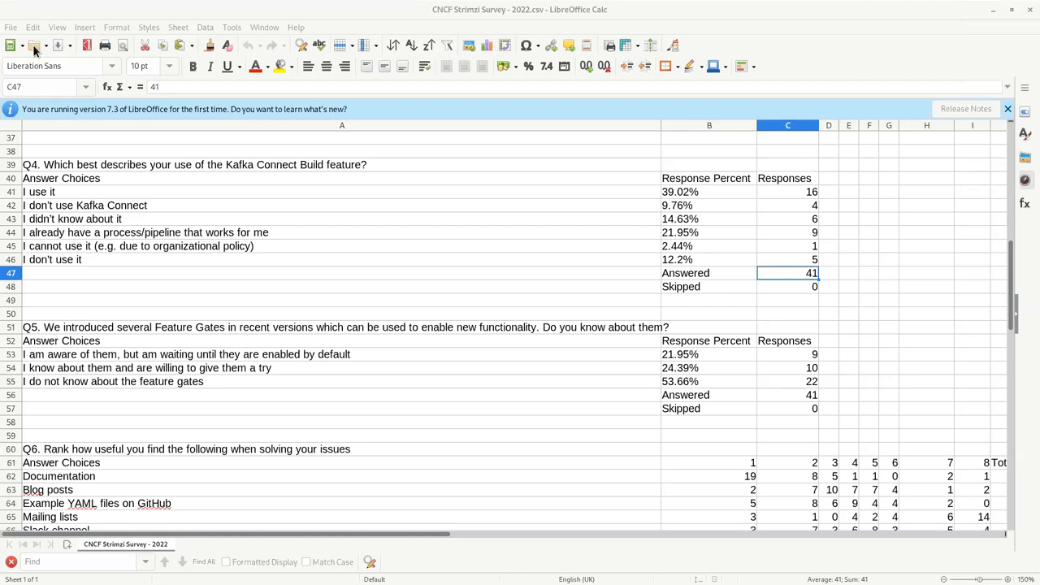
{"action": "mouse_move", "coordinate": [260, 137]}
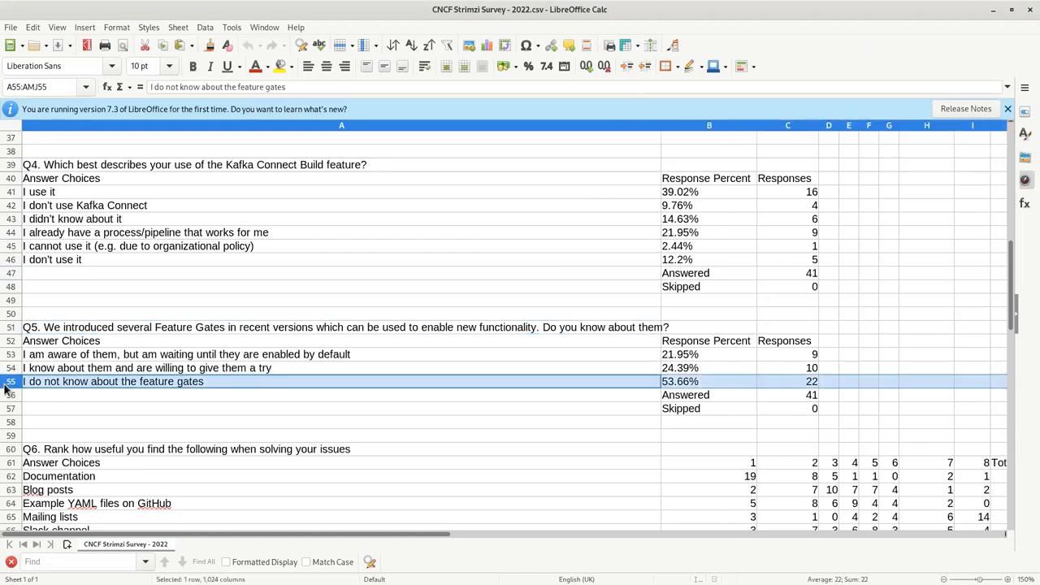
{"action": "mouse_move", "coordinate": [185, 371]}
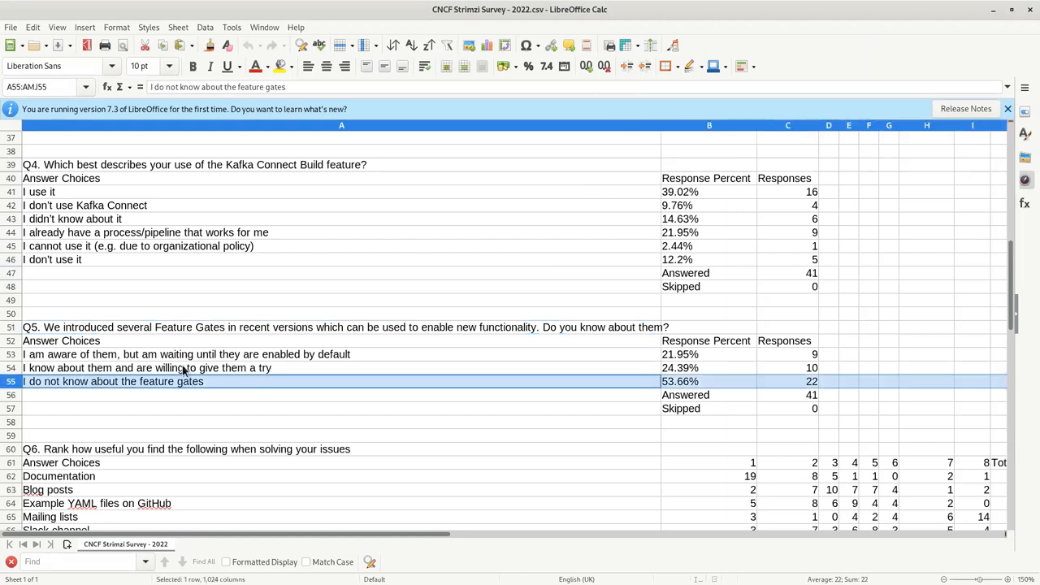
{"action": "scroll", "scroll_direction": "down", "scroll_amount": 3}
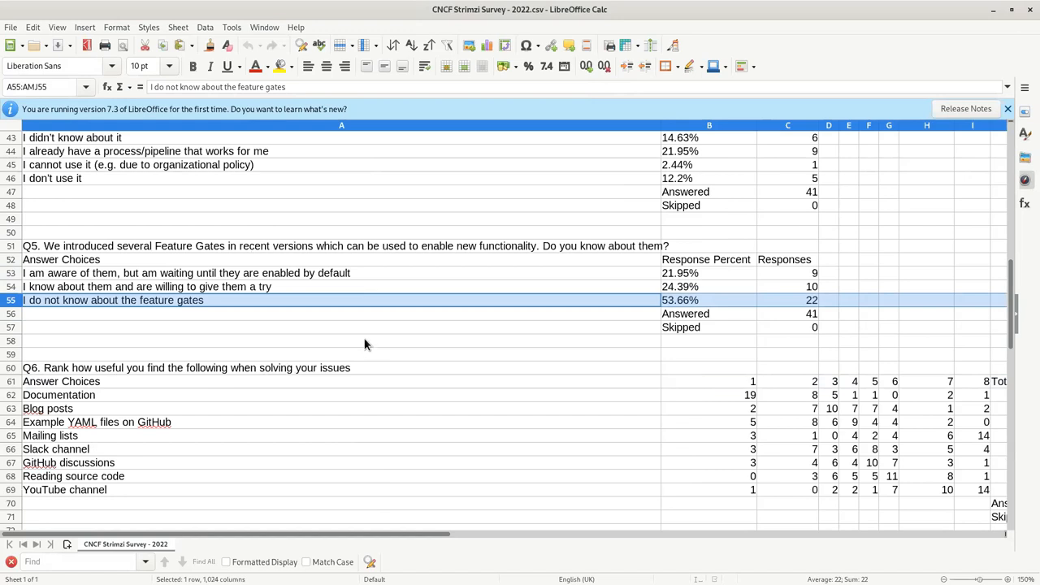
{"action": "mouse_move", "coordinate": [462, 309]}
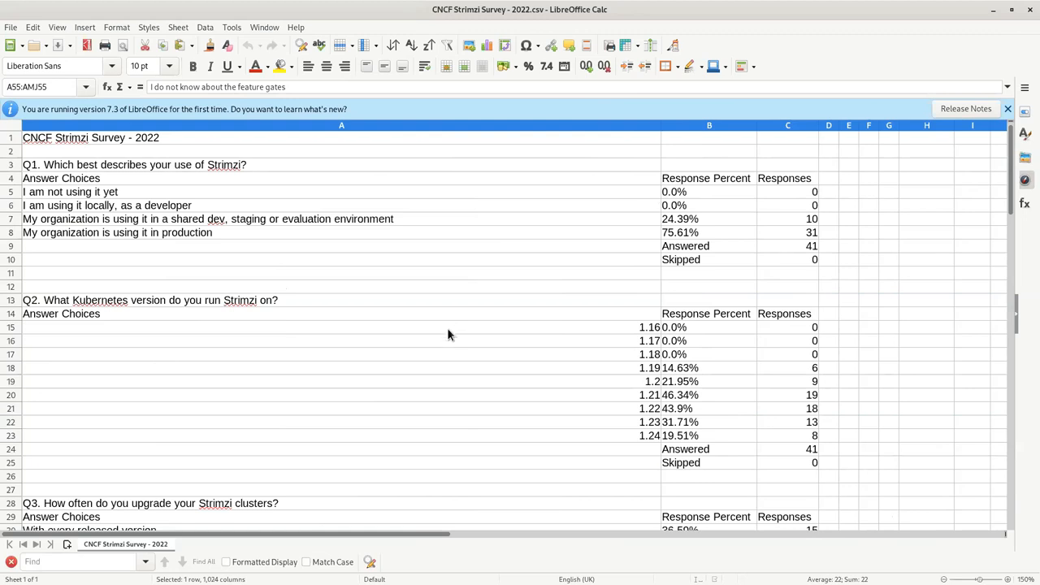
{"action": "scroll", "scroll_direction": "down", "scroll_amount": 3}
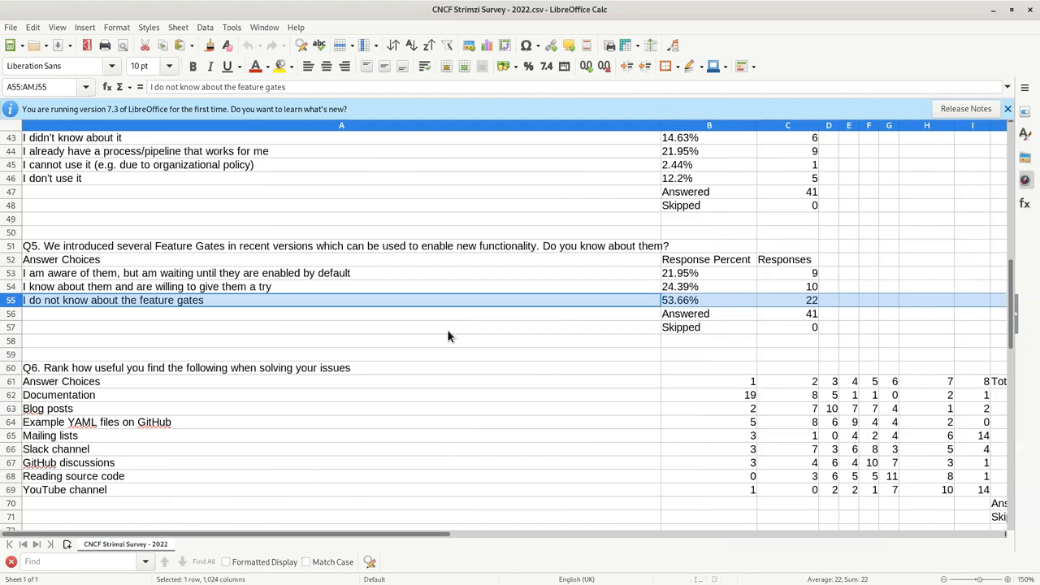
{"action": "scroll", "scroll_direction": "down", "scroll_amount": 3}
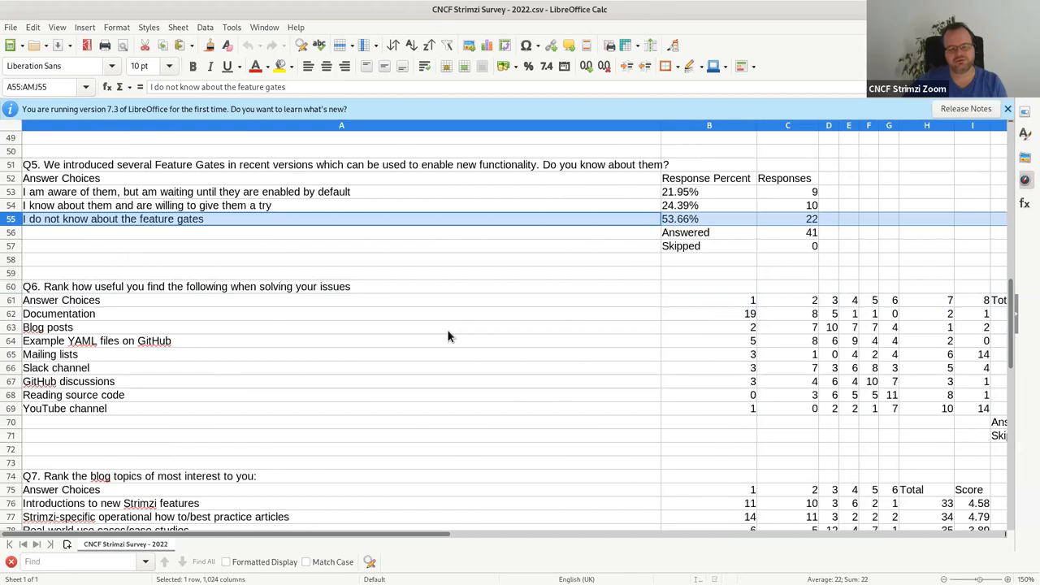
{"action": "mouse_move", "coordinate": [28, 9]}
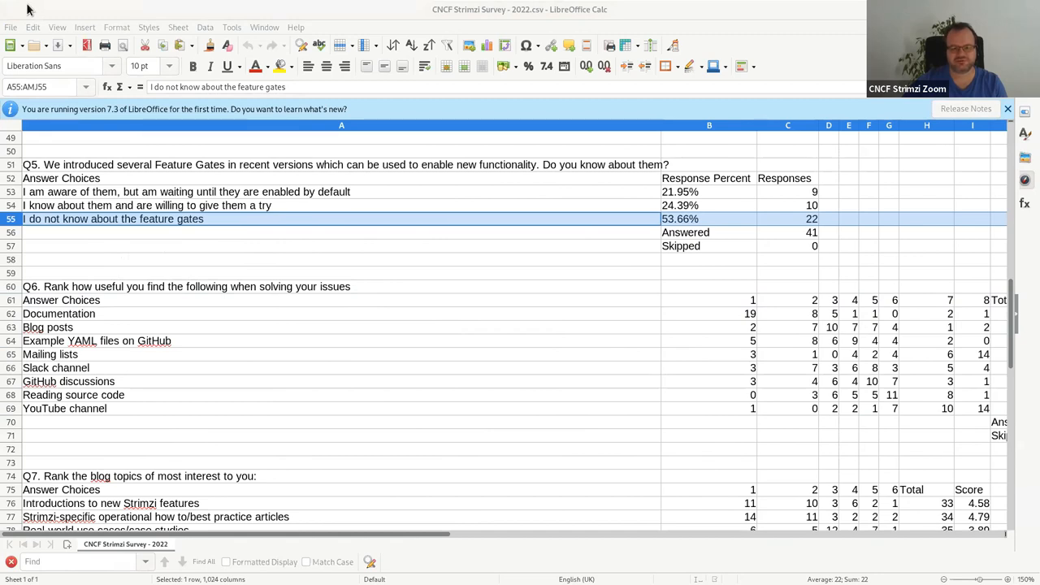
{"action": "left_click", "coordinate": [10, 205]}
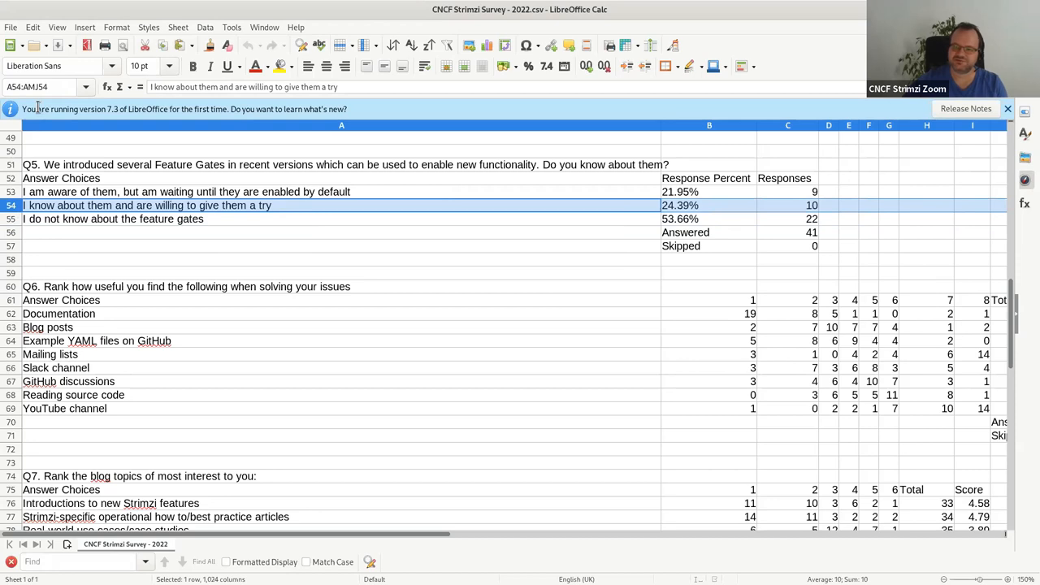
{"action": "mouse_move", "coordinate": [57, 119]}
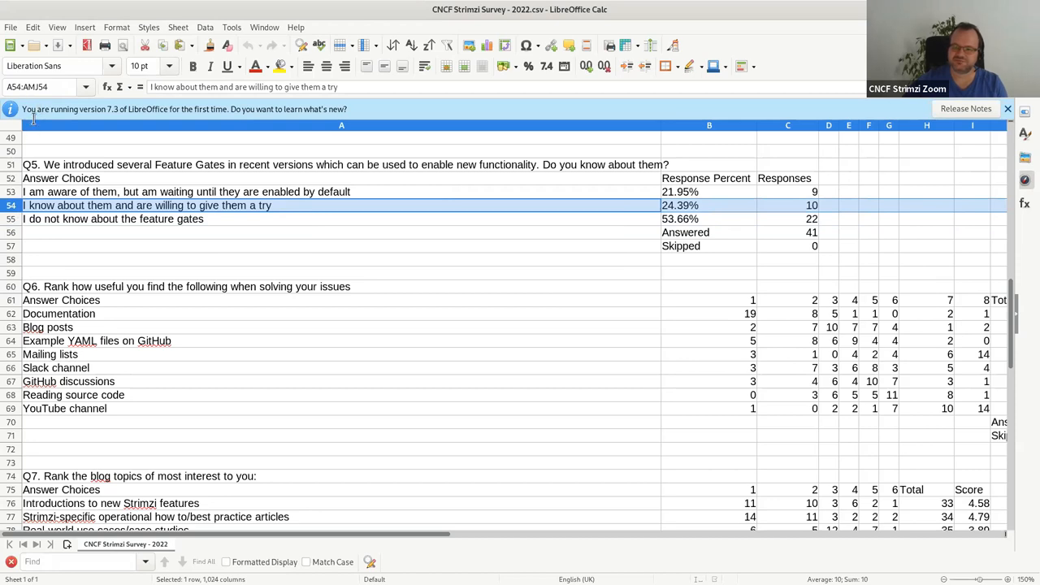
{"action": "mouse_move", "coordinate": [96, 146]}
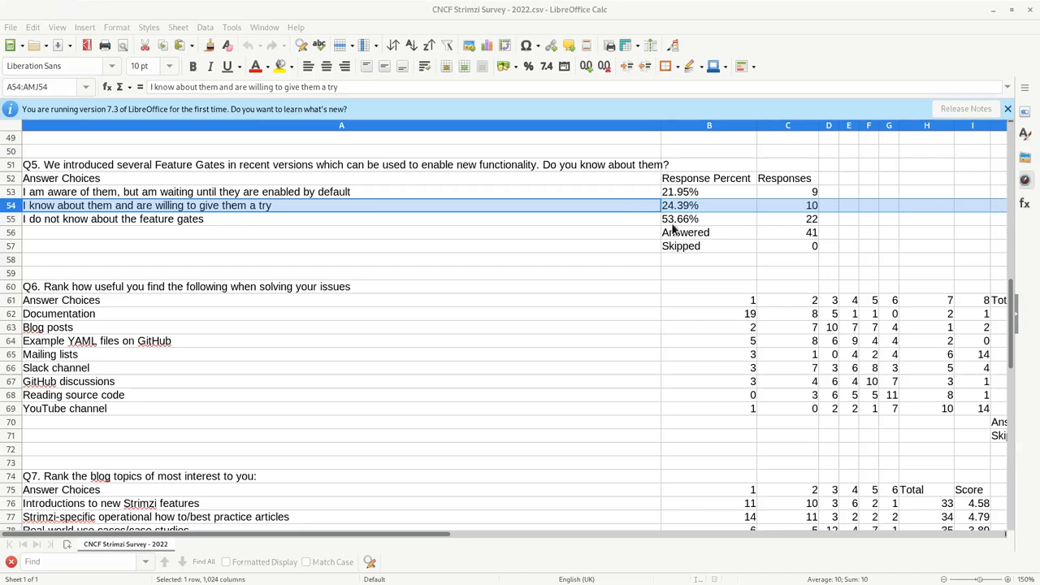
{"action": "mouse_move", "coordinate": [520, 247]}
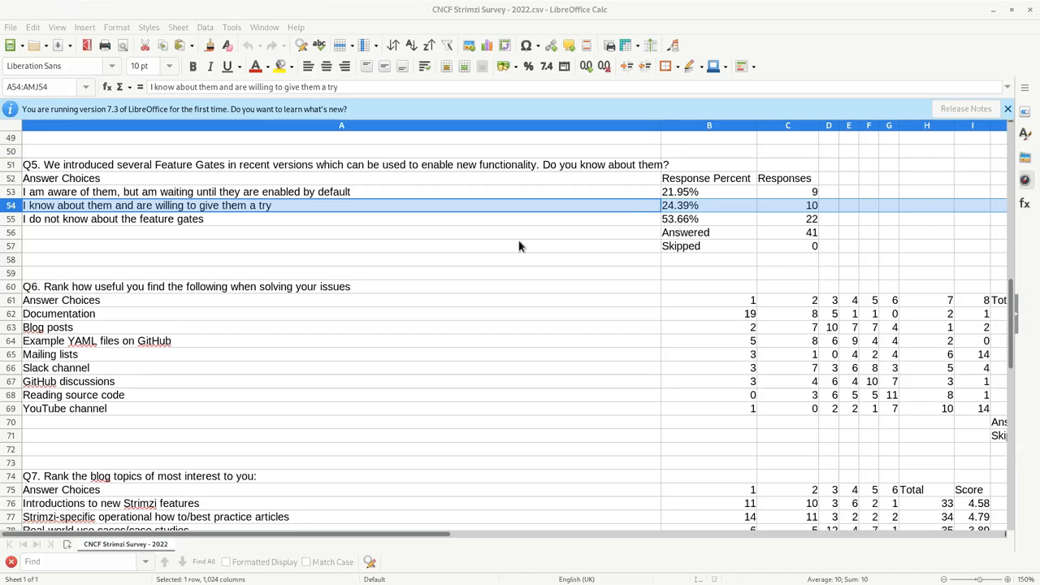
{"action": "mouse_move", "coordinate": [679, 224]}
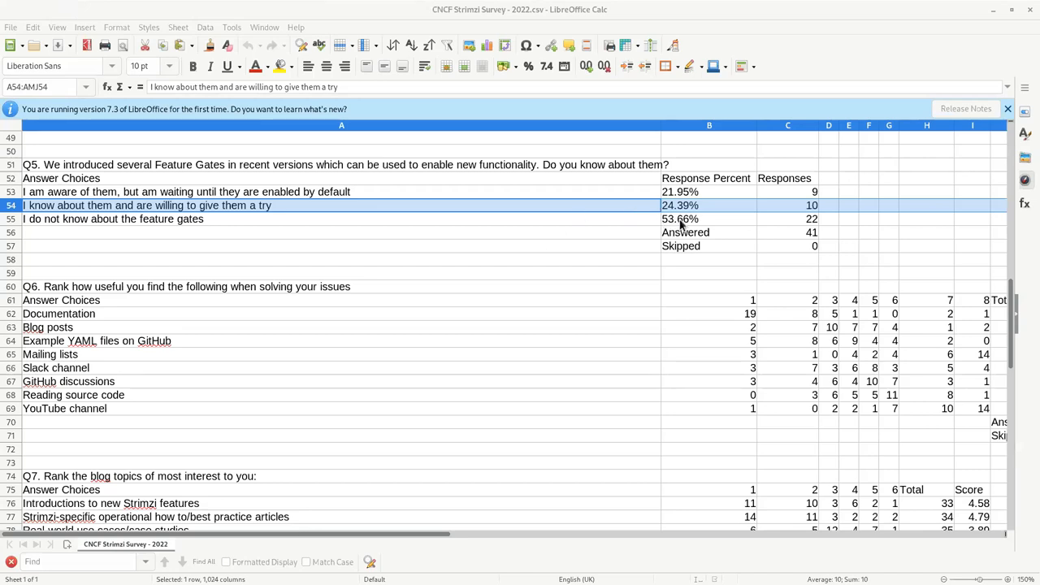
{"action": "mouse_move", "coordinate": [530, 220]}
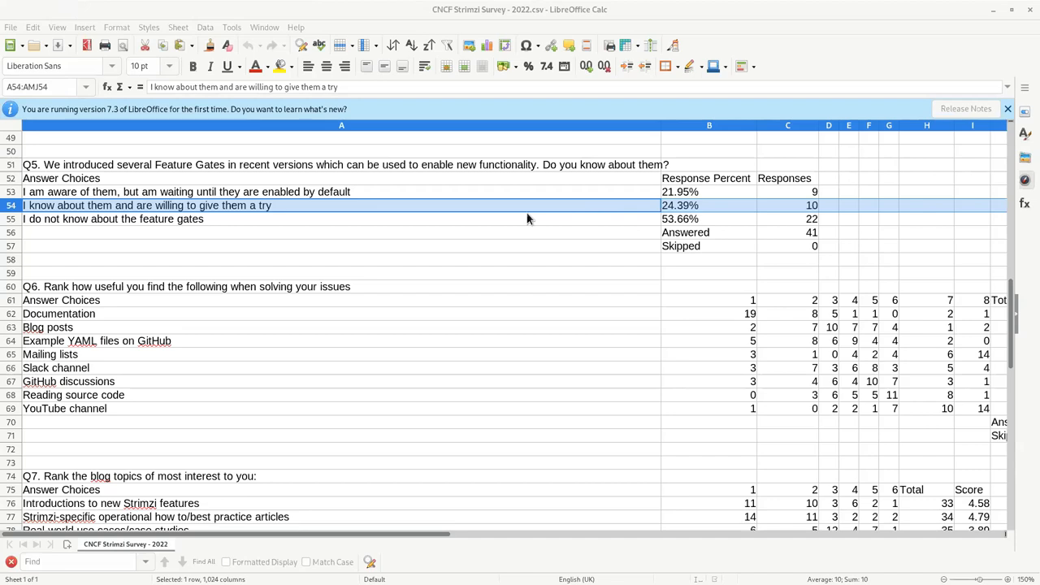
{"action": "mouse_move", "coordinate": [138, 293]}
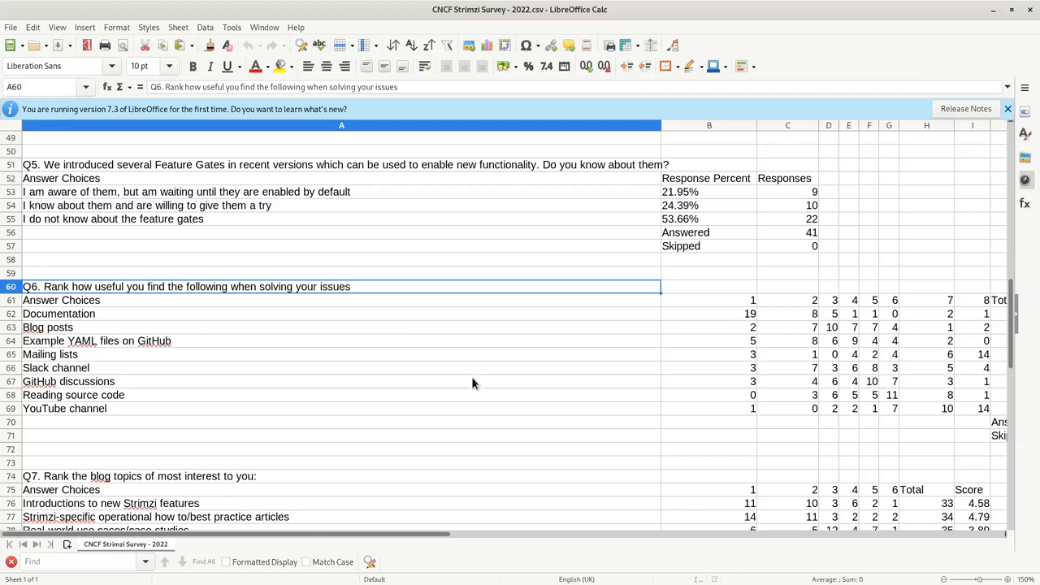
{"action": "scroll", "scroll_direction": "down", "scroll_amount": 3}
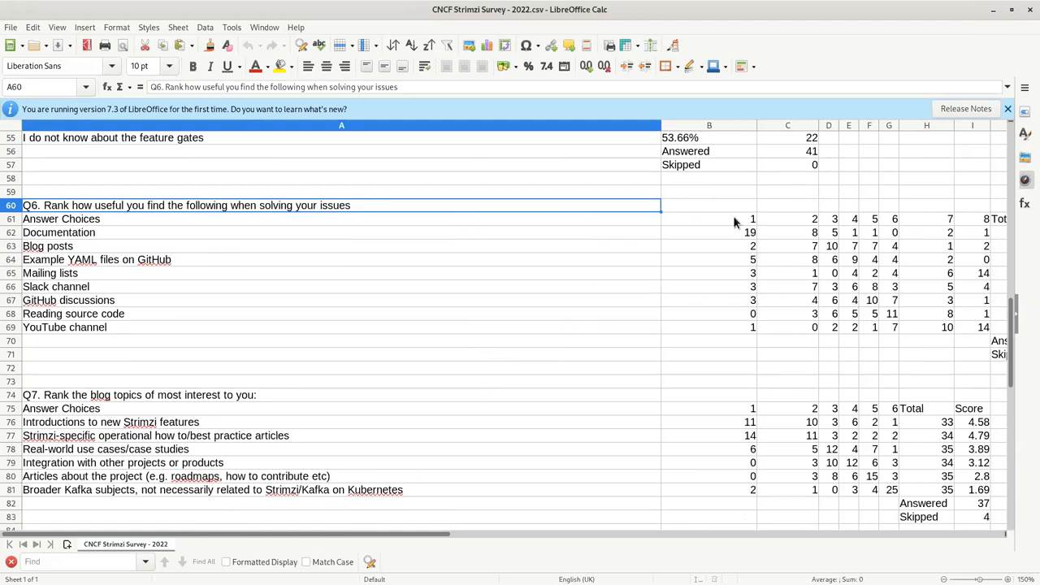
{"action": "left_click", "coordinate": [709, 218]}
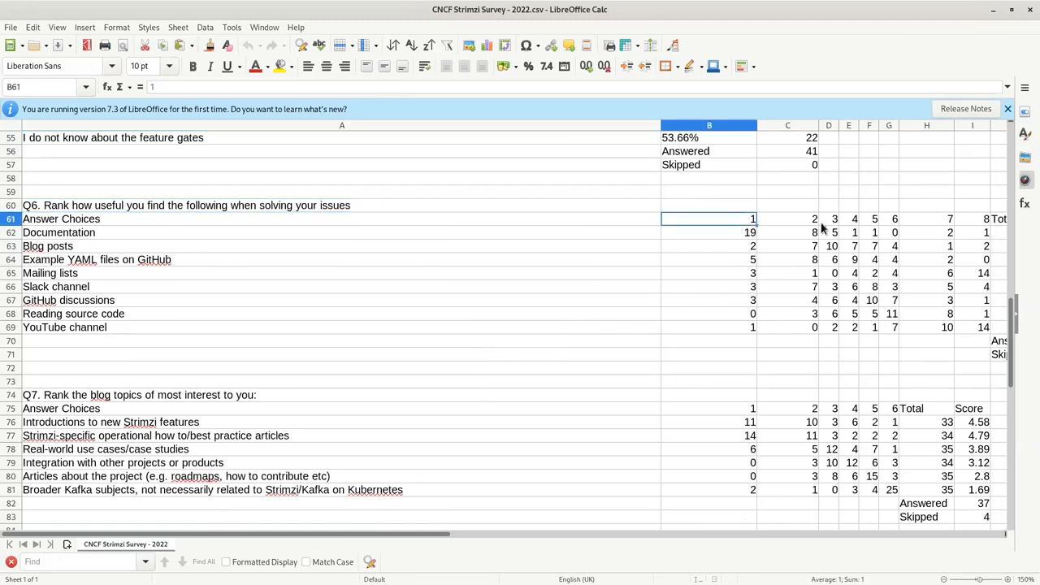
{"action": "mouse_move", "coordinate": [907, 221]}
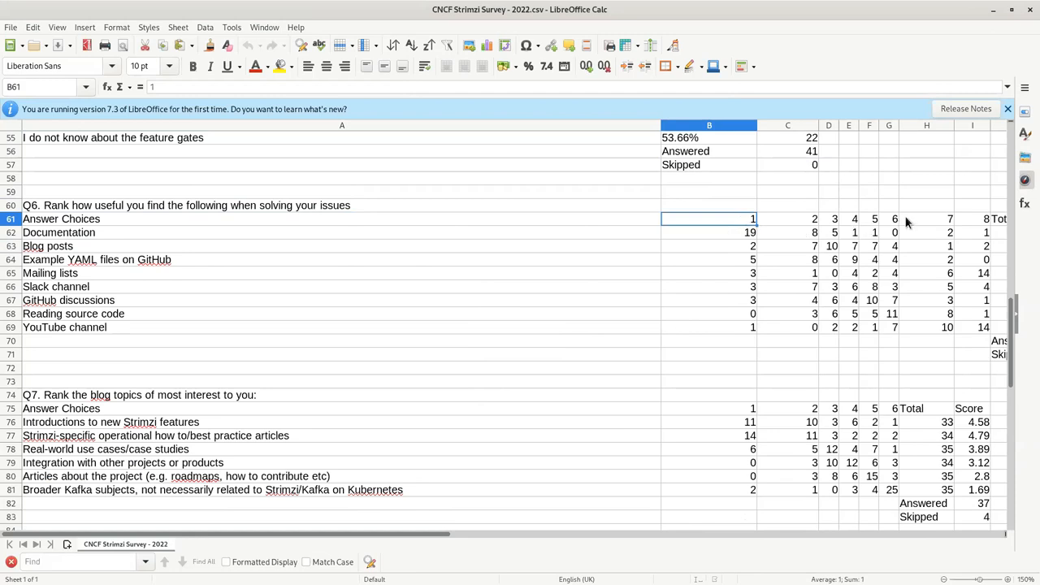
{"action": "mouse_move", "coordinate": [722, 234]}
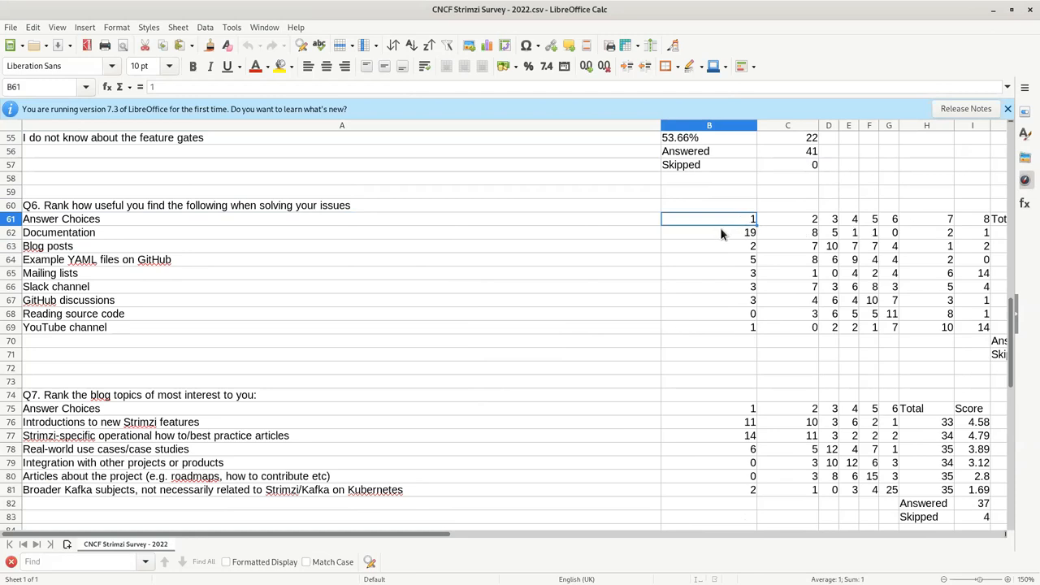
{"action": "mouse_move", "coordinate": [940, 231]}
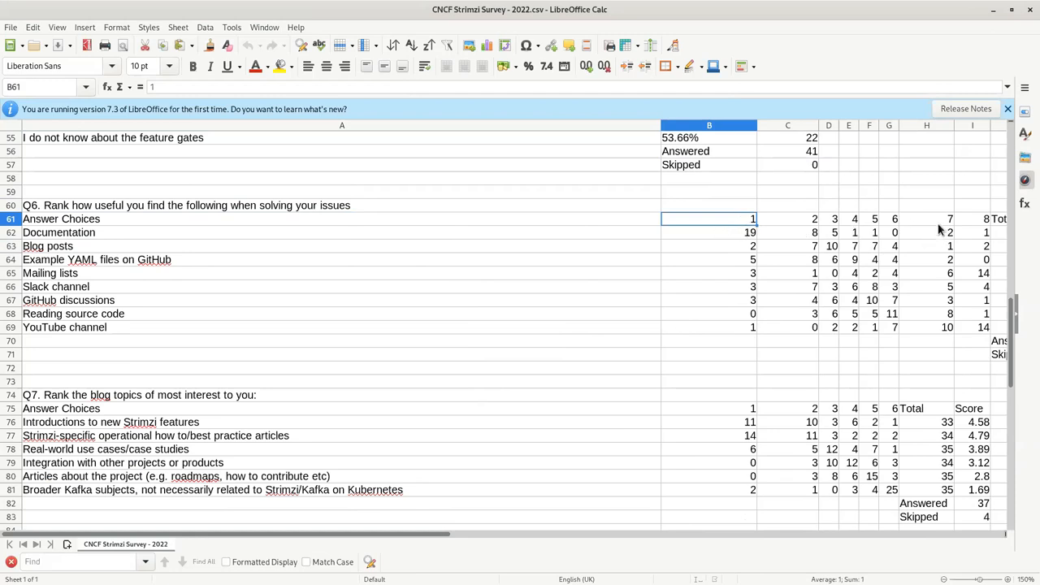
{"action": "mouse_move", "coordinate": [988, 225]}
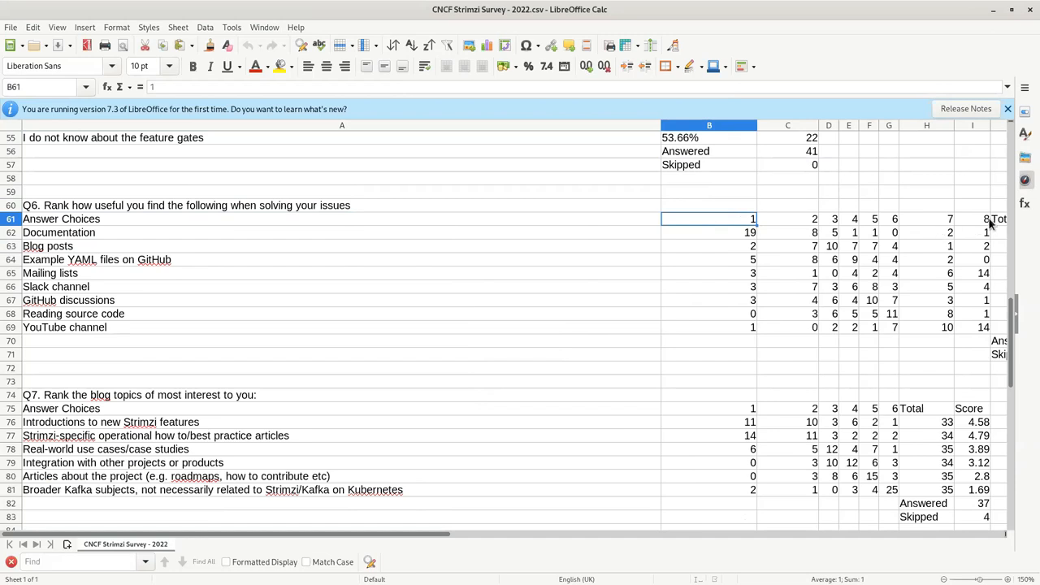
{"action": "left_click", "coordinate": [969, 218]}
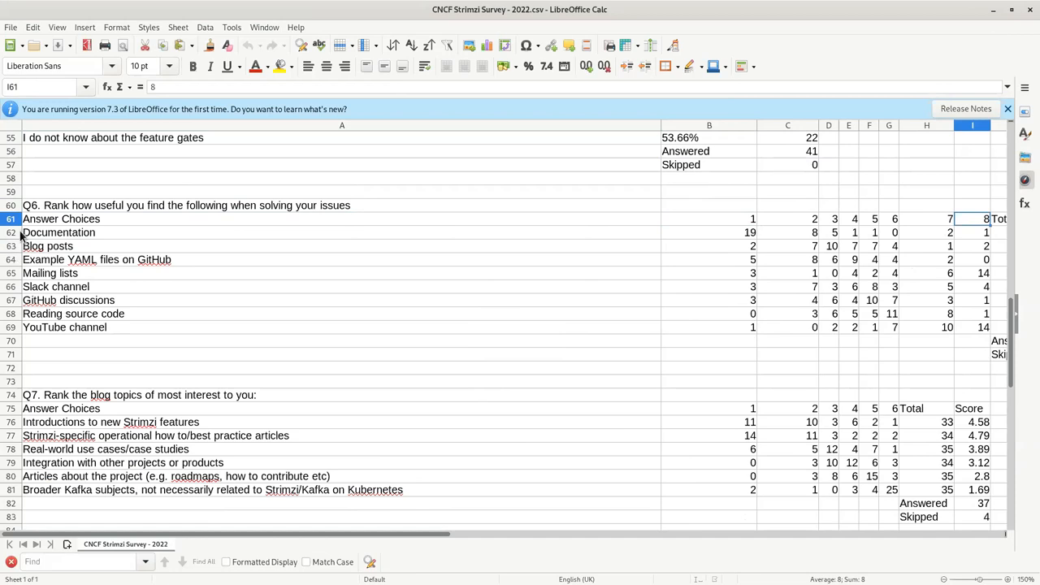
{"action": "left_click", "coordinate": [9, 233]}
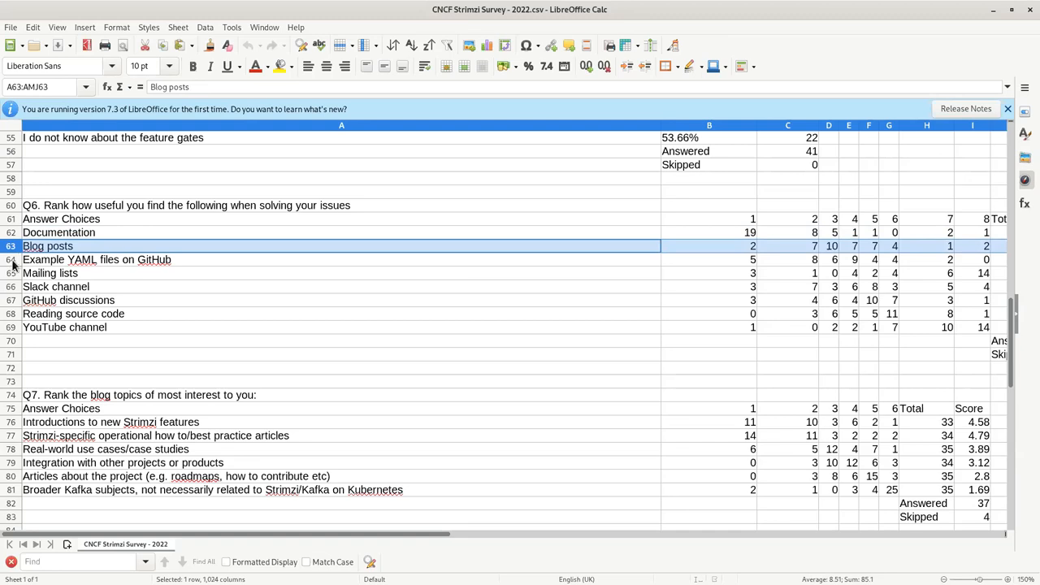
{"action": "left_click", "coordinate": [98, 260]}
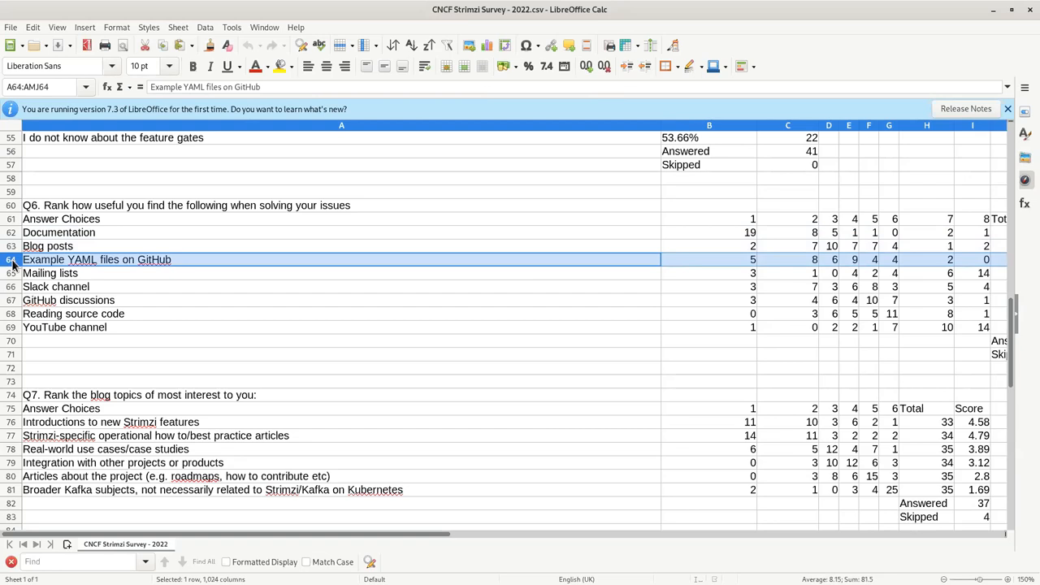
{"action": "mouse_move", "coordinate": [15, 300]}
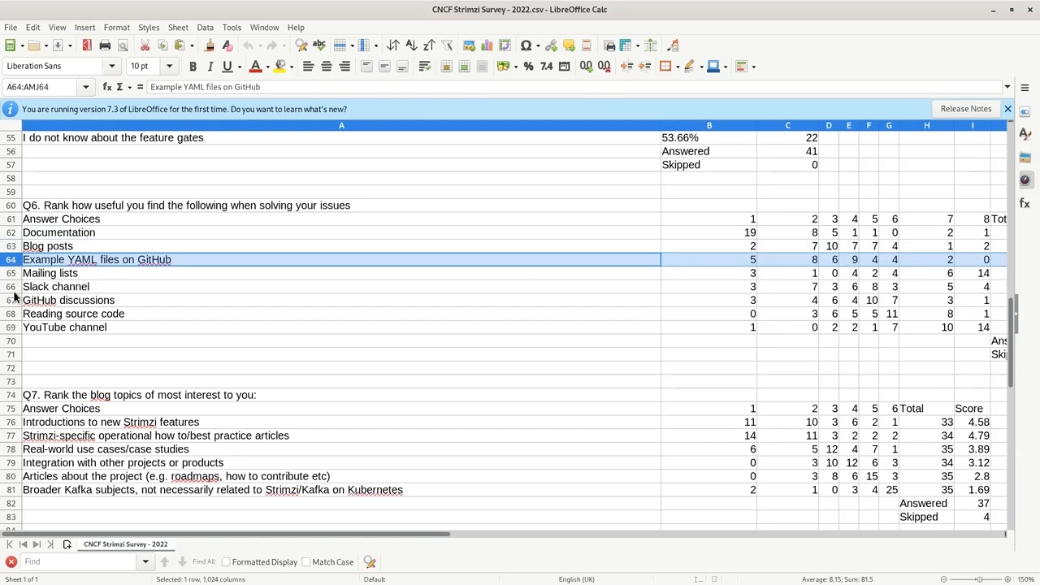
{"action": "left_click", "coordinate": [49, 273]}
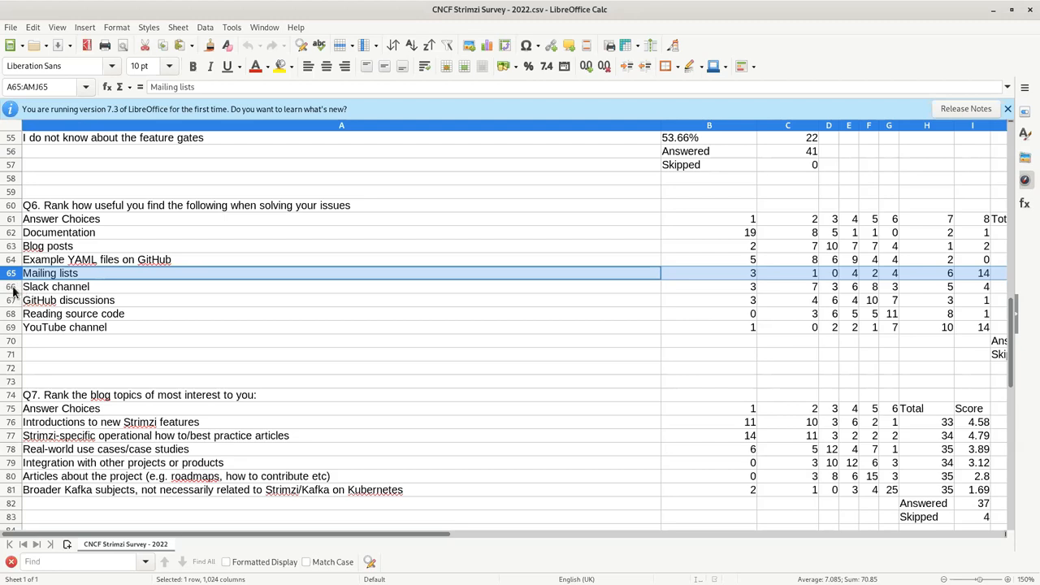
Review the Q6 Slack channel ratings row and narrow column A to show Total and Score columns
{"action": "left_click", "coordinate": [10, 286]}
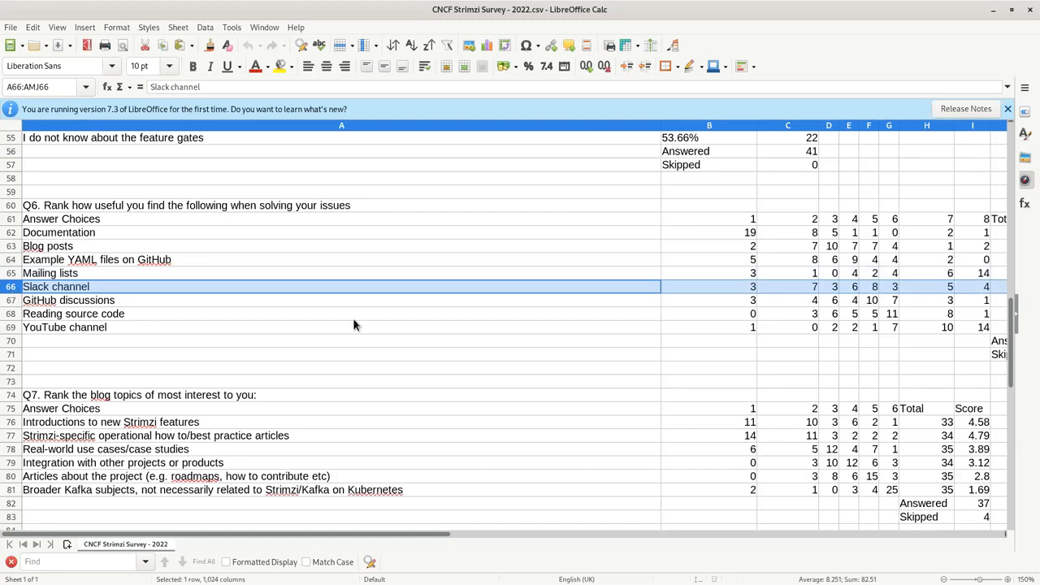
{"action": "mouse_move", "coordinate": [816, 291]}
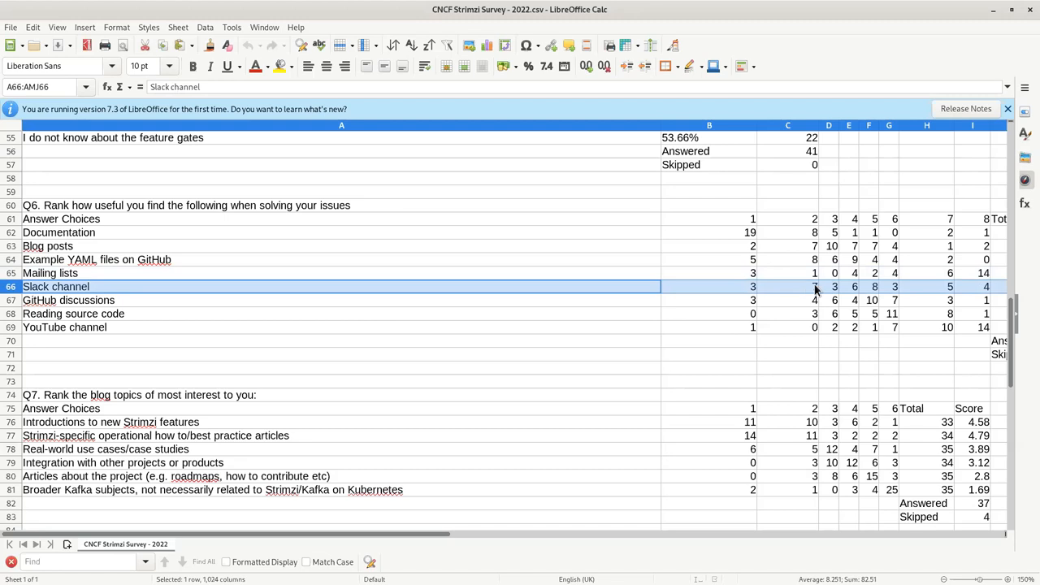
{"action": "mouse_move", "coordinate": [870, 292]}
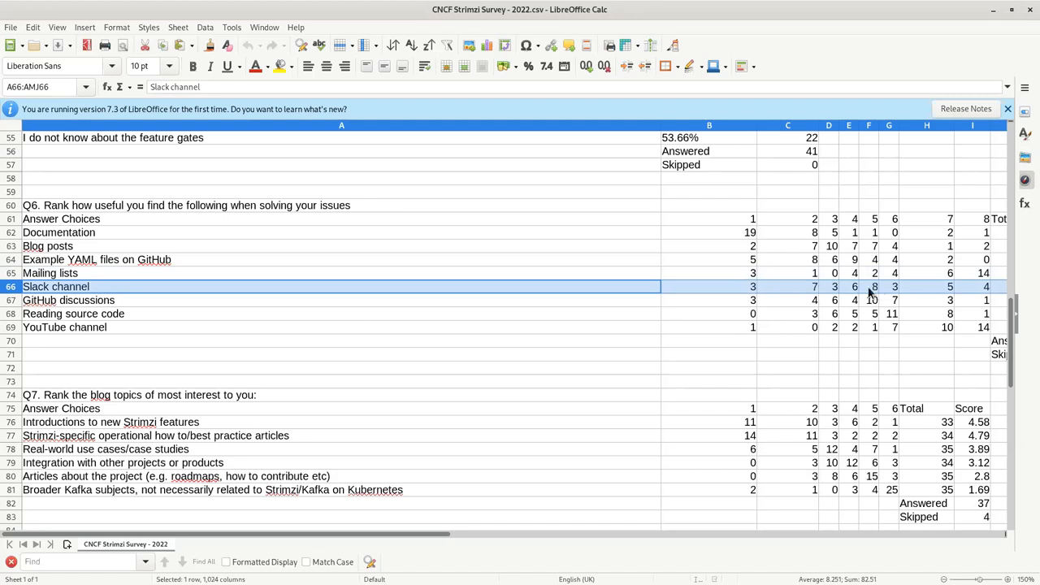
{"action": "mouse_move", "coordinate": [884, 286]}
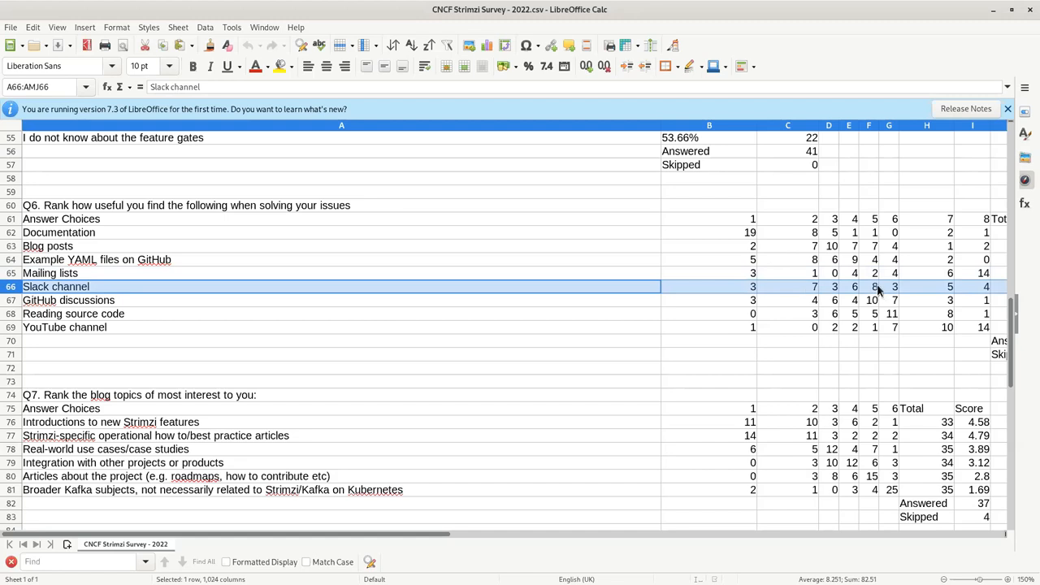
{"action": "mouse_move", "coordinate": [849, 307]}
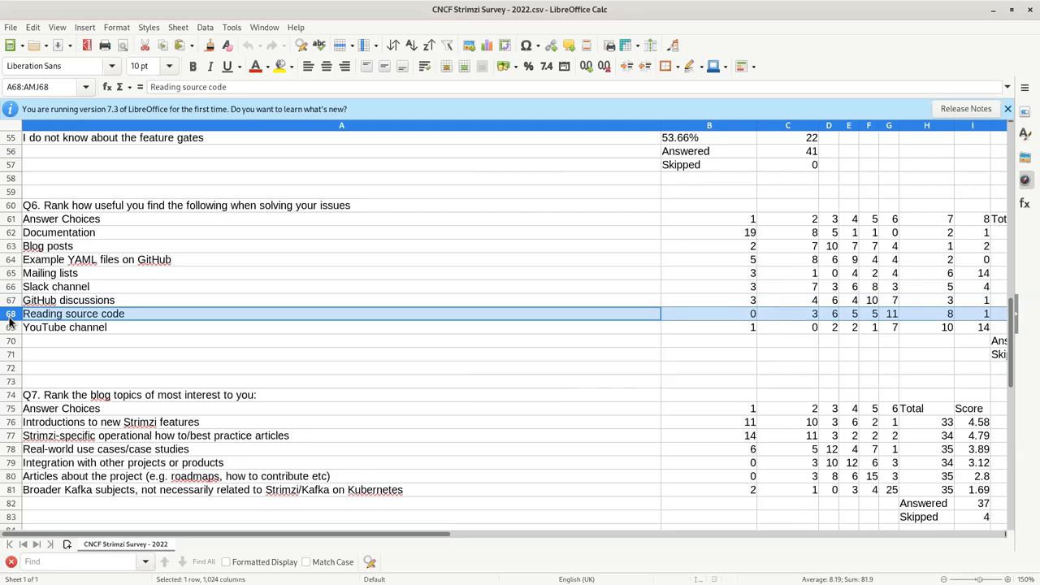
{"action": "mouse_move", "coordinate": [26, 348]}
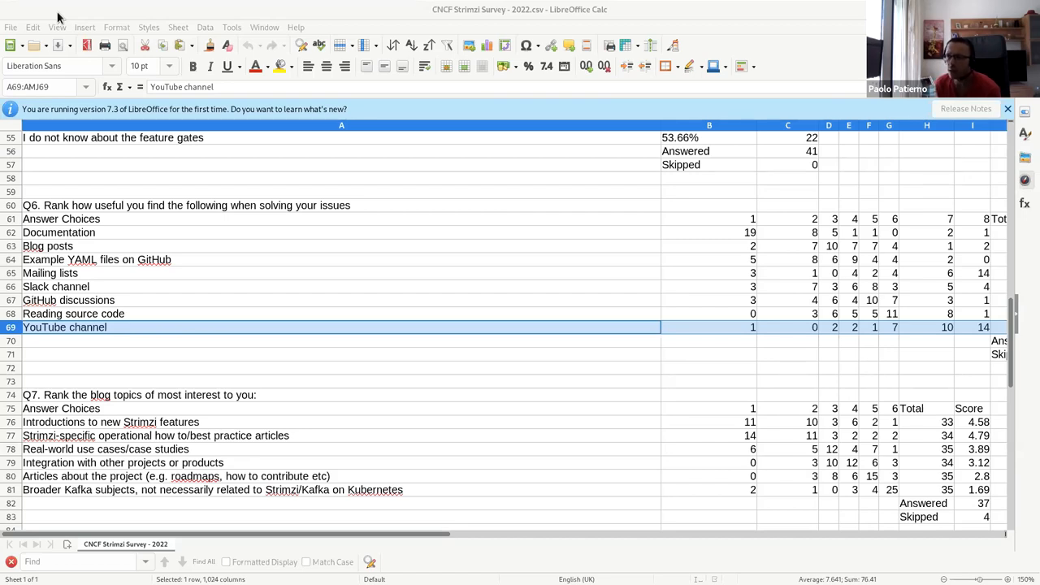
{"action": "mouse_move", "coordinate": [662, 124]}
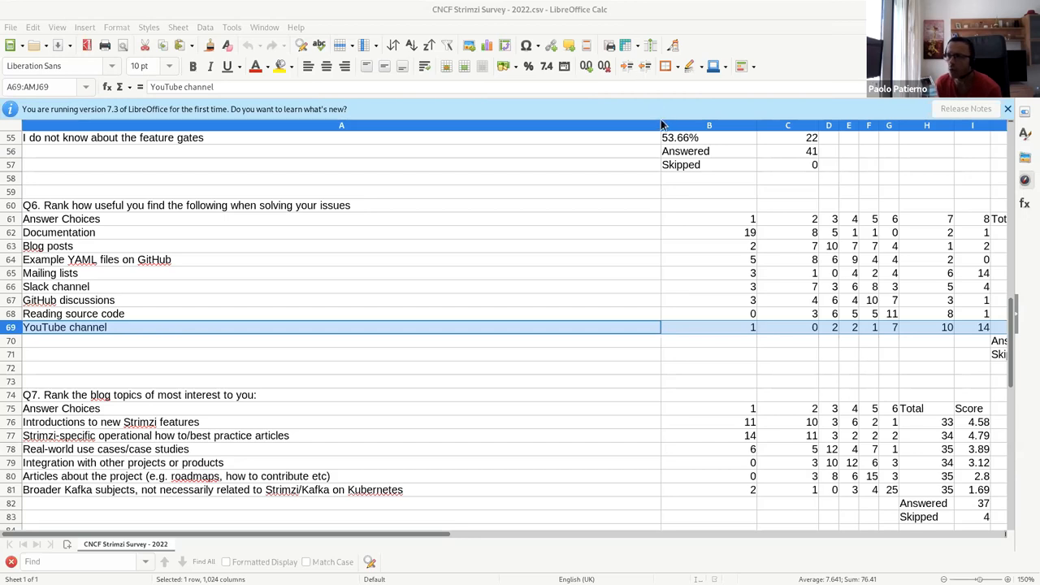
{"action": "left_click", "coordinate": [341, 125]}
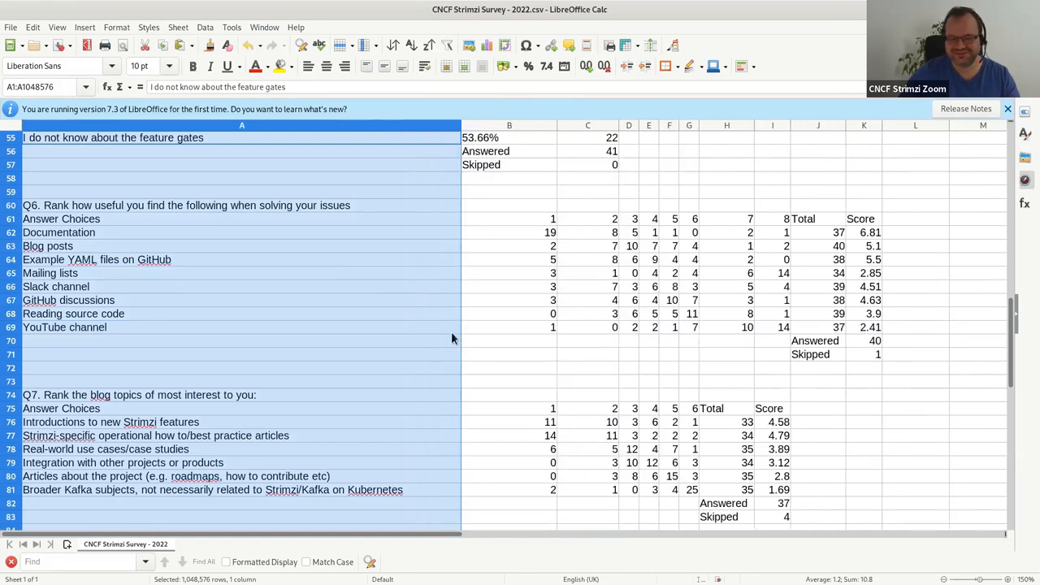
{"action": "mouse_move", "coordinate": [115, 320]}
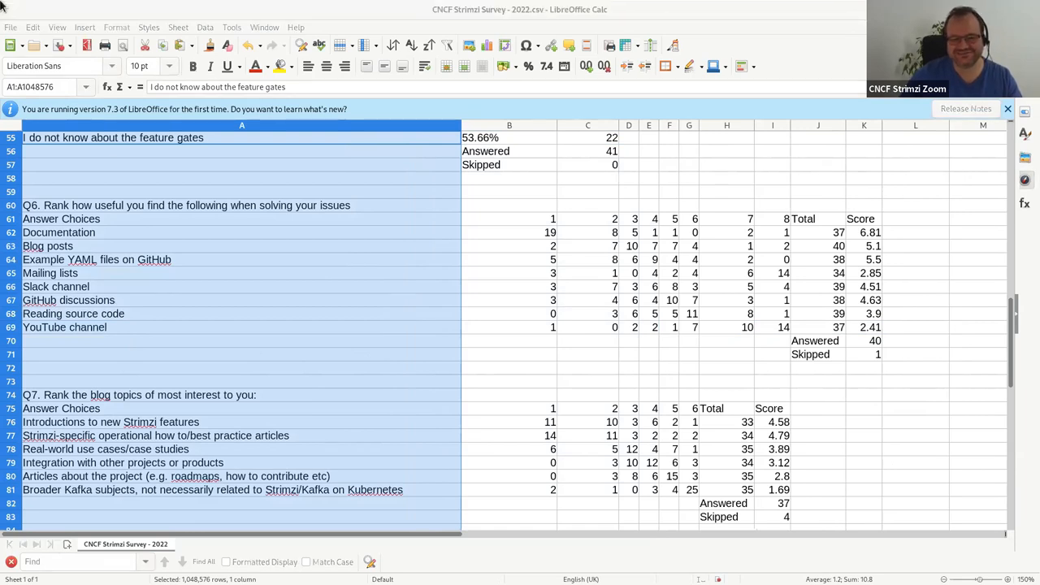
{"action": "left_click", "coordinate": [65, 327]}
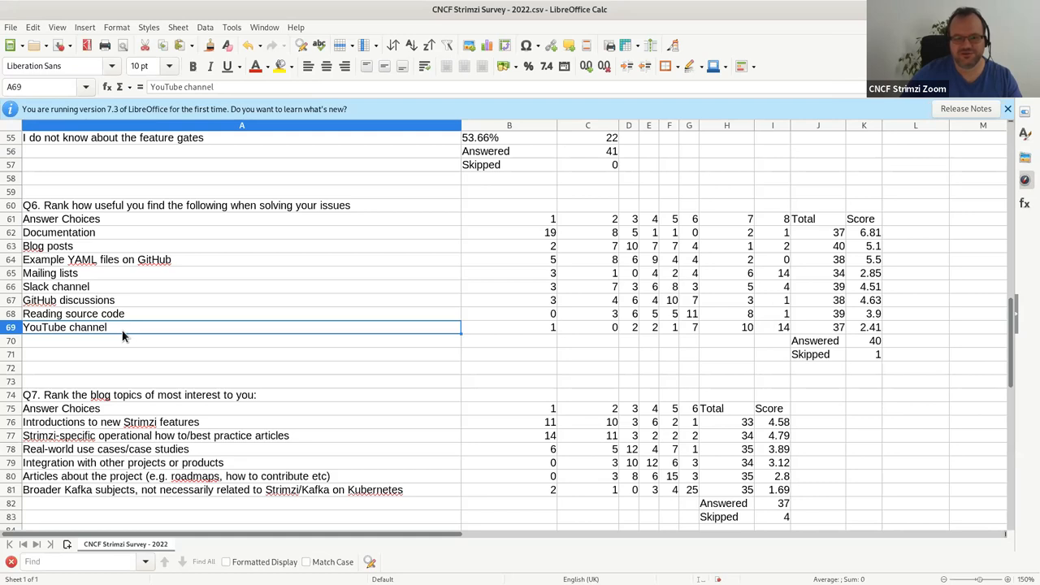
{"action": "mouse_move", "coordinate": [140, 300]}
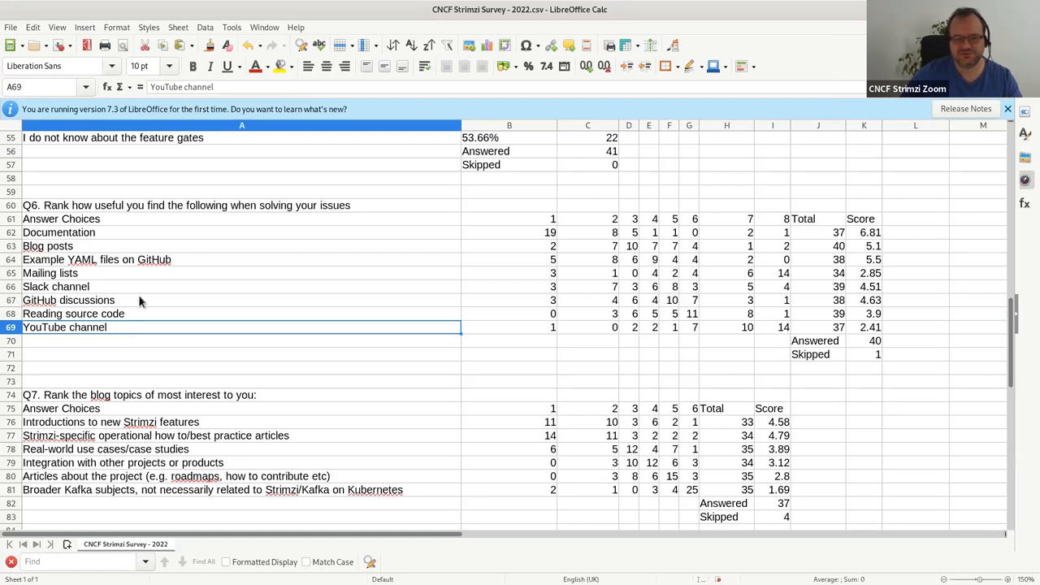
{"action": "left_click", "coordinate": [185, 204]}
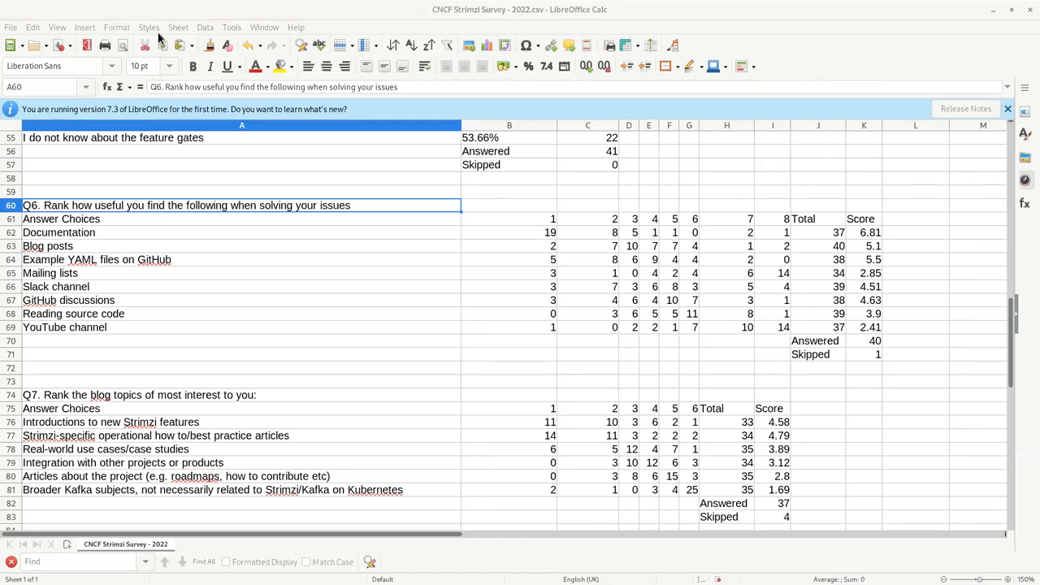
{"action": "scroll", "scroll_direction": "down", "scroll_amount": 3}
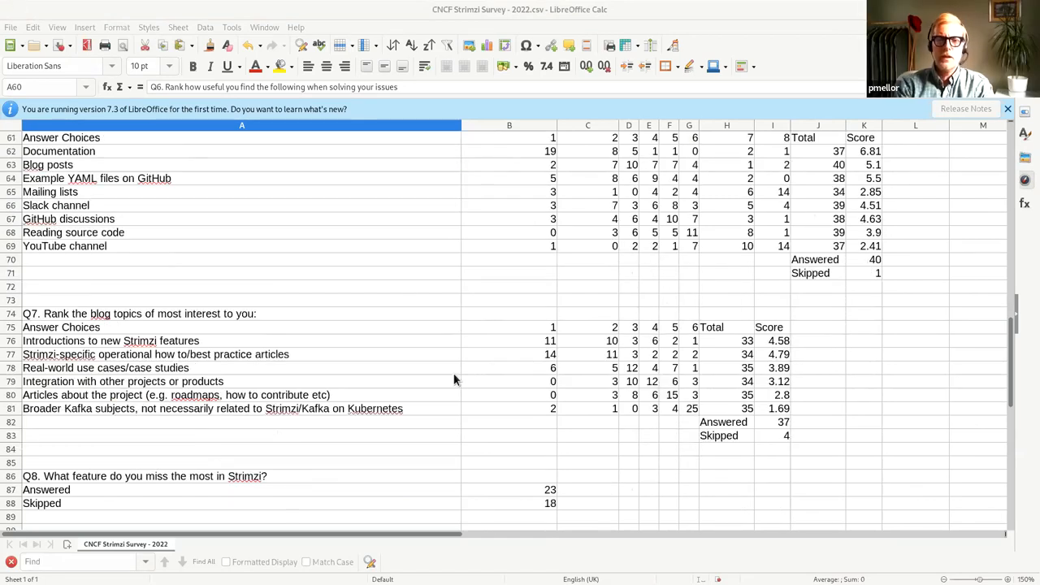
{"action": "mouse_move", "coordinate": [443, 355]}
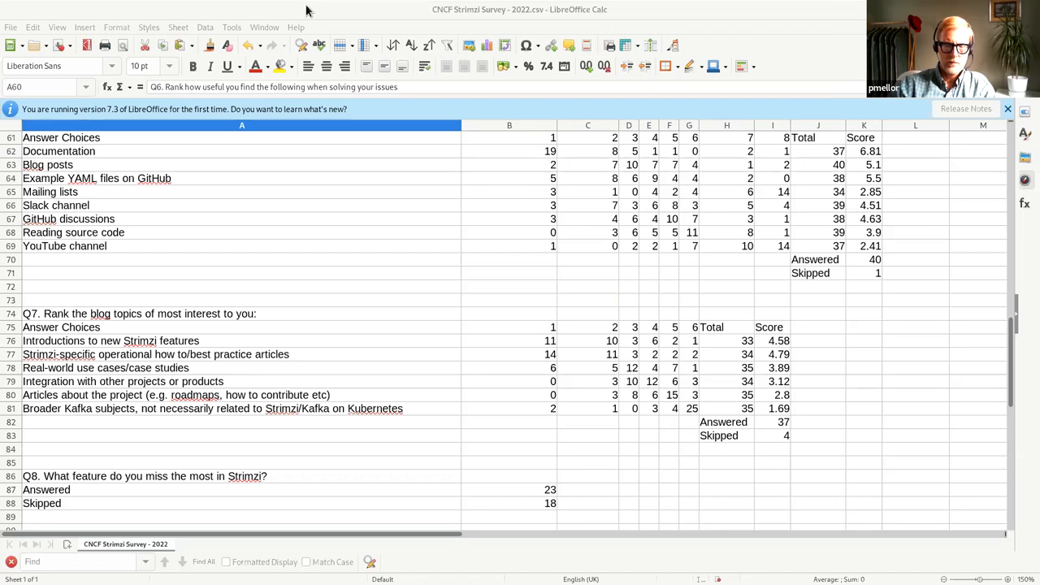
{"action": "mouse_move", "coordinate": [268, 41]}
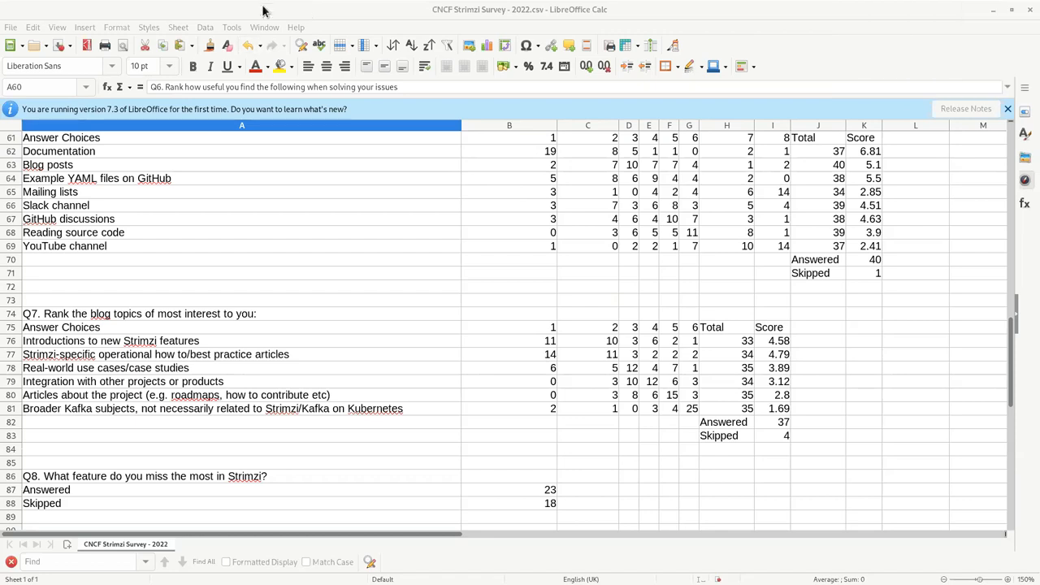
{"action": "mouse_move", "coordinate": [65, 231]}
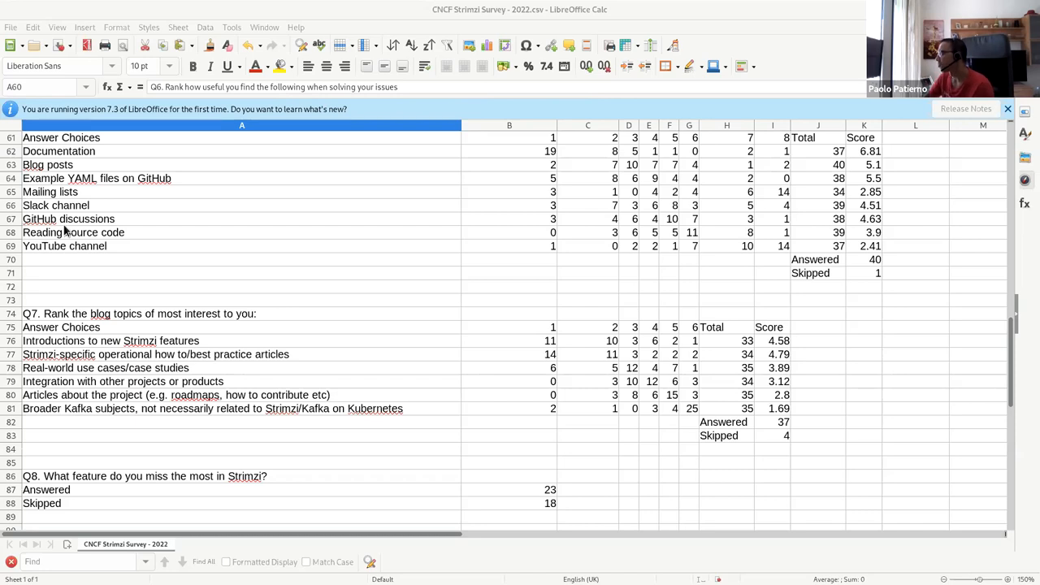
{"action": "mouse_move", "coordinate": [131, 16]}
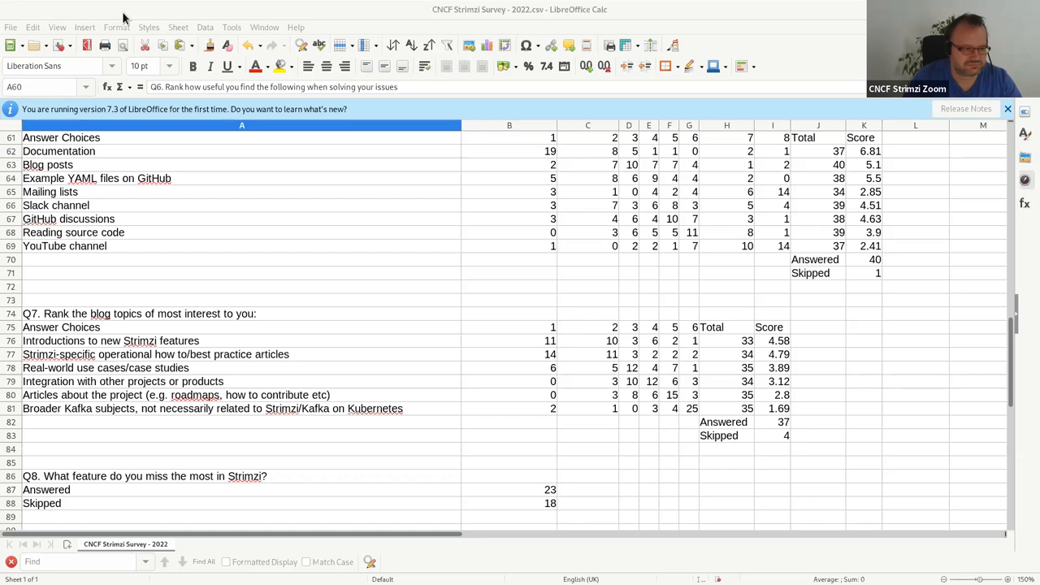
{"action": "mouse_move", "coordinate": [194, 324]}
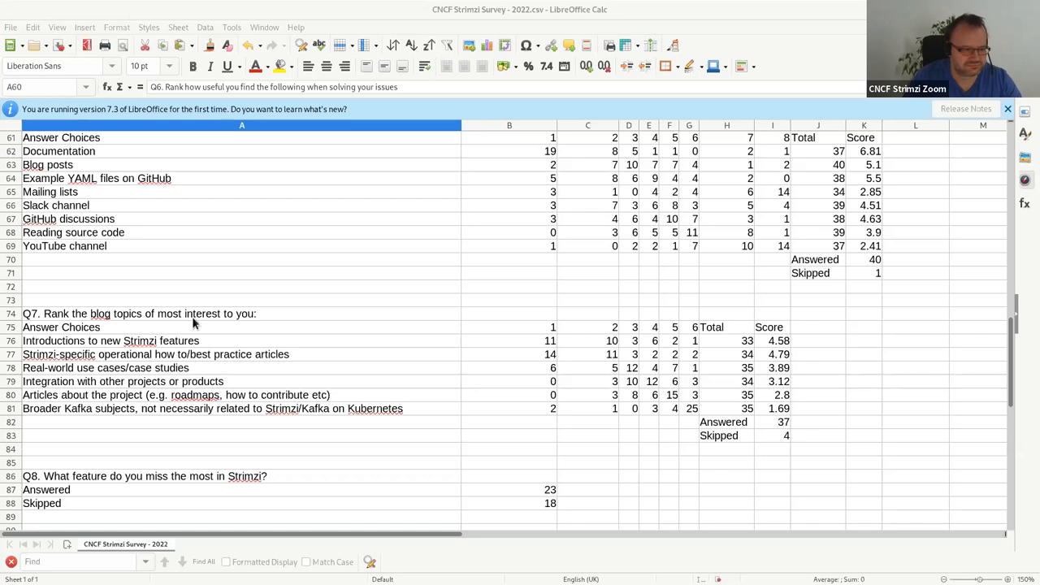
{"action": "left_click", "coordinate": [140, 313]}
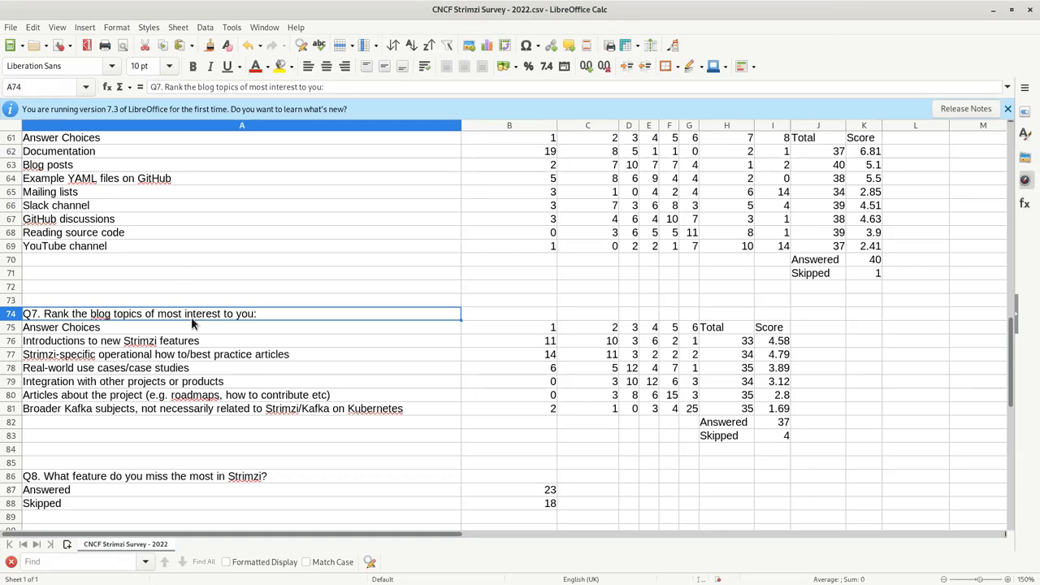
{"action": "mouse_move", "coordinate": [111, 369]}
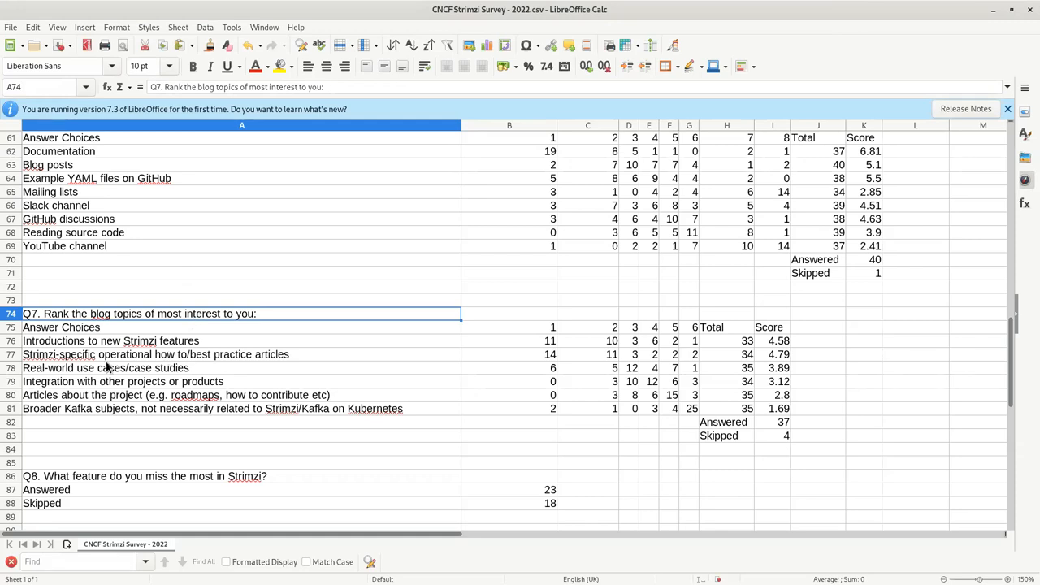
{"action": "left_click", "coordinate": [72, 342]}
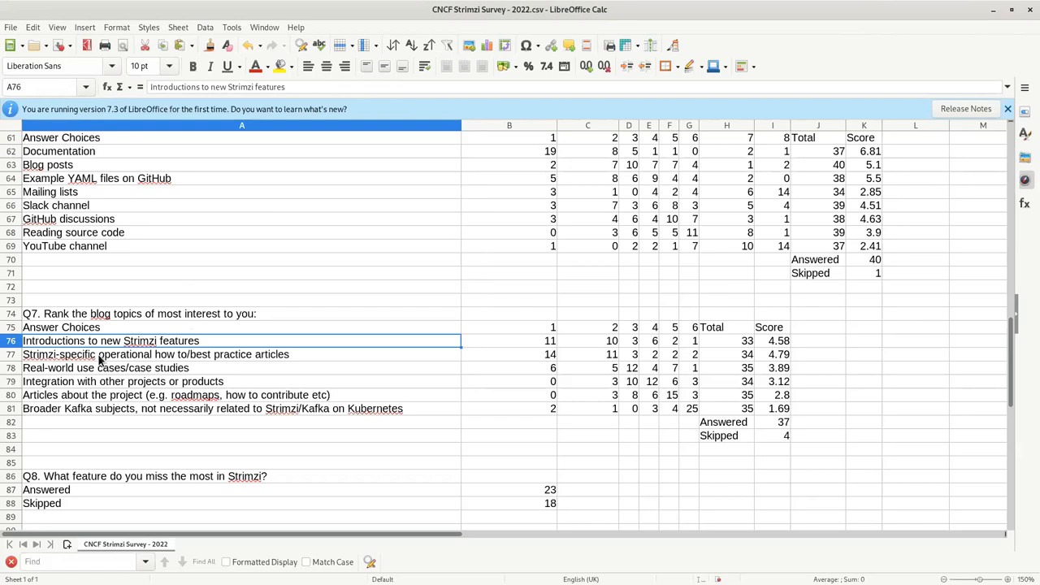
{"action": "left_click", "coordinate": [154, 355]}
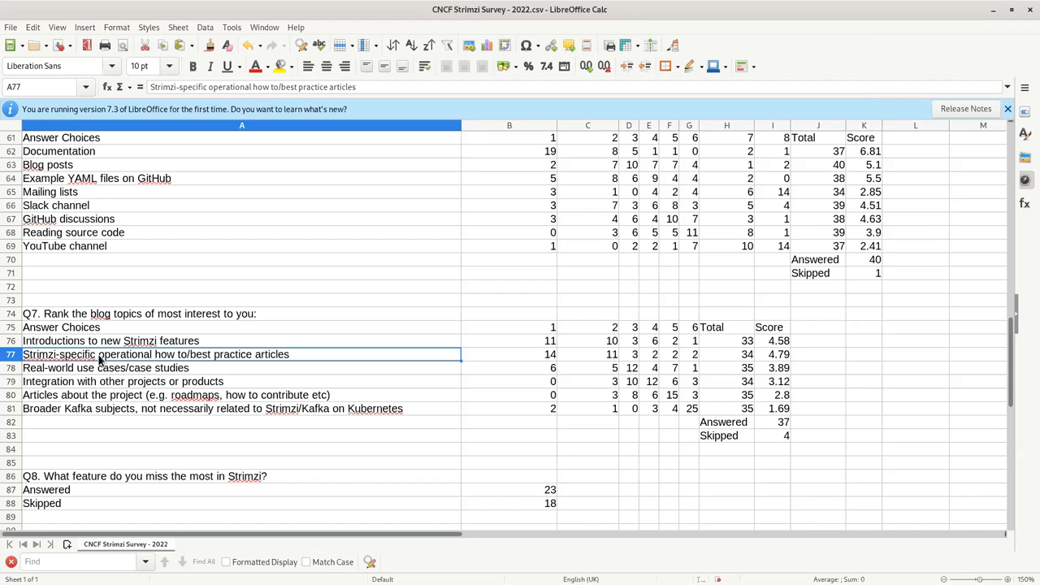
{"action": "left_click", "coordinate": [105, 367]}
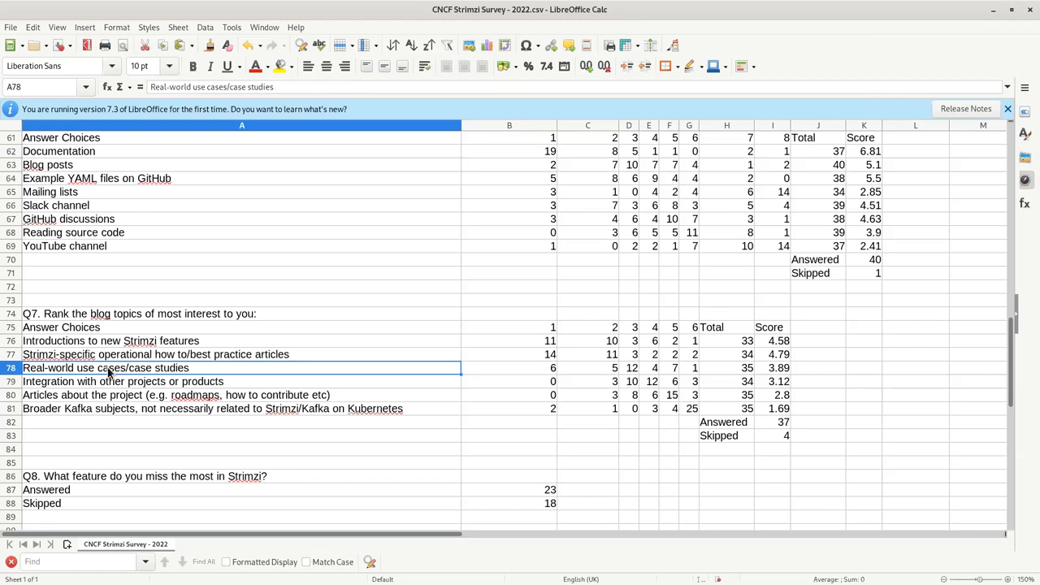
{"action": "mouse_move", "coordinate": [107, 392]}
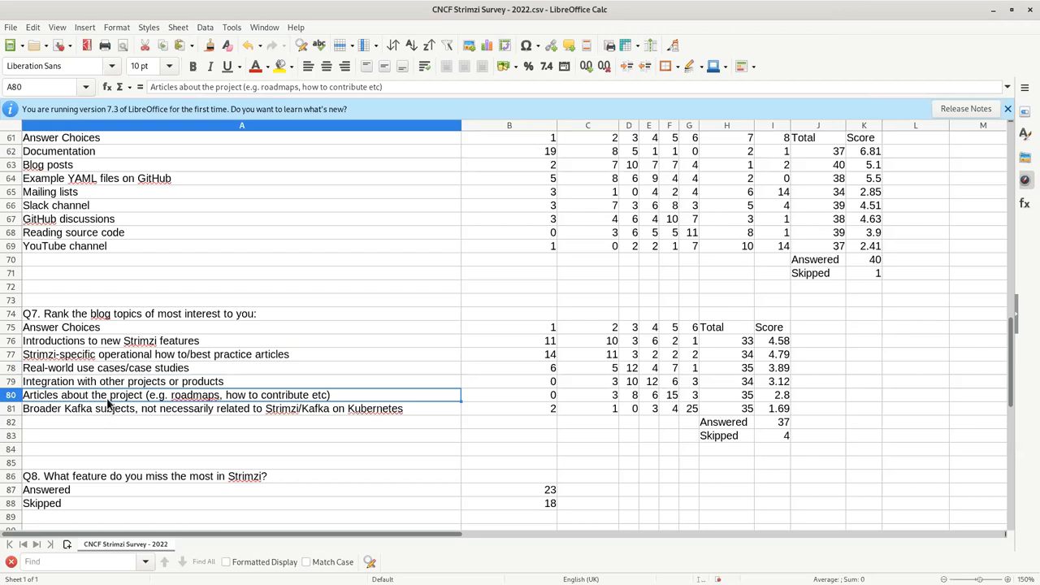
{"action": "mouse_move", "coordinate": [117, 423]}
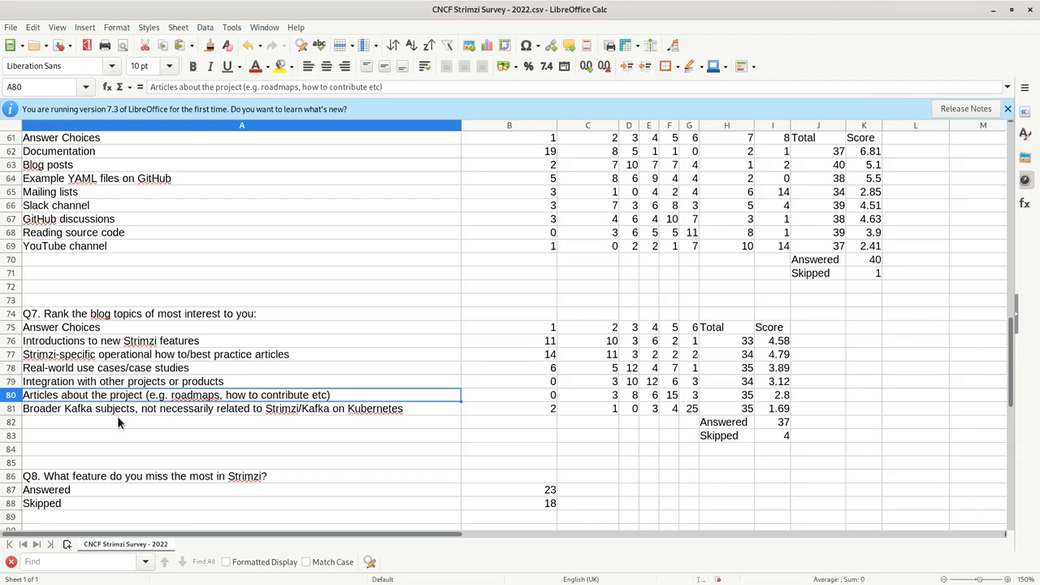
{"action": "left_click", "coordinate": [117, 410]}
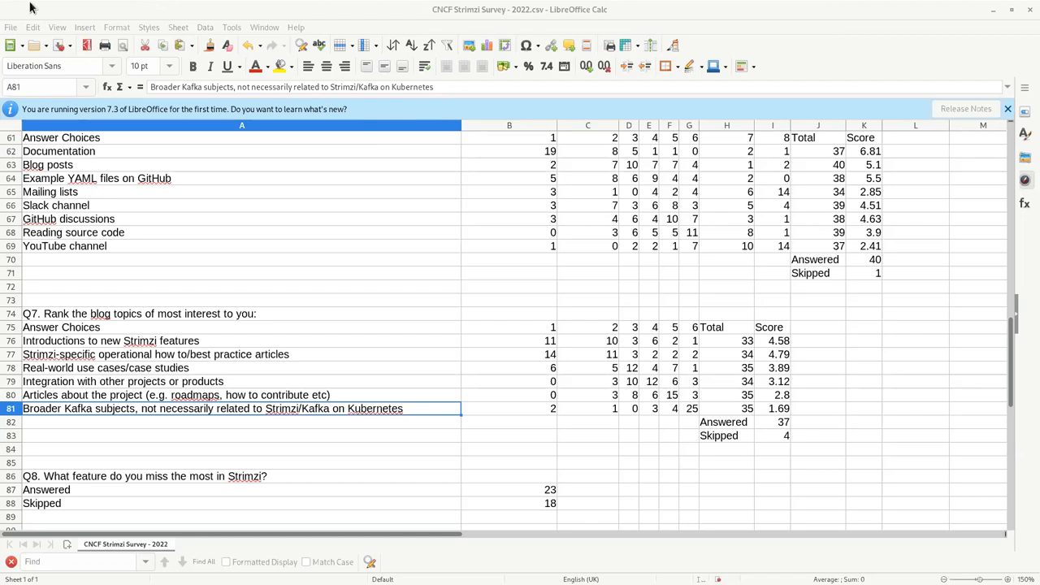
{"action": "mouse_move", "coordinate": [296, 254]}
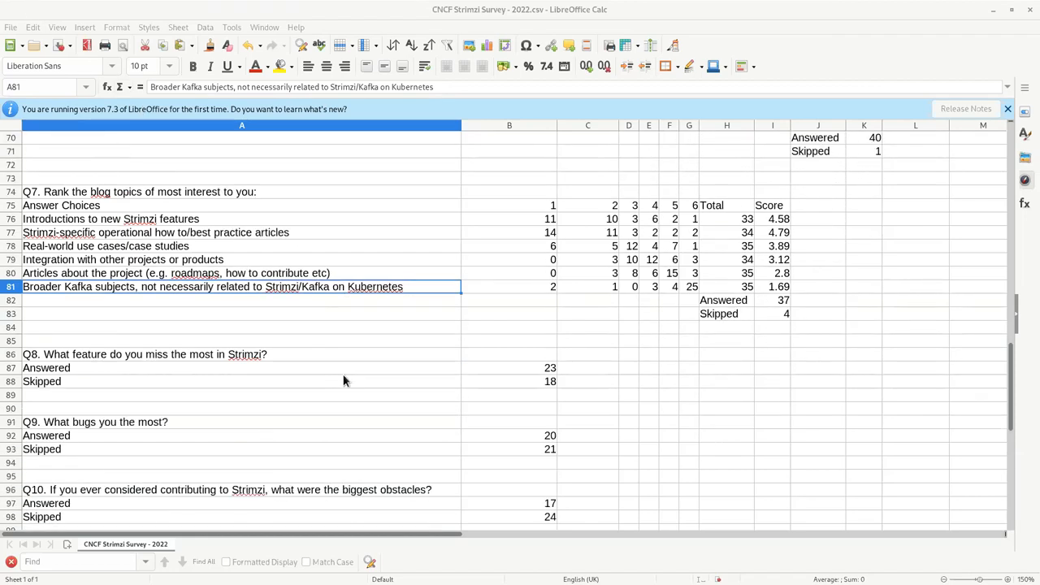
{"action": "scroll", "scroll_direction": "down", "scroll_amount": 3}
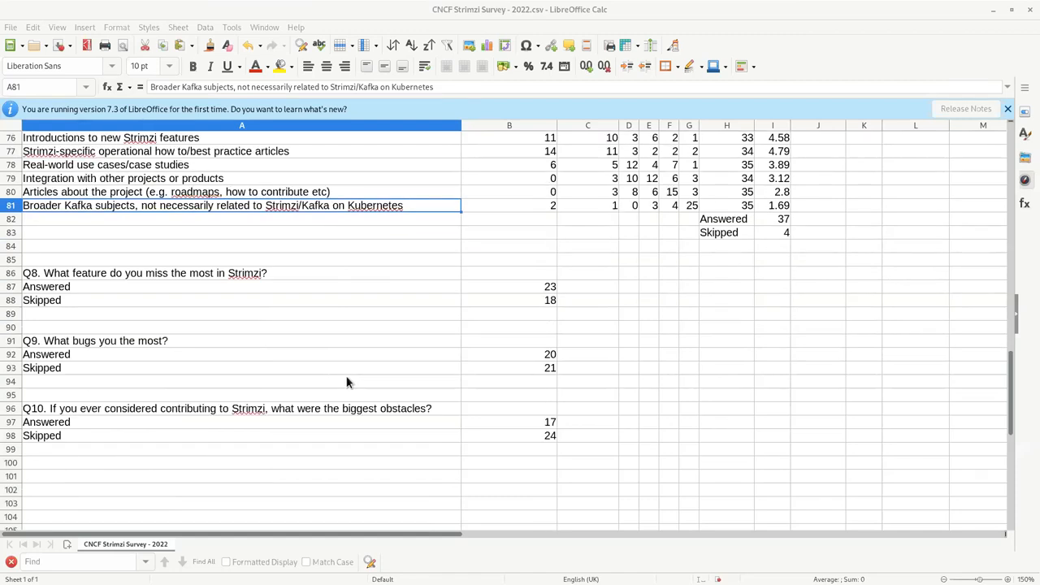
{"action": "mouse_move", "coordinate": [252, 318]}
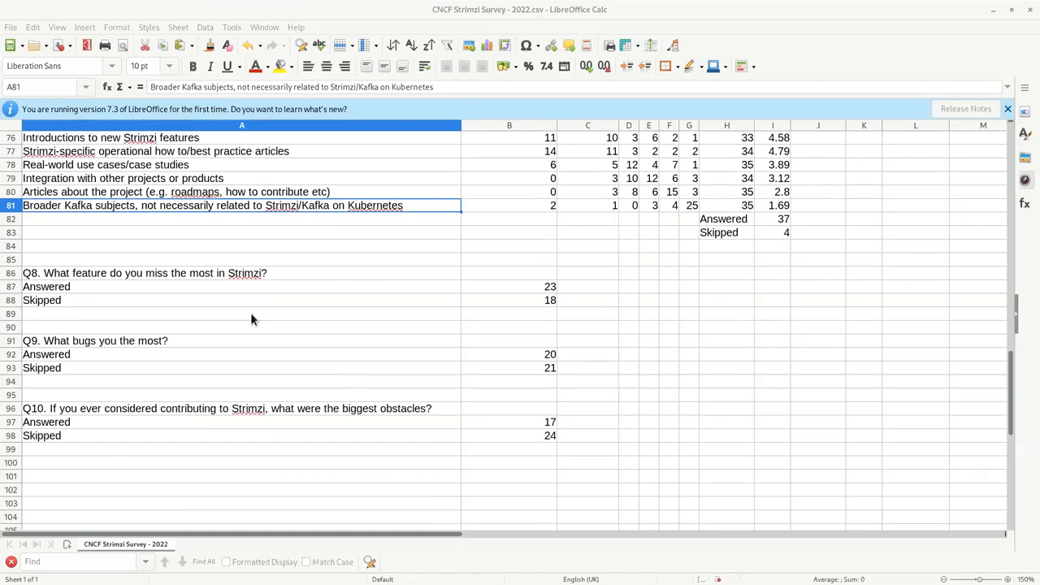
{"action": "mouse_move", "coordinate": [52, 293]}
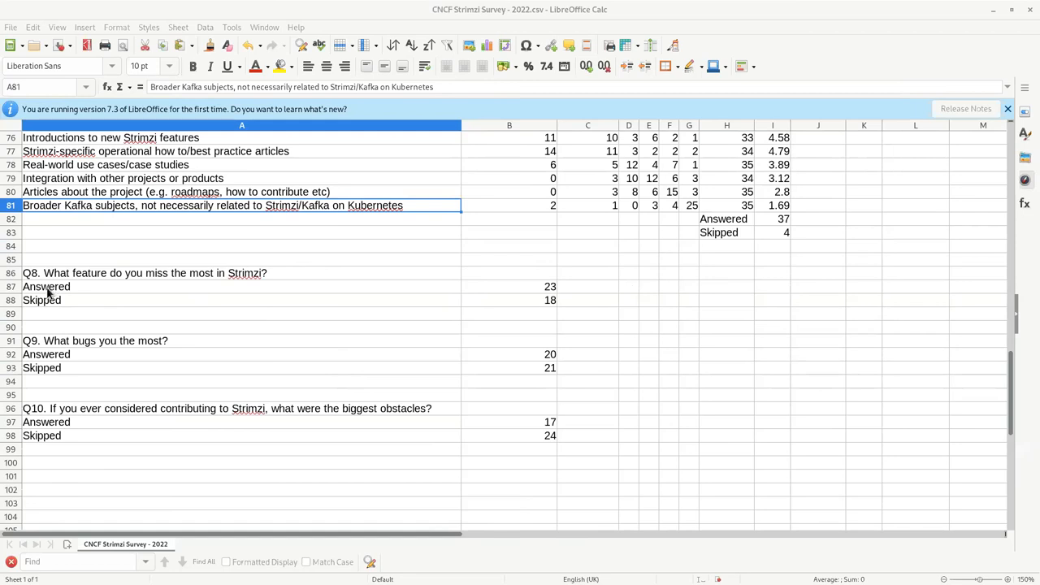
{"action": "mouse_move", "coordinate": [46, 439]}
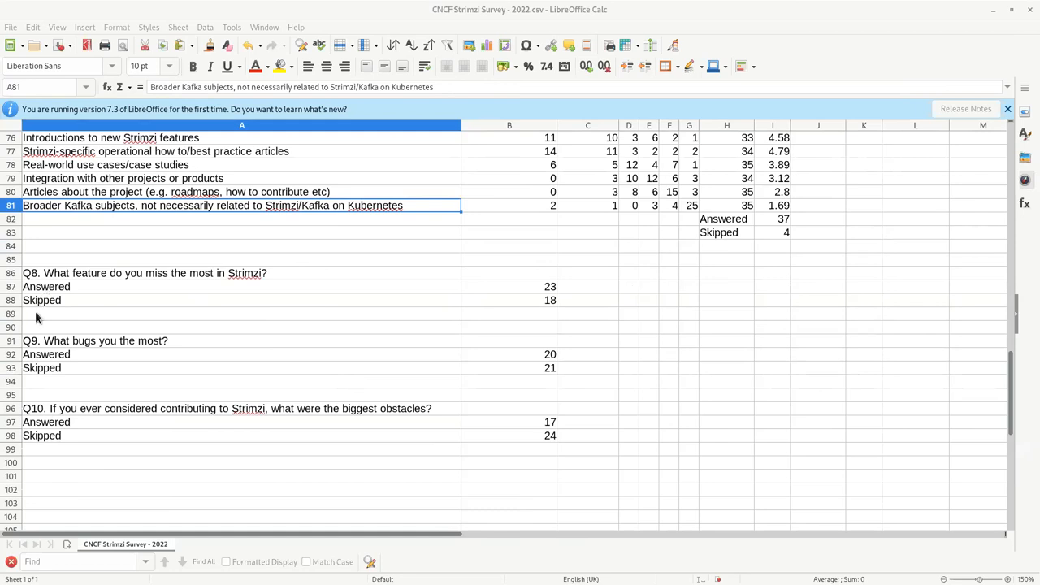
{"action": "mouse_move", "coordinate": [36, 356]}
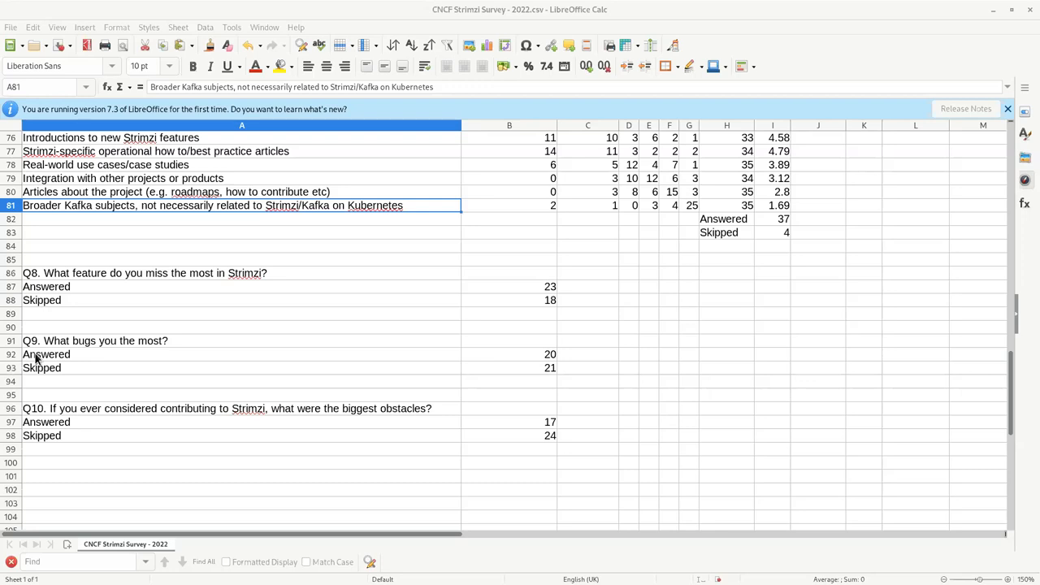
{"action": "mouse_move", "coordinate": [55, 369]}
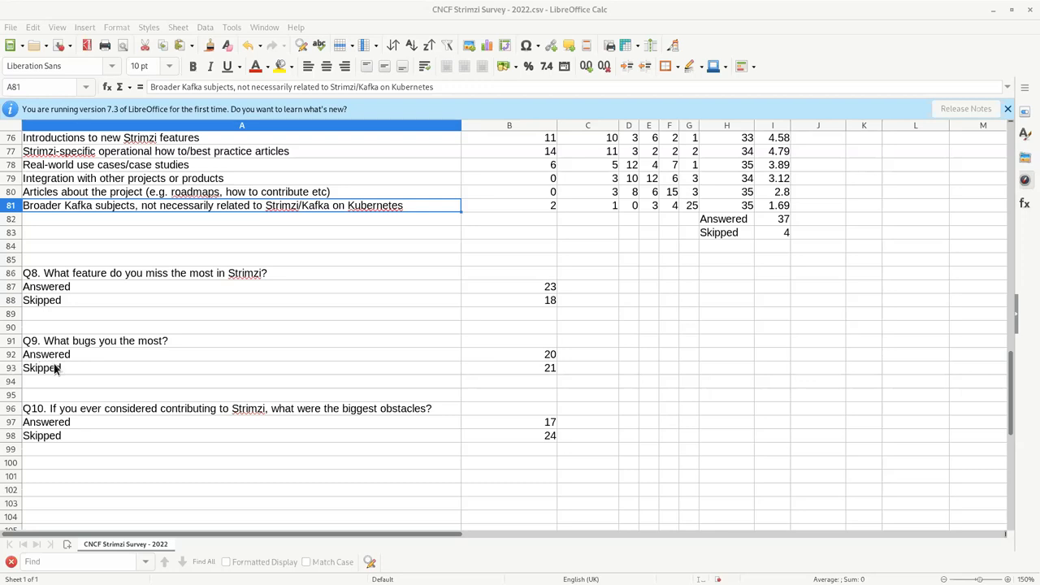
{"action": "mouse_move", "coordinate": [97, 389]}
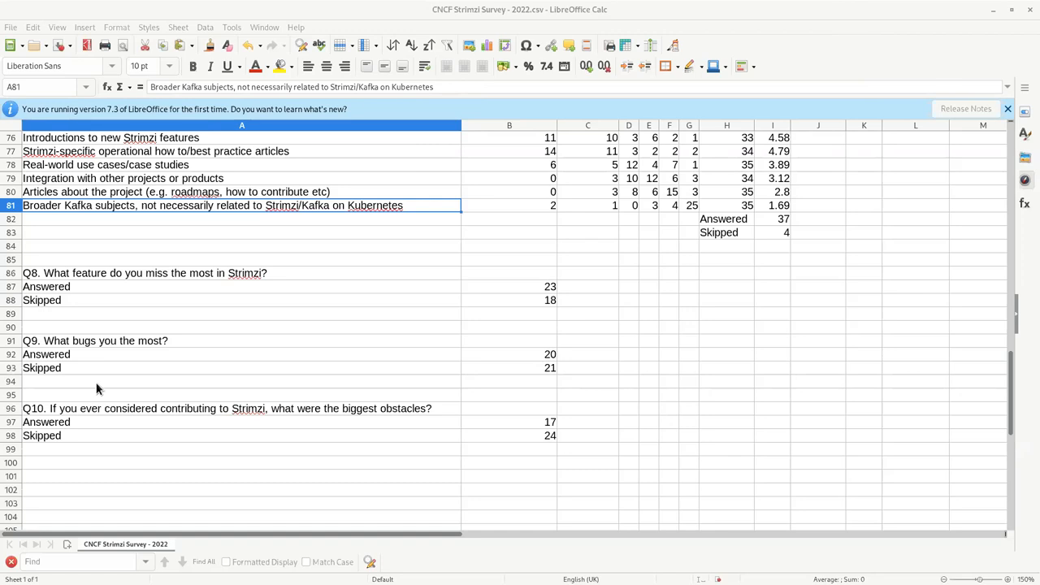
{"action": "mouse_move", "coordinate": [146, 341]}
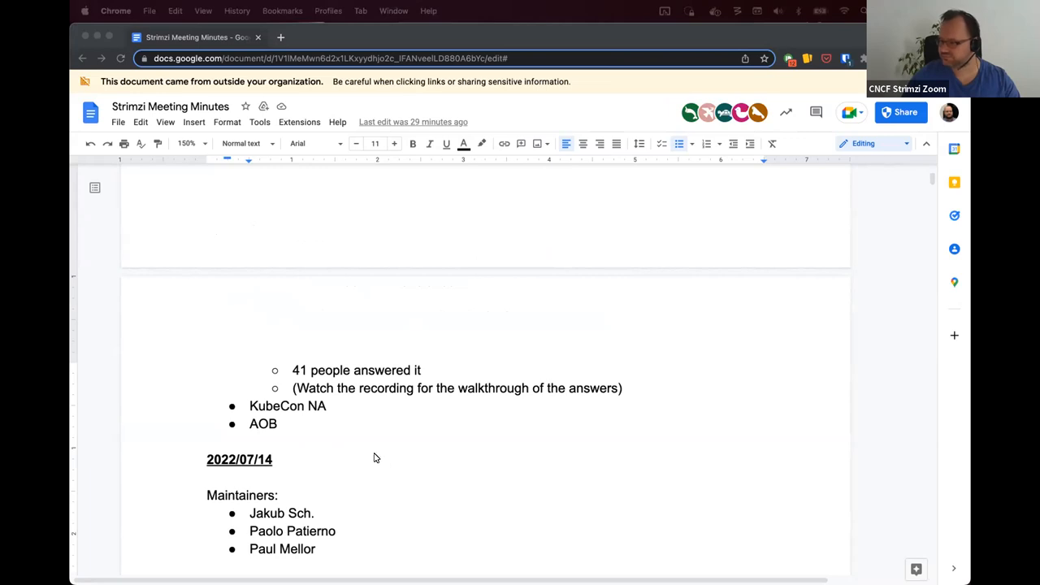
Start an empty nested sub-bullet under the KubeCon NA agenda item
{"action": "left_click", "coordinate": [326, 406]}
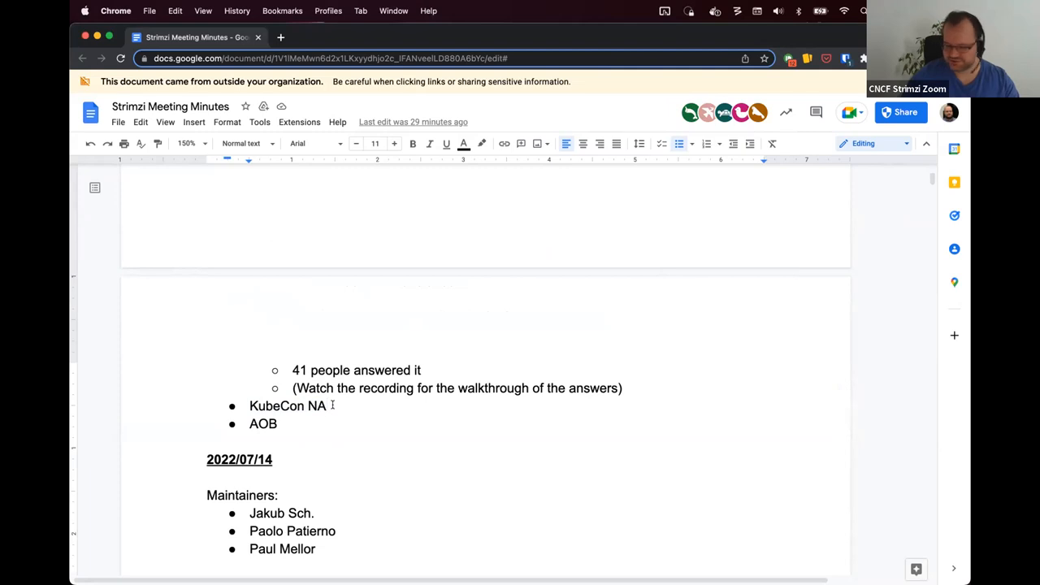
{"action": "key", "text": "Enter"}
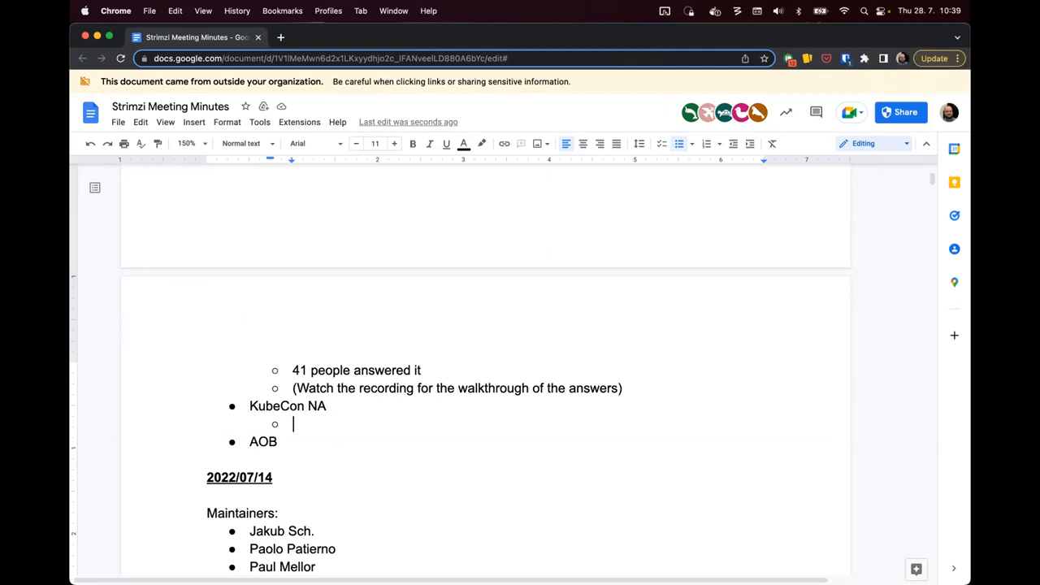
{"action": "mouse_move", "coordinate": [211, 292]}
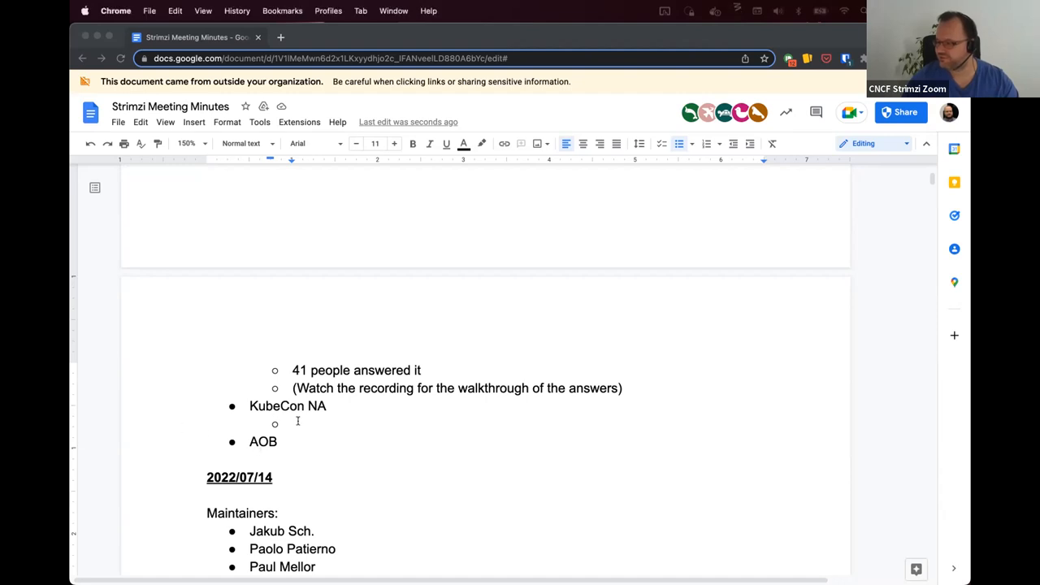
{"action": "type", "text": "P"}
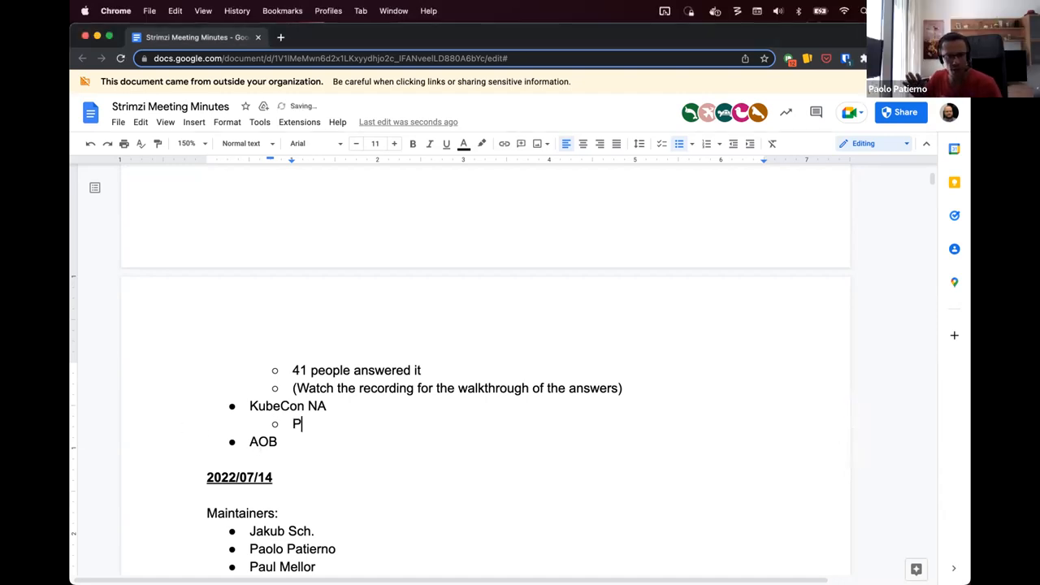
{"action": "type", "text": "aolo"}
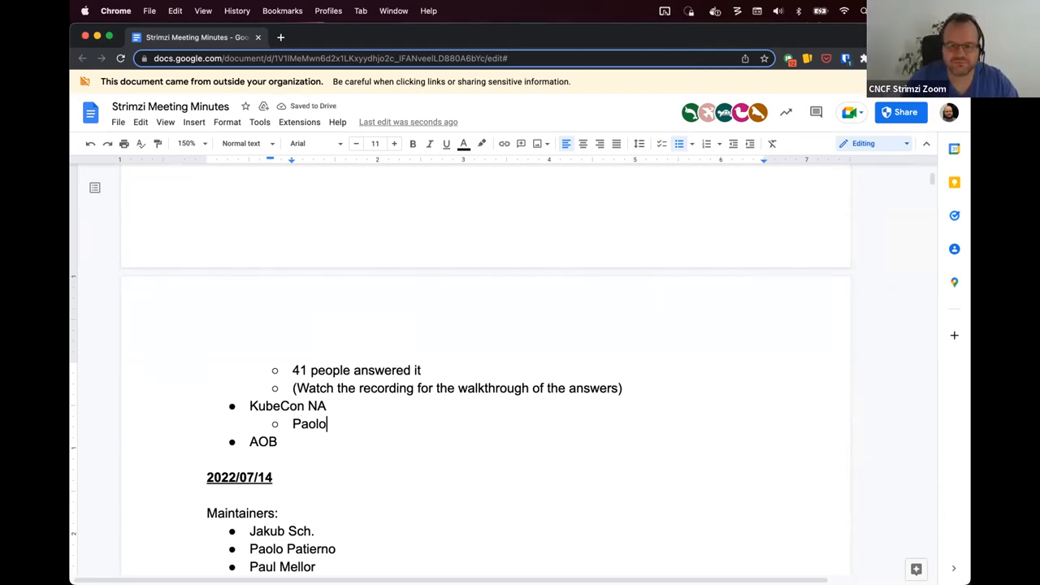
{"action": "type", "text": "Patierno"}
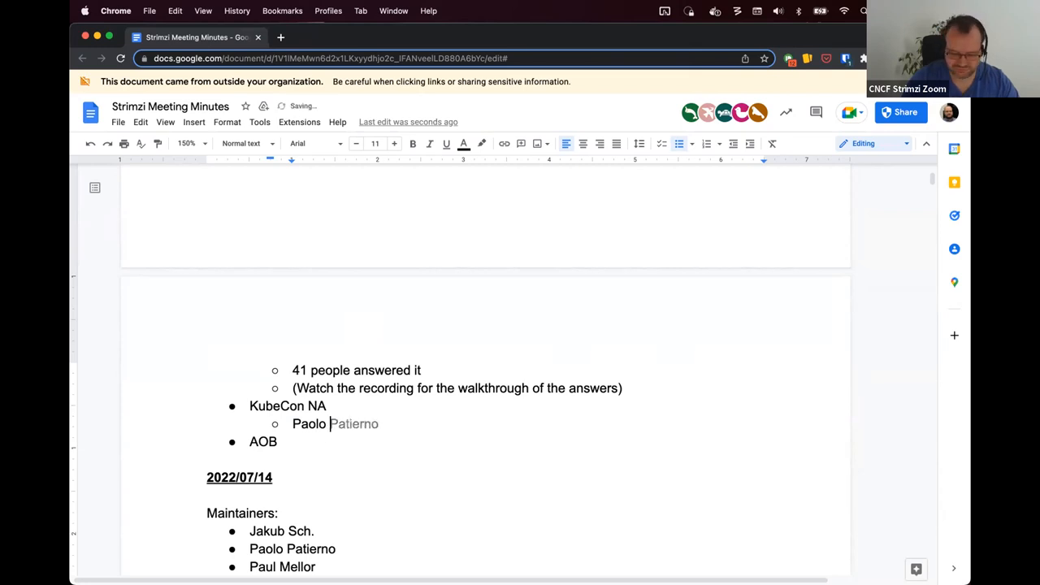
{"action": "type", "text": "will take care of the"}
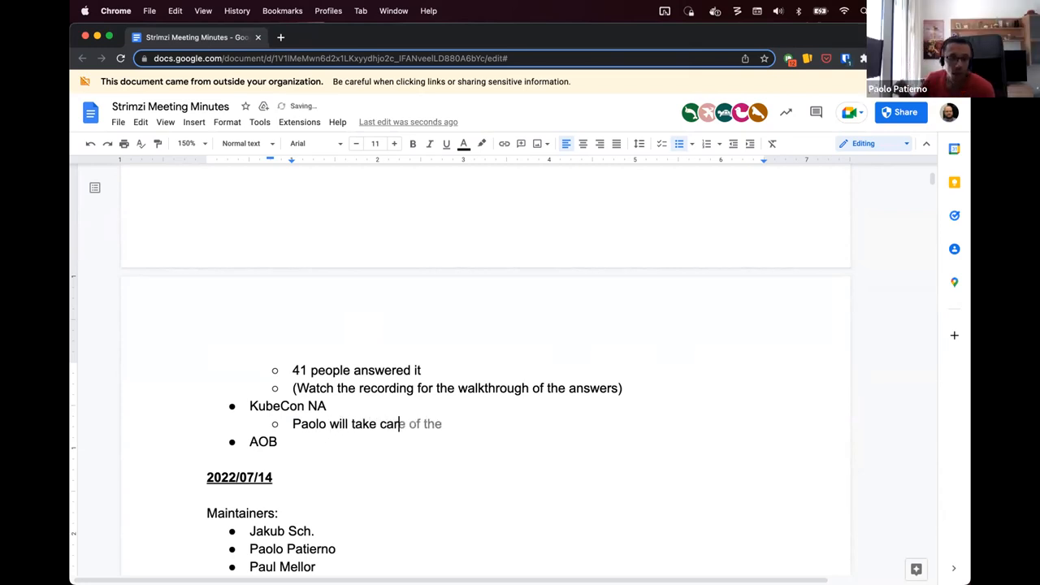
{"action": "type", "text": "it"}
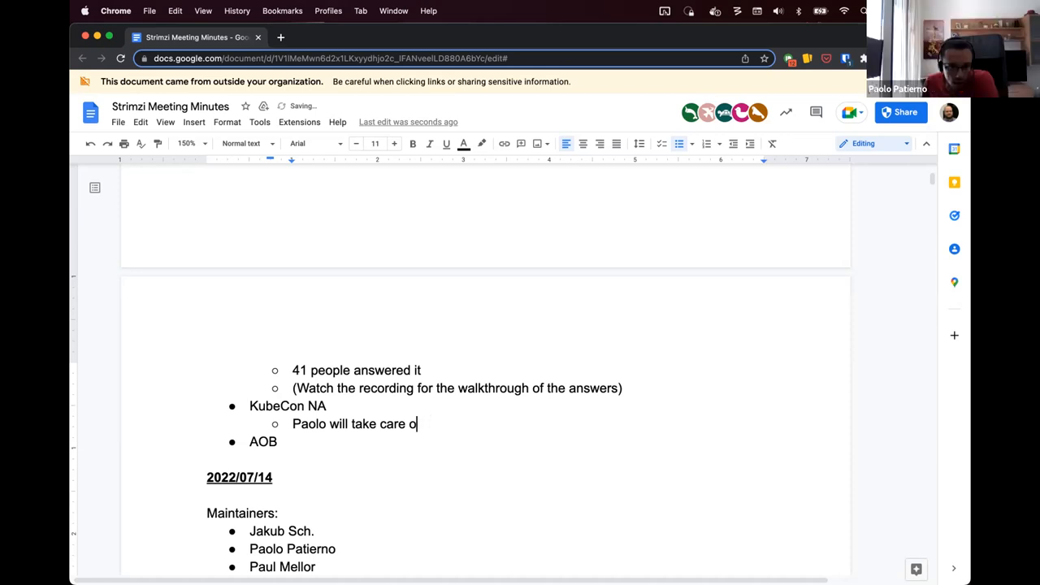
{"action": "type", "text": "f the regi"}
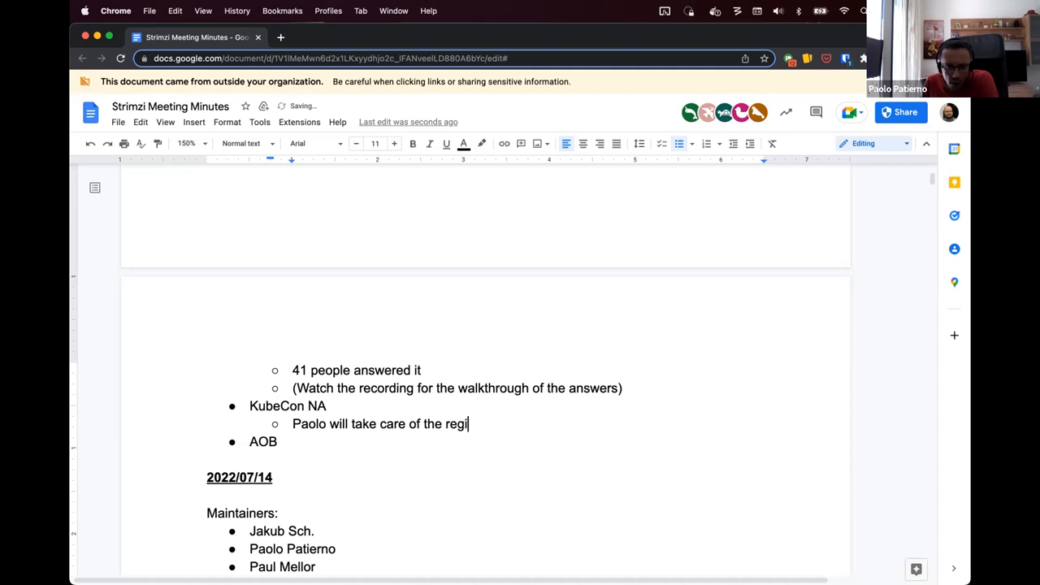
{"action": "type", "text": "stration and prep"}
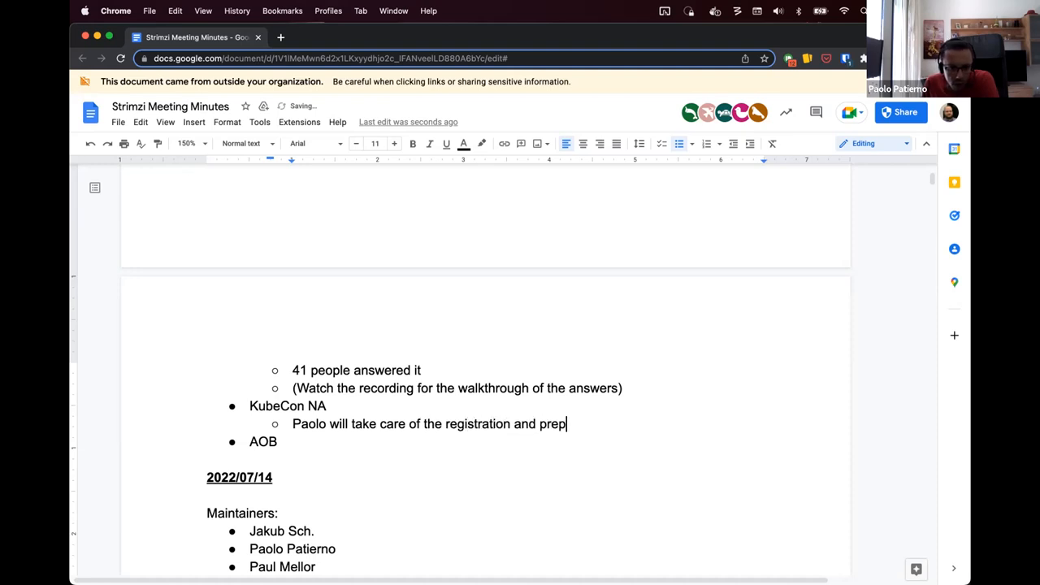
{"action": "type", "text": "aration"}
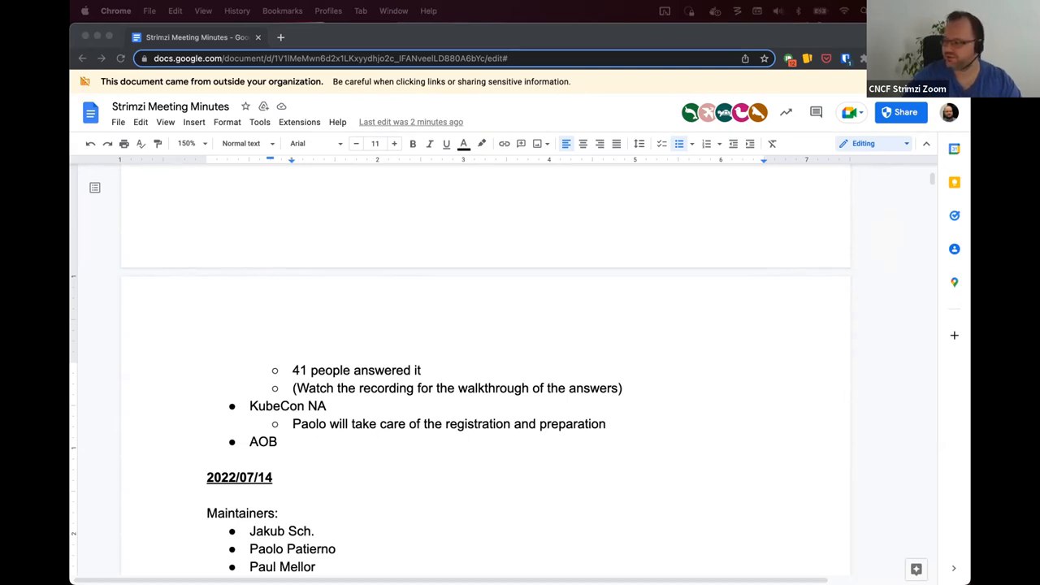
{"action": "mouse_move", "coordinate": [387, 292]}
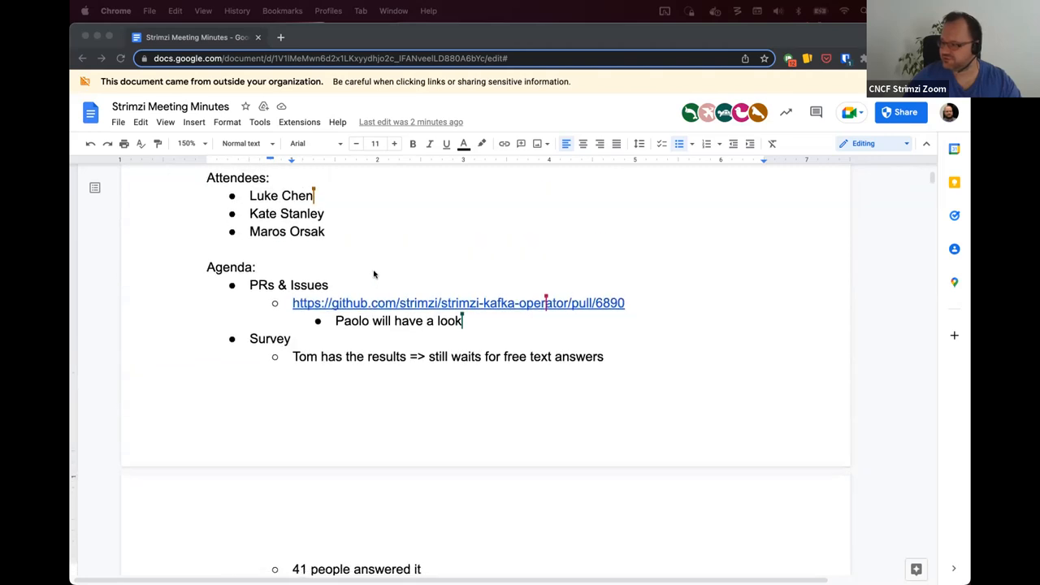
{"action": "scroll", "scroll_direction": "down", "scroll_amount": 3}
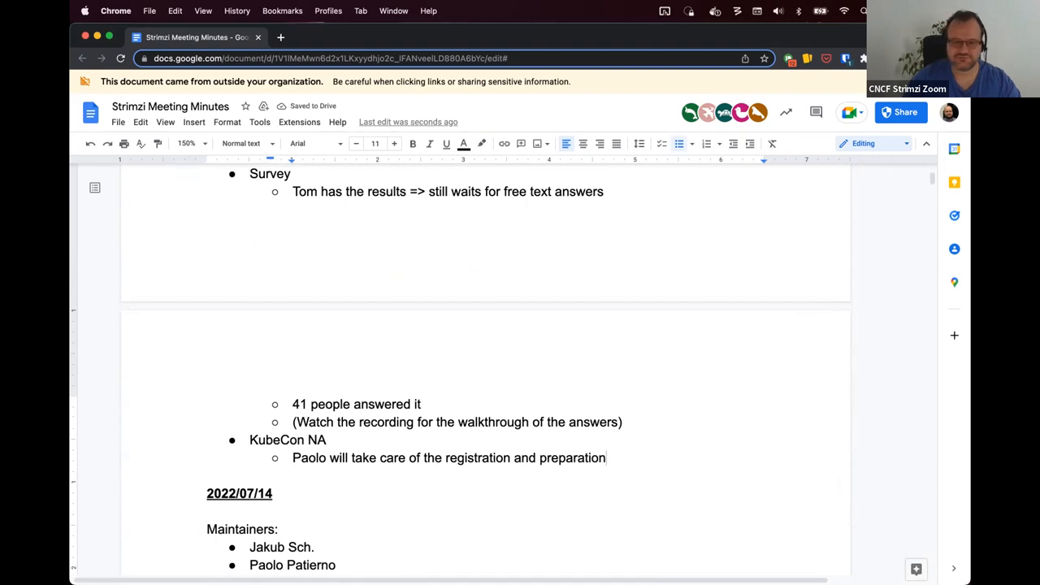
{"action": "mouse_move", "coordinate": [335, 309]}
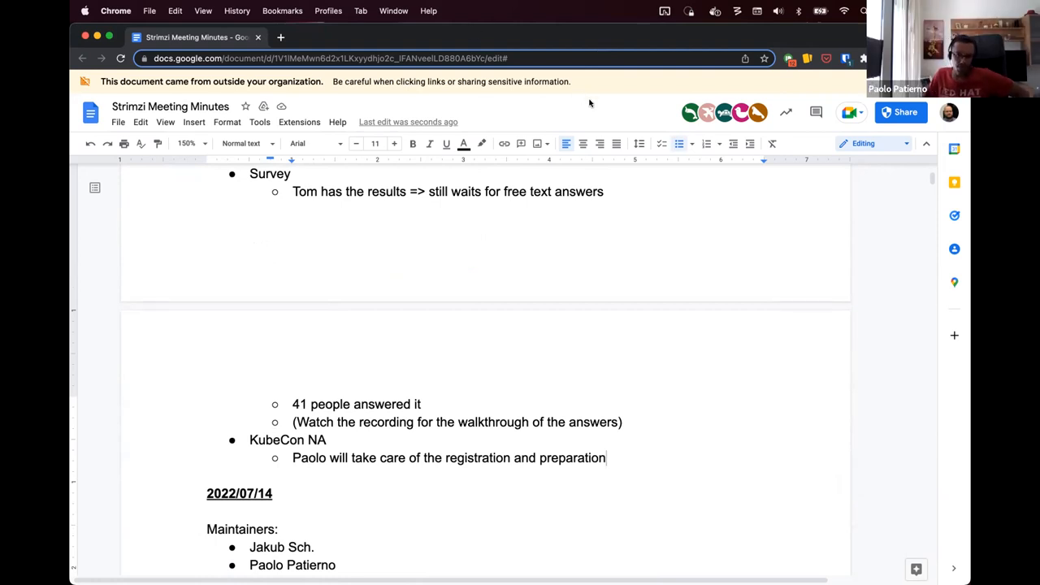
{"action": "mouse_move", "coordinate": [620, 58]}
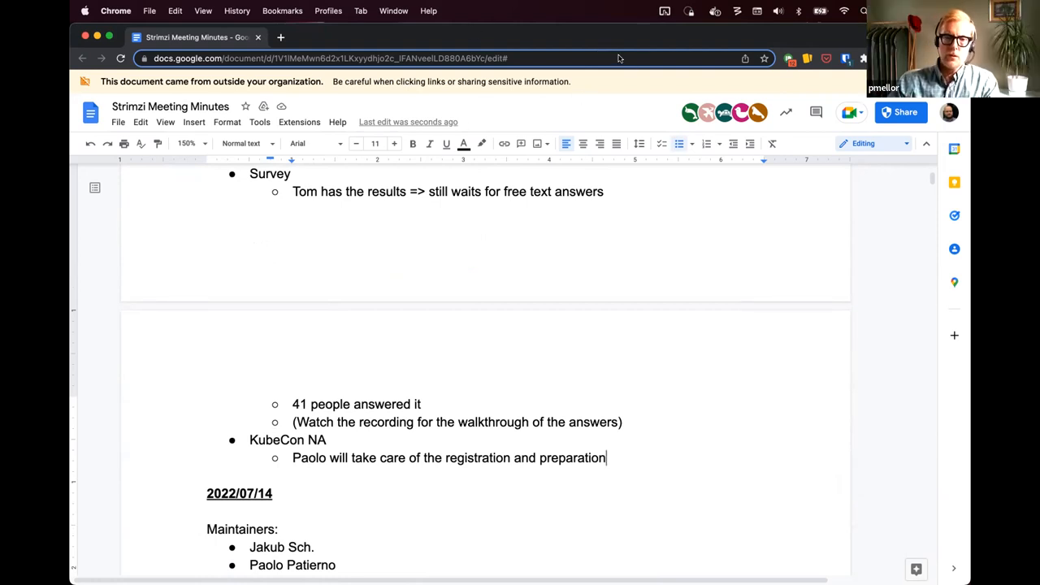
{"action": "mouse_move", "coordinate": [787, 37]}
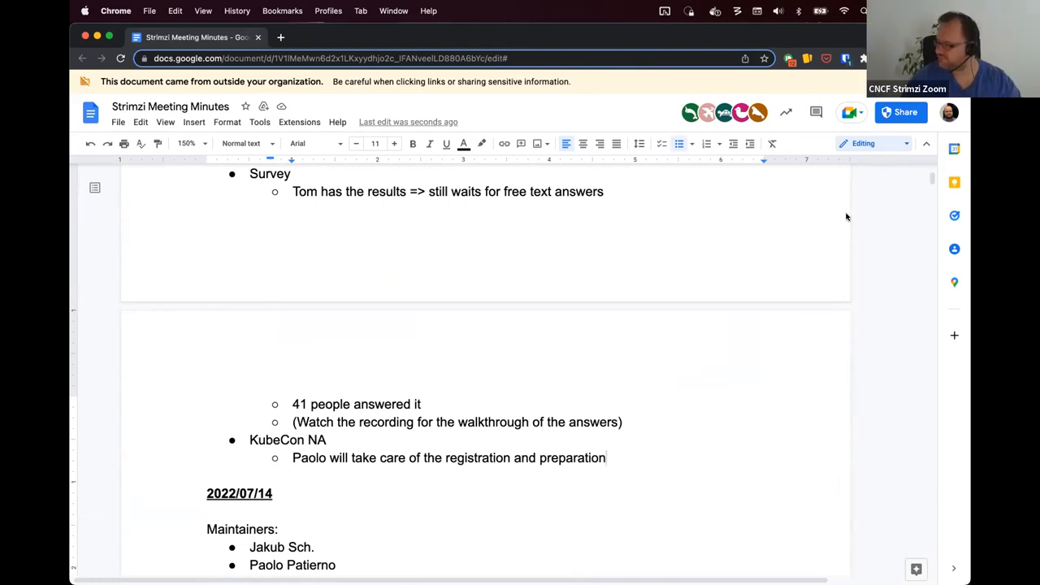
{"action": "mouse_move", "coordinate": [834, 85]}
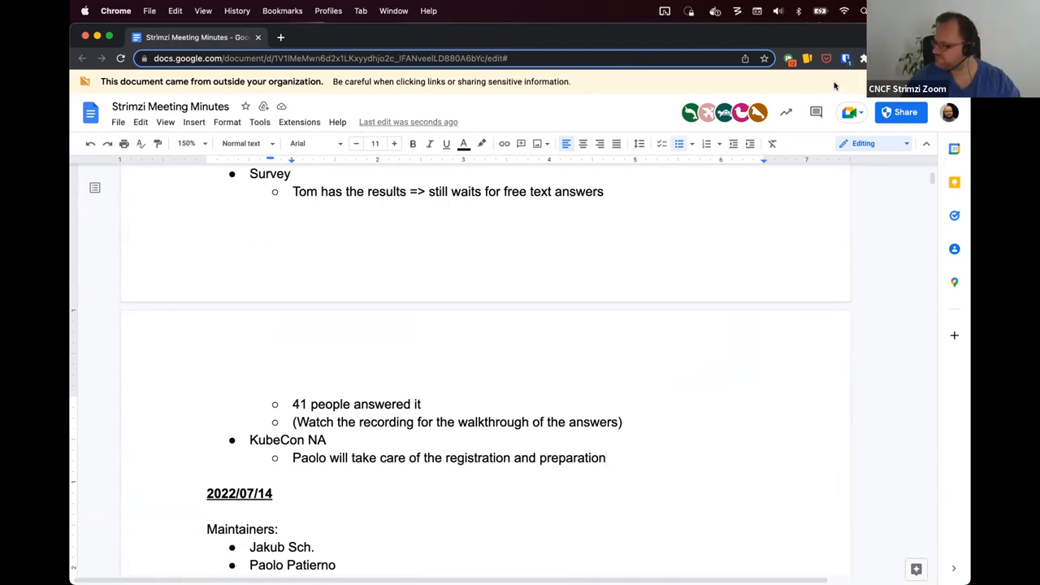